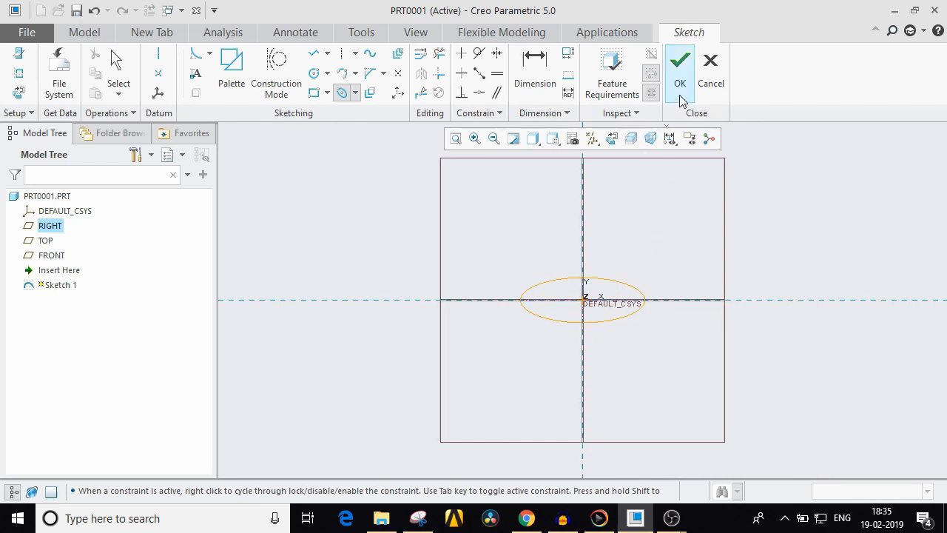
Extrude the circle sketch about 465.80 deep into a solid cylinder, Extrude 1.
left_click(680, 70)
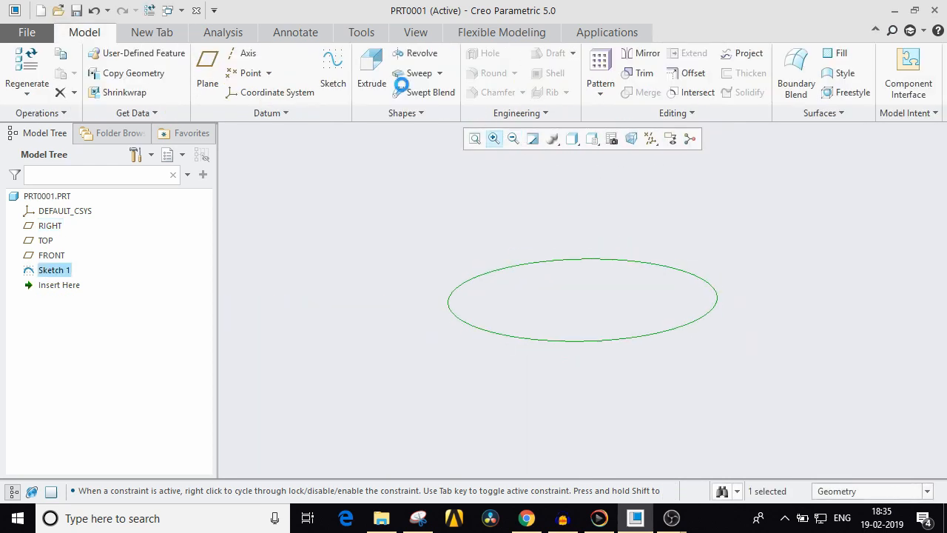
left_click(372, 71)
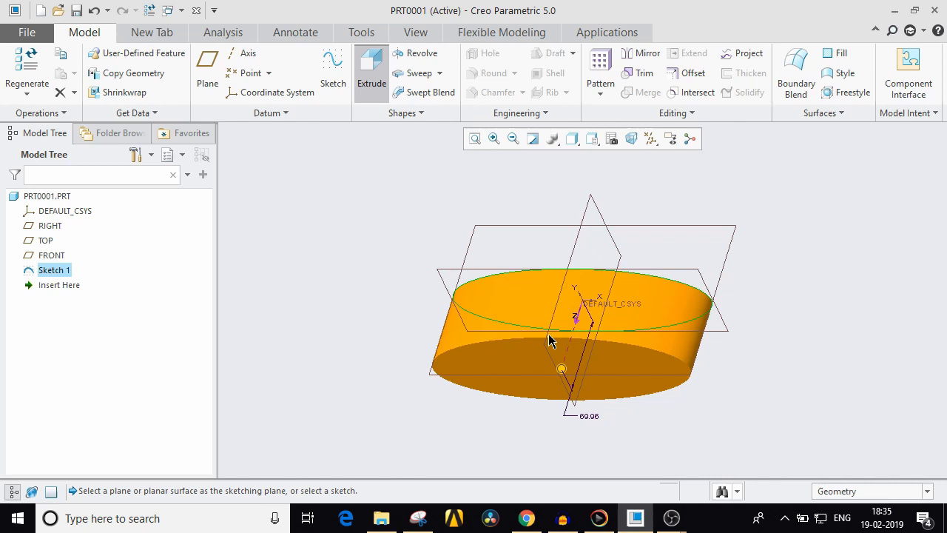
left_click(371, 73)
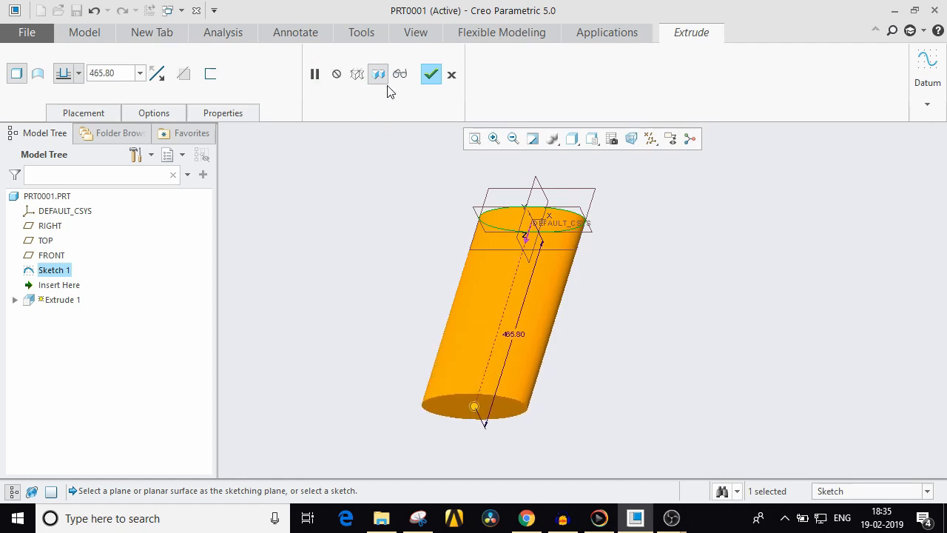
left_click(430, 73)
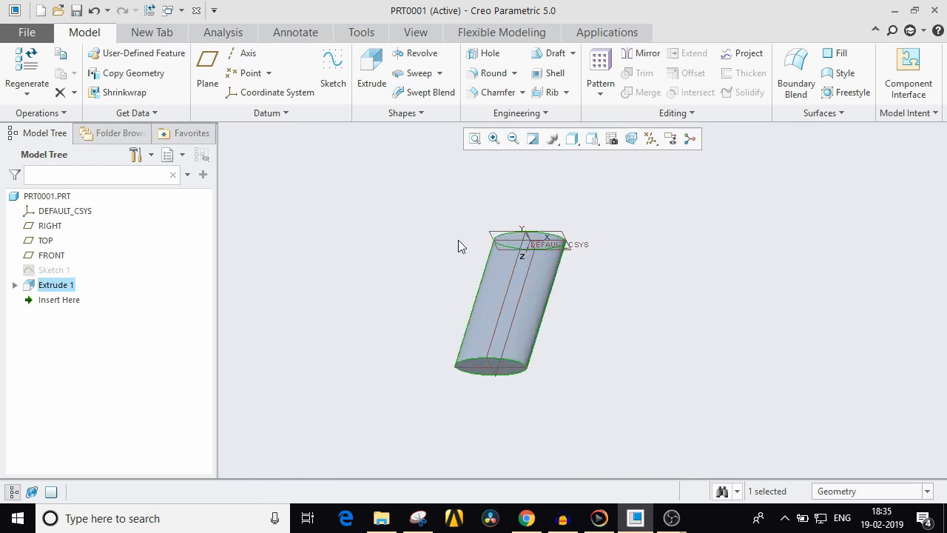
Hide the datum planes and coordinate system display, then orbit the cylinder.
left_click(650, 139)
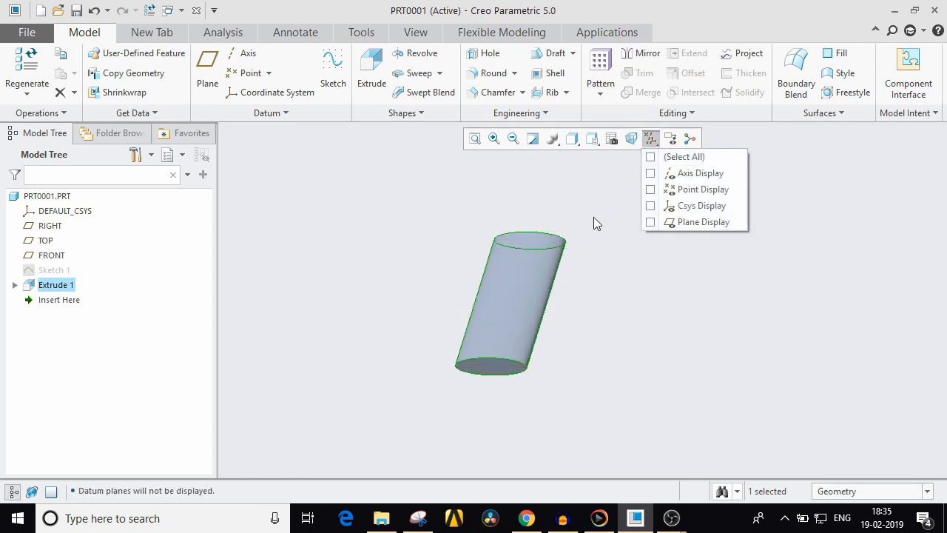
left_click(363, 322)
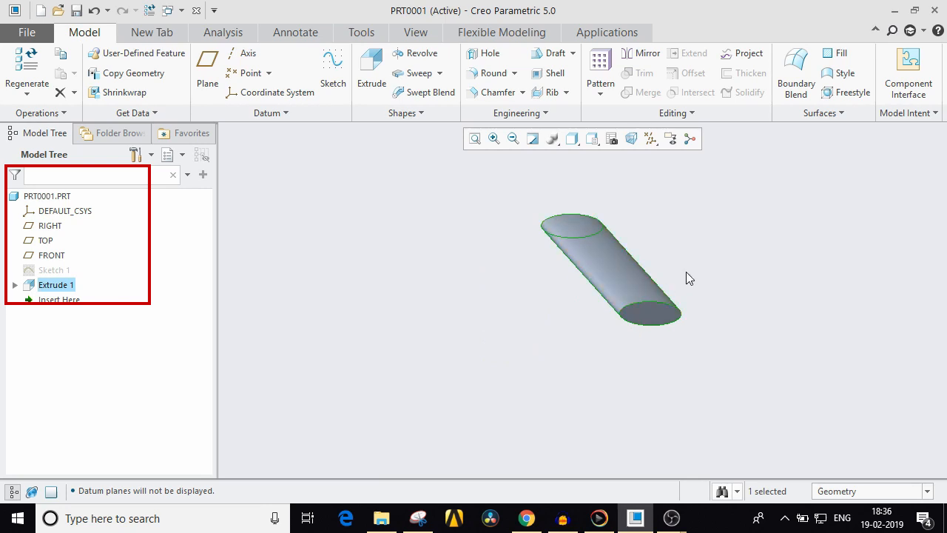
left_click_drag(607, 266, 692, 268)
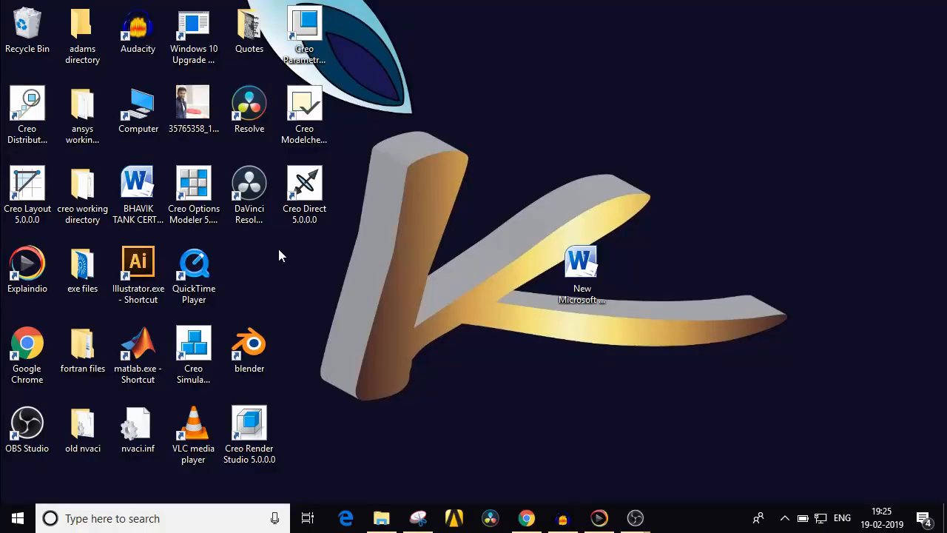
mouse_move(343, 25)
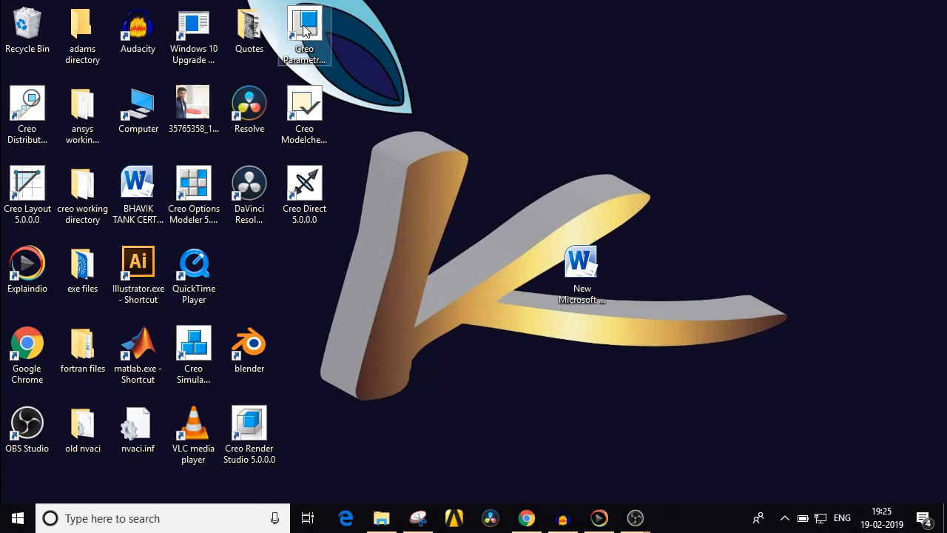
mouse_move(304, 33)
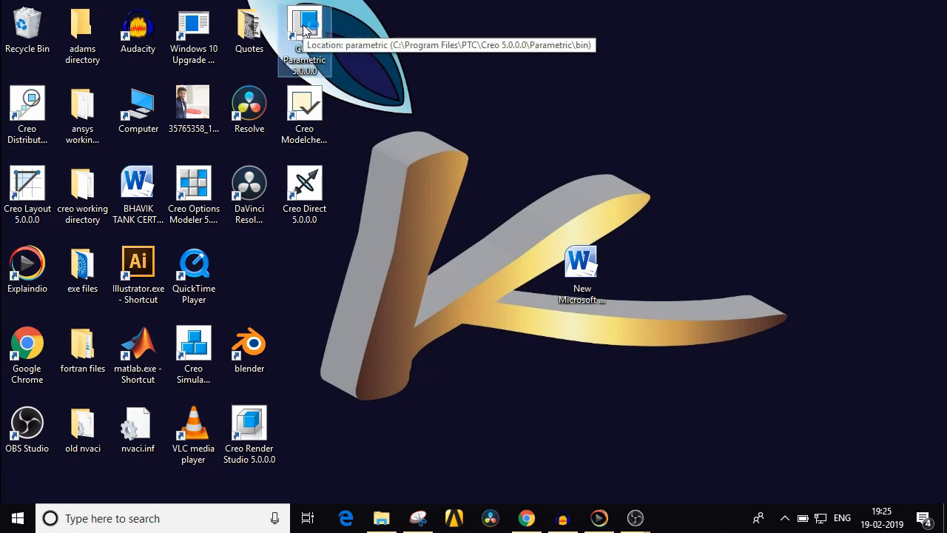
Launch Creo Parametric and create a new solid part from the inlbs_part_solid template.
double_click(304, 30)
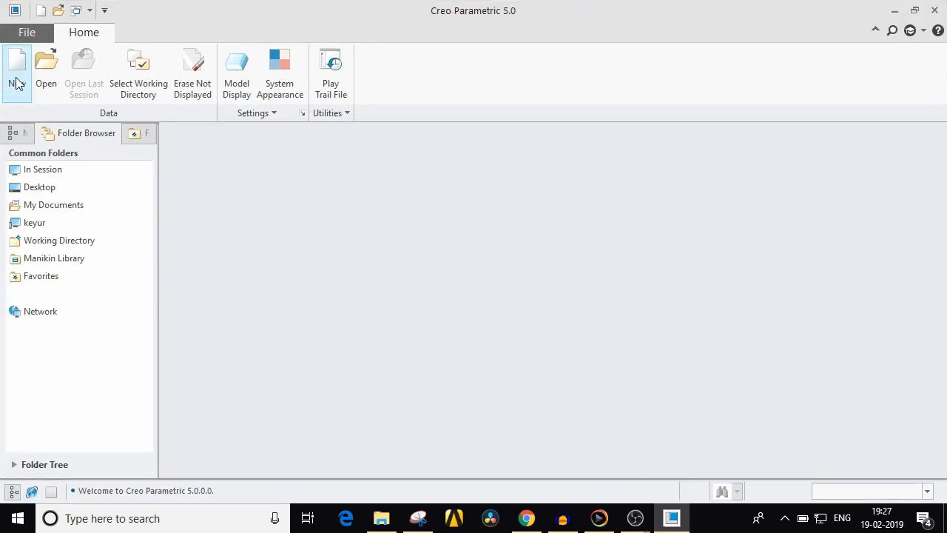
left_click(17, 72)
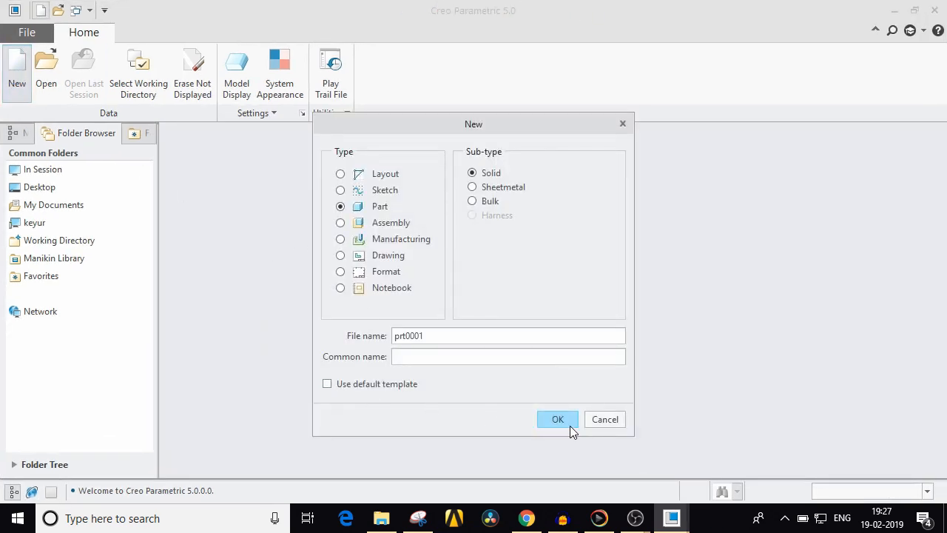
left_click(558, 419)
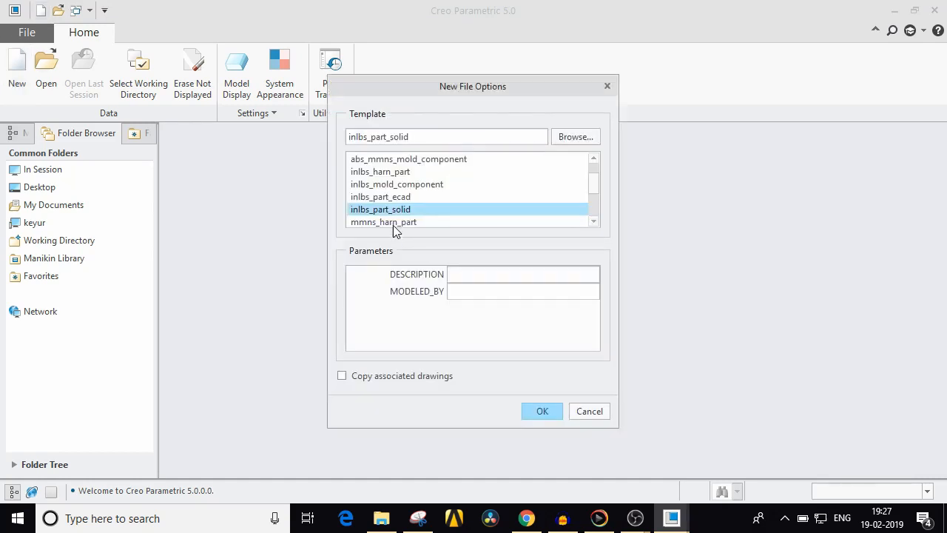
left_click(541, 410)
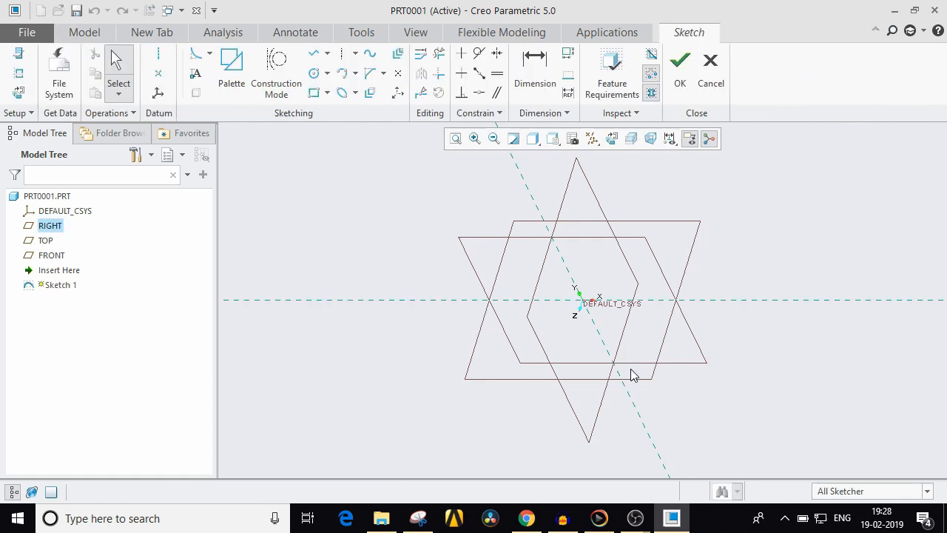
Sketch a centered circle on the RIGHT plane in sketch view.
left_click(612, 139)
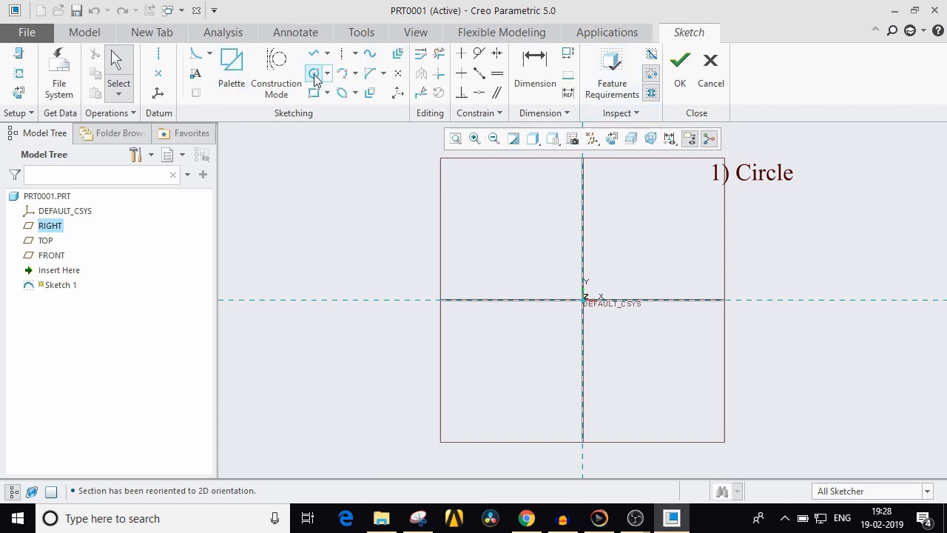
left_click(314, 73)
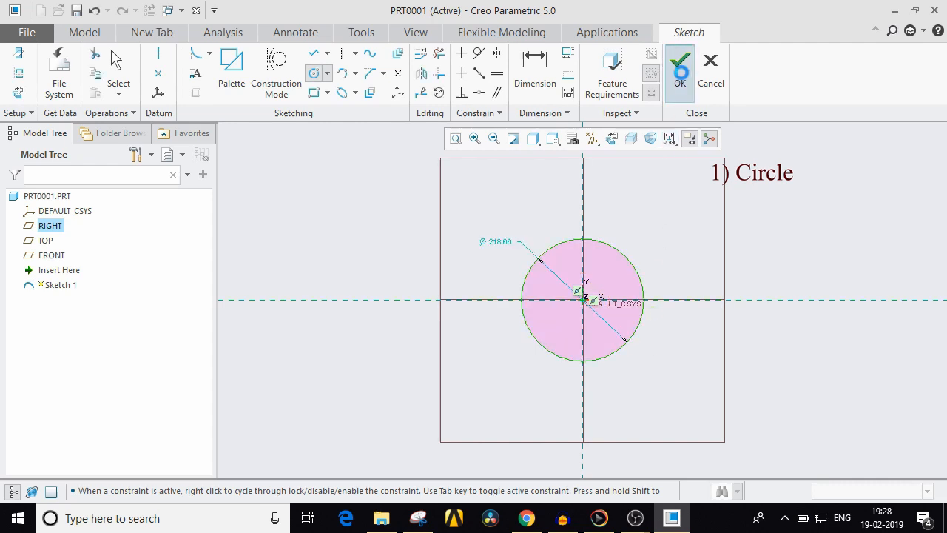
left_click(679, 65)
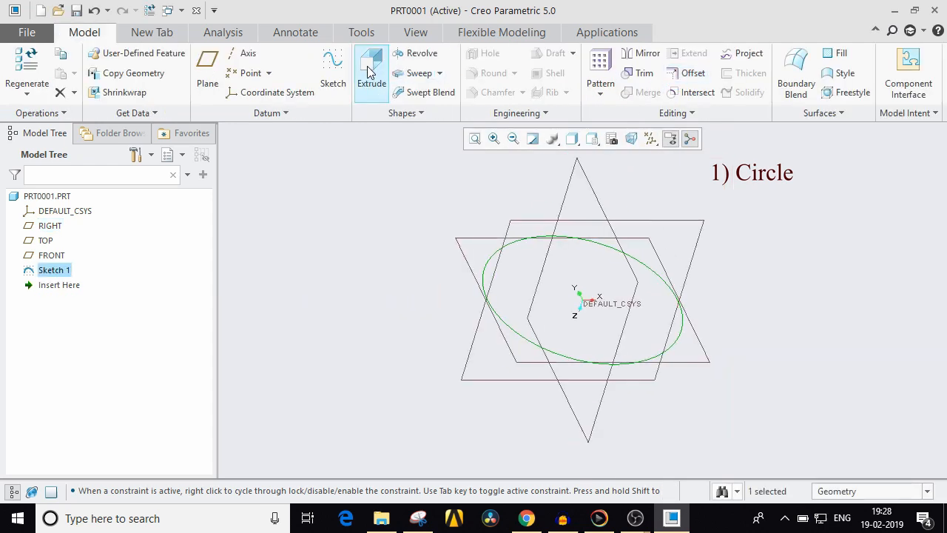
Extrude the circle about 70 into a thick disc, Extrude 1.
left_click(371, 66)
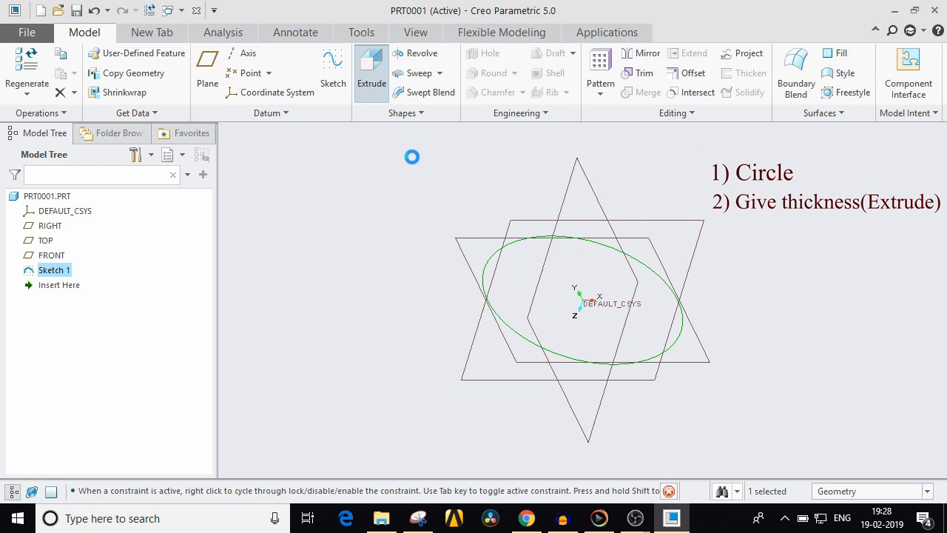
left_click(370, 72)
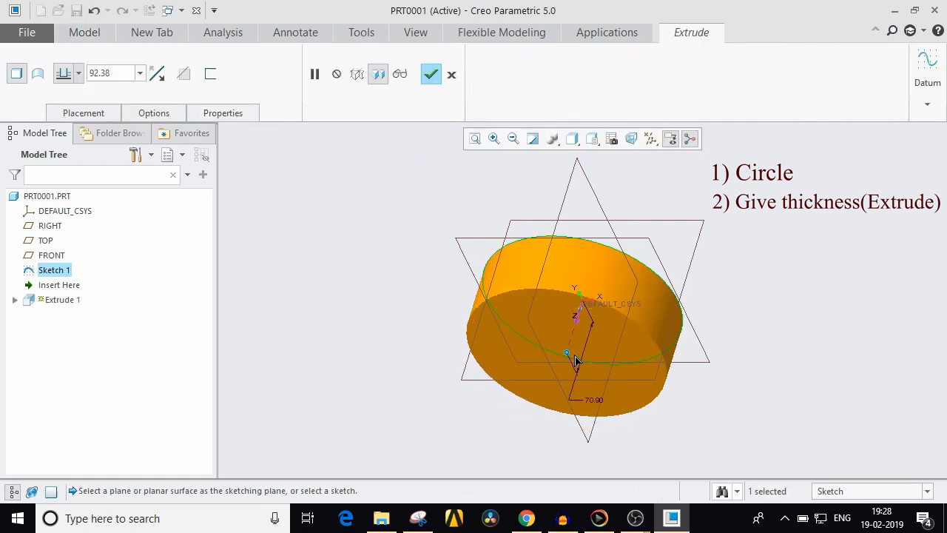
left_click(431, 73)
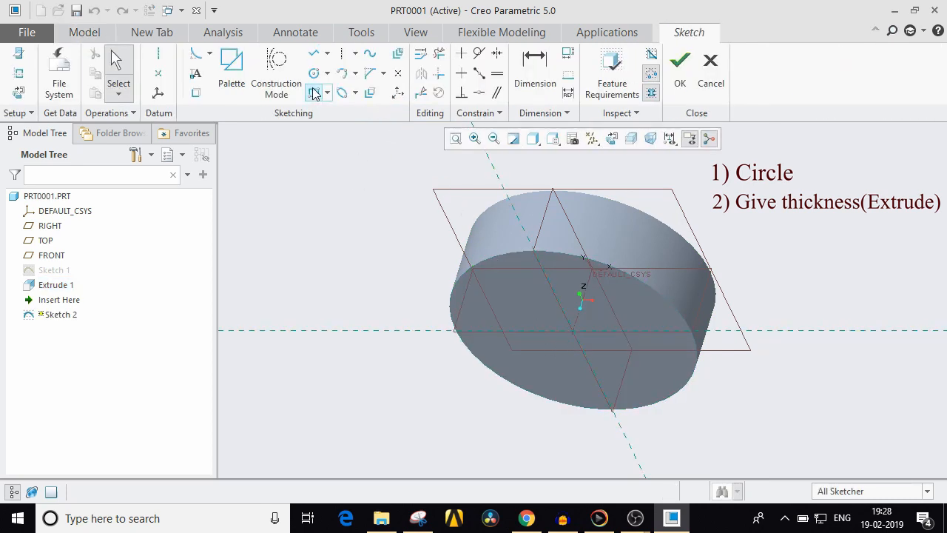
Sketch a concentric hub circle and extrude it about 42.90 as Extrude 2.
left_click(314, 73)
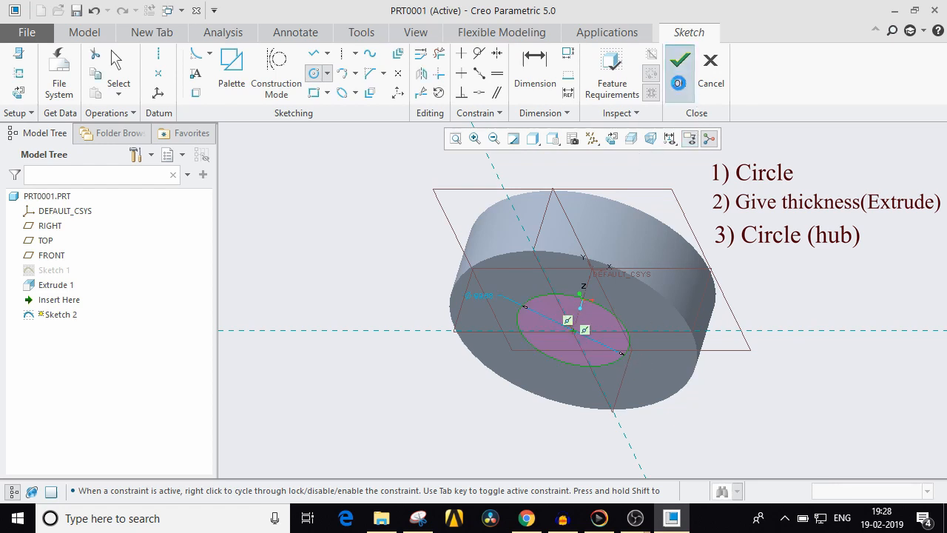
left_click(680, 59)
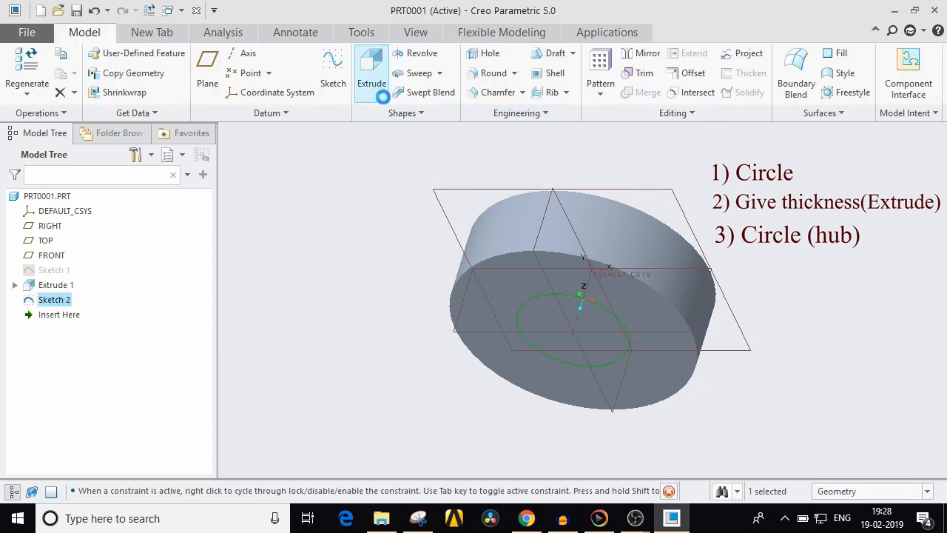
left_click(371, 72)
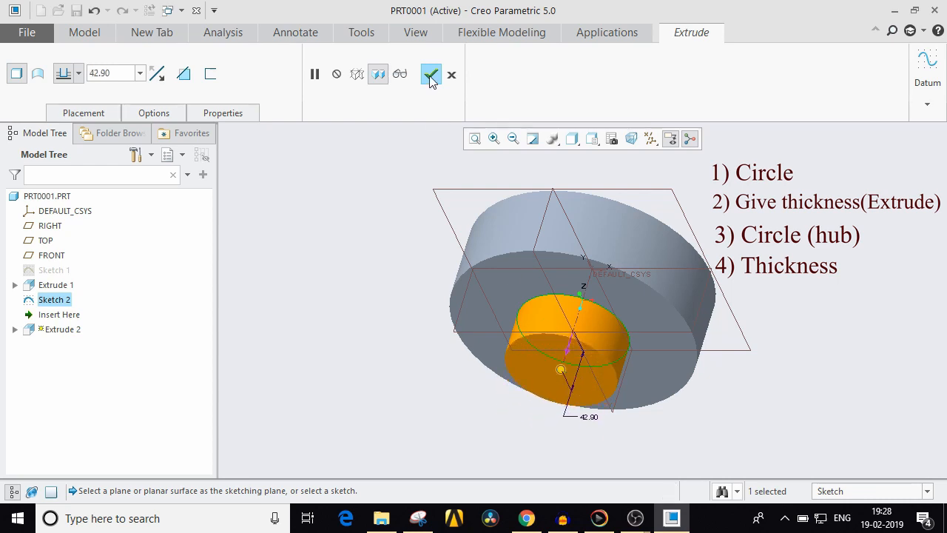
left_click(430, 74)
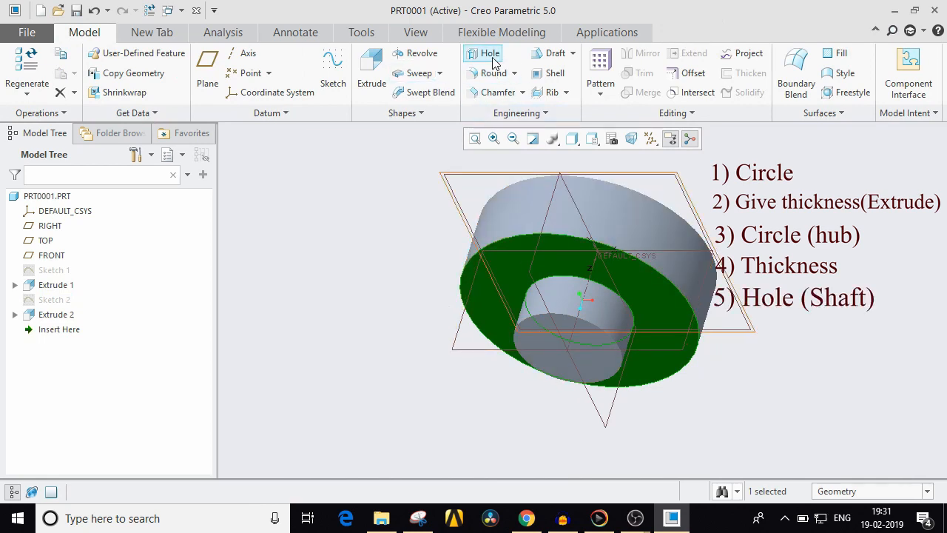
Place a 39-diameter shaft hole on the hub axis, depth to a selected surface.
left_click(489, 54)
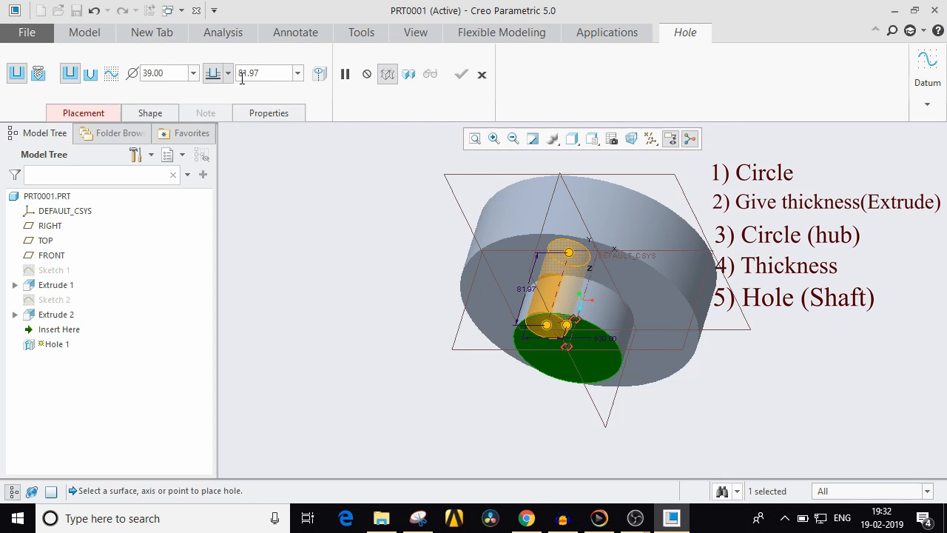
left_click(581, 287)
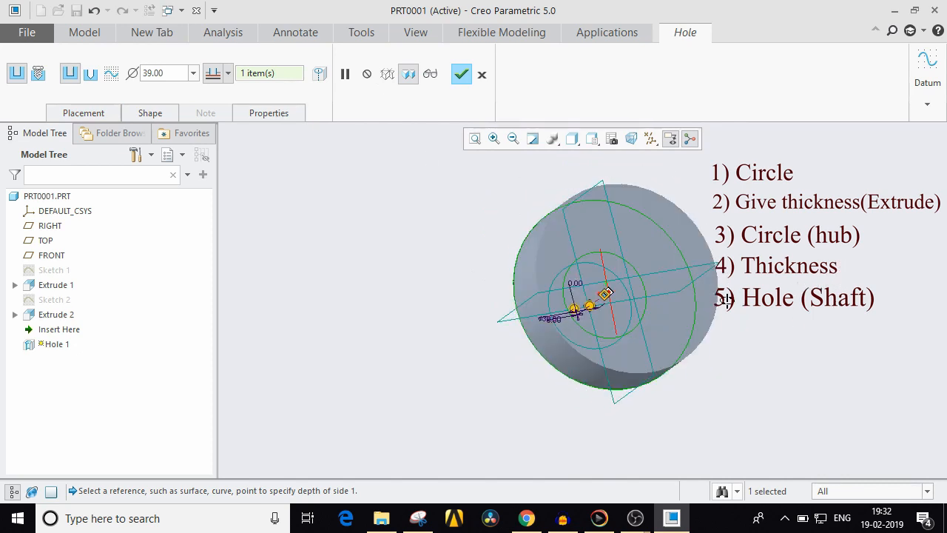
left_click(625, 279)
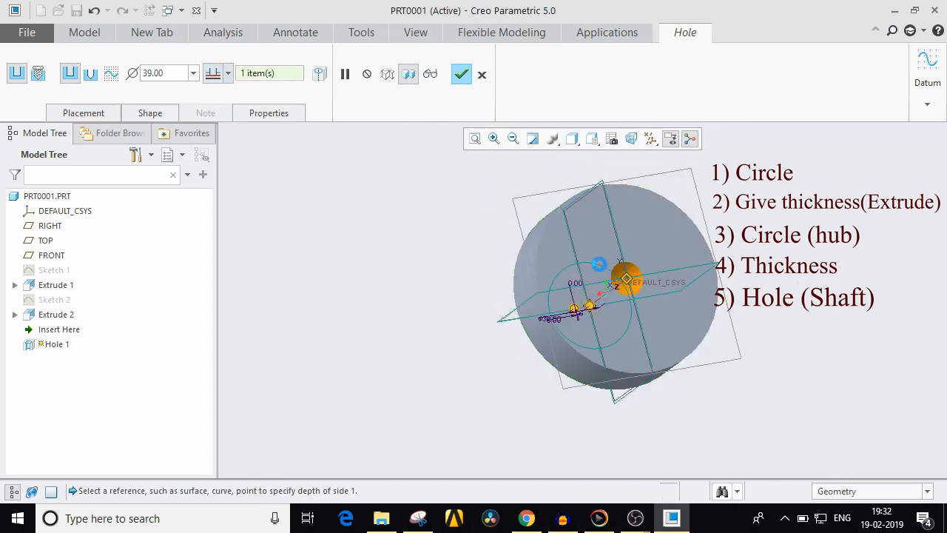
left_click(461, 73)
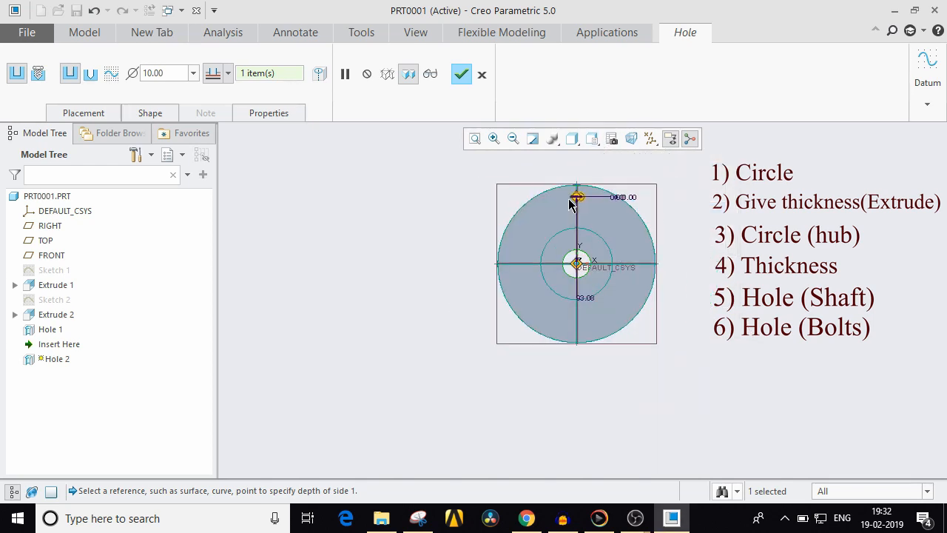
Accept a 20.00-diameter bolt hole near the rim as Hole 2.
scroll("up", 3)
type("20")
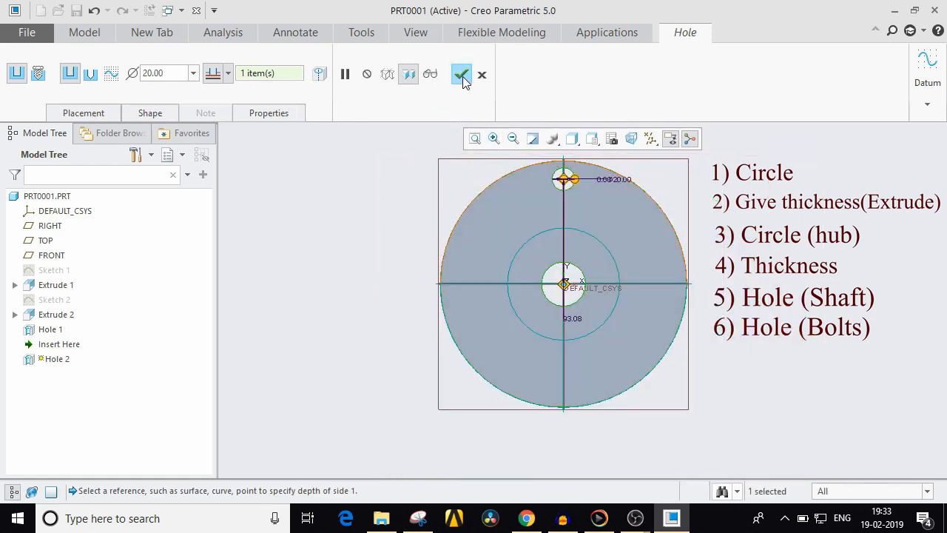
left_click(461, 74)
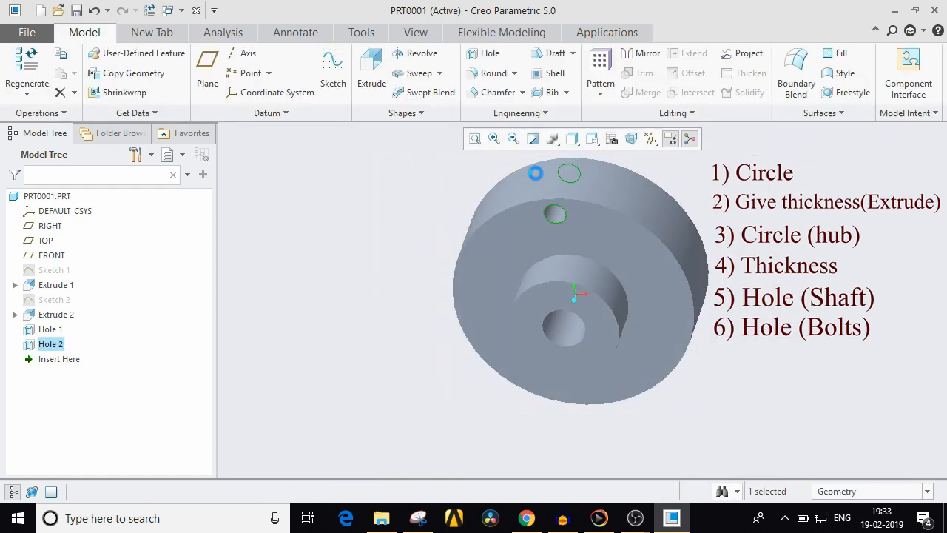
left_click(600, 83)
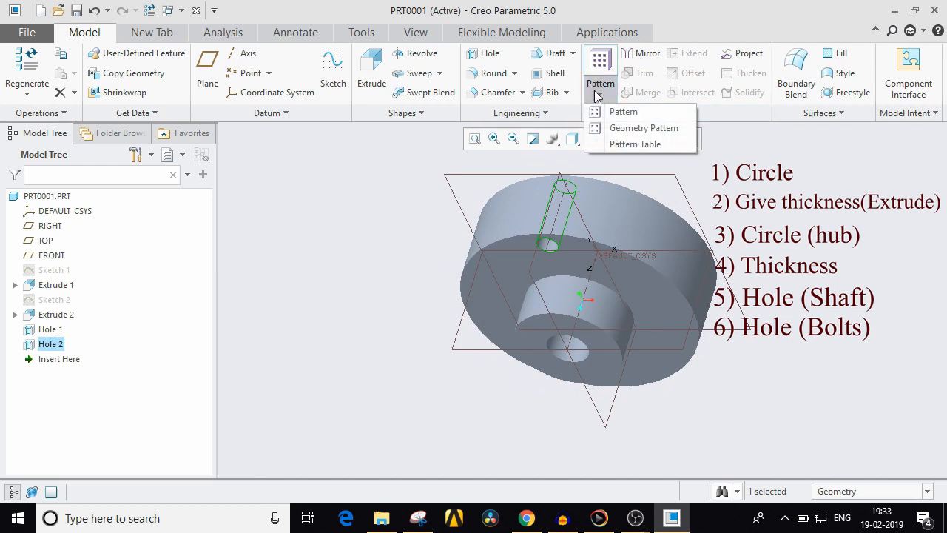
Pattern Hole 2 around the centre axis with 6 members at 60°.
left_click(623, 111)
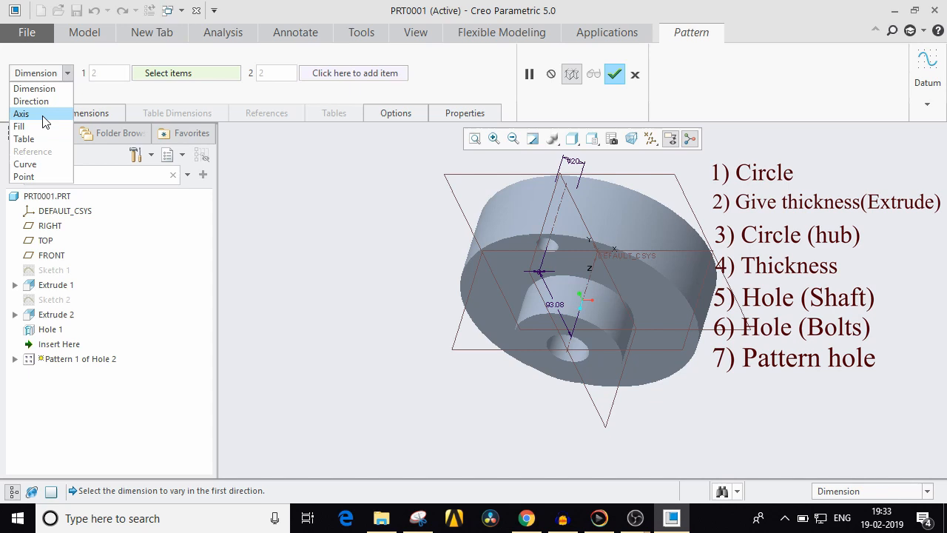
left_click(21, 113)
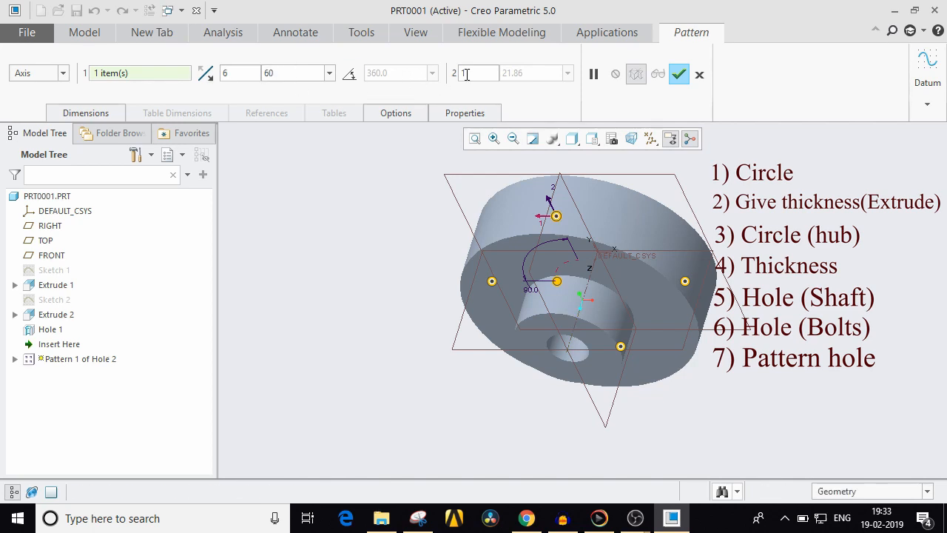
left_click(679, 73)
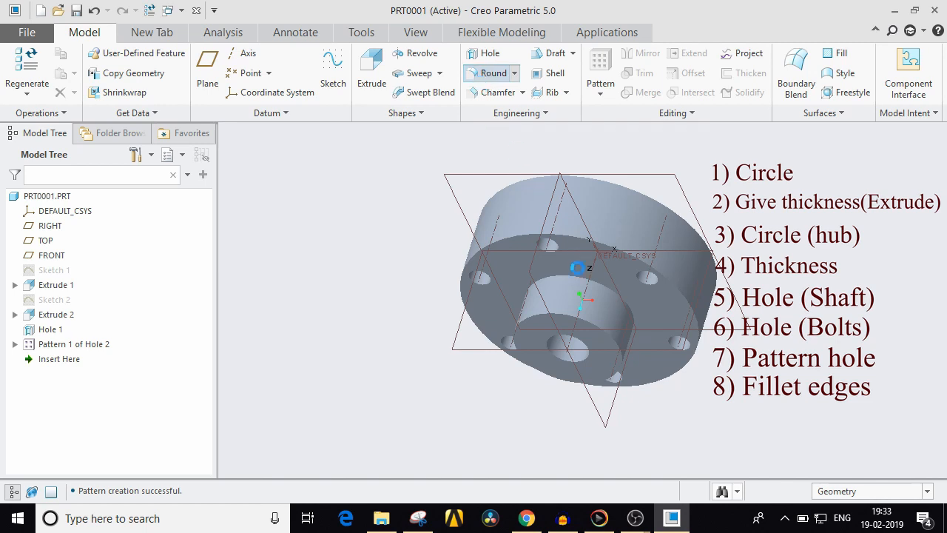
Round the hub, flange and hole edges with a 3.95 radius as Round 1.
left_click(491, 73)
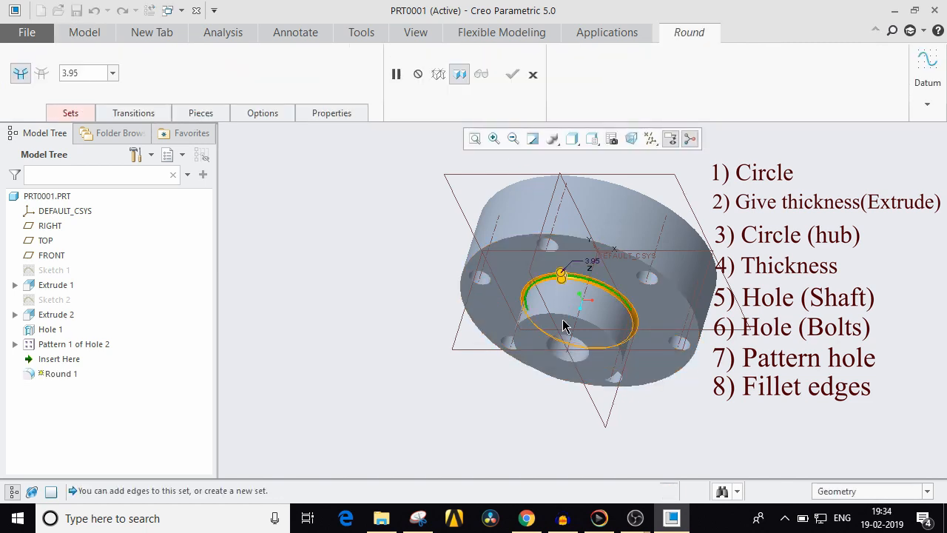
left_click(577, 303)
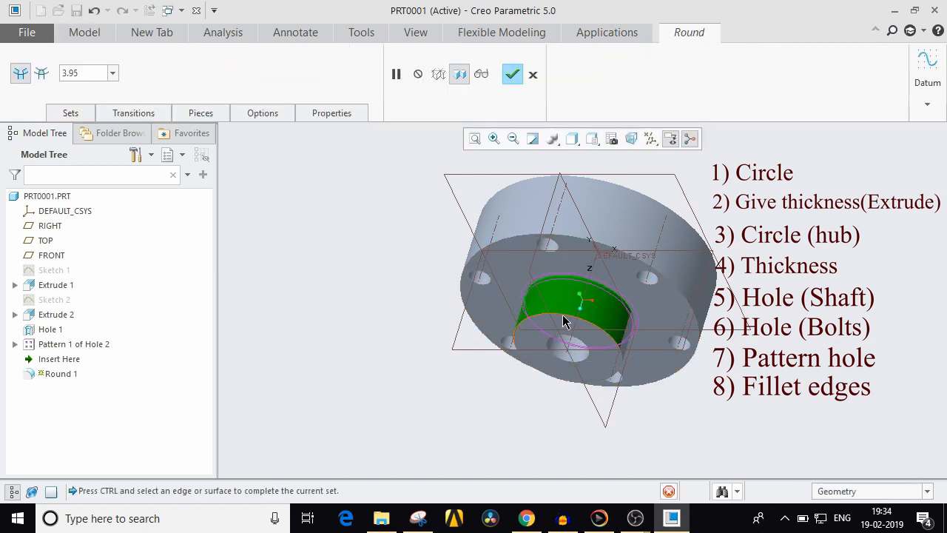
left_click(566, 352)
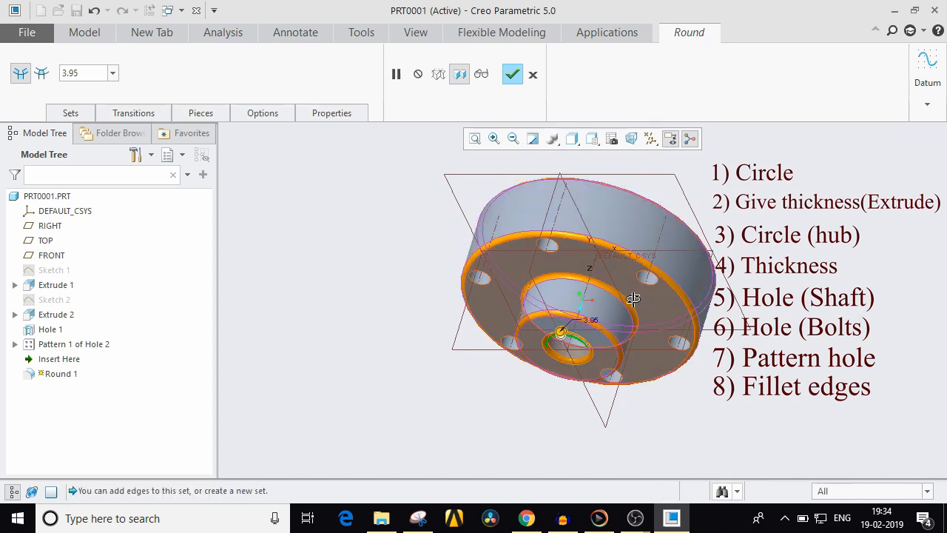
left_click_drag(633, 298, 588, 249)
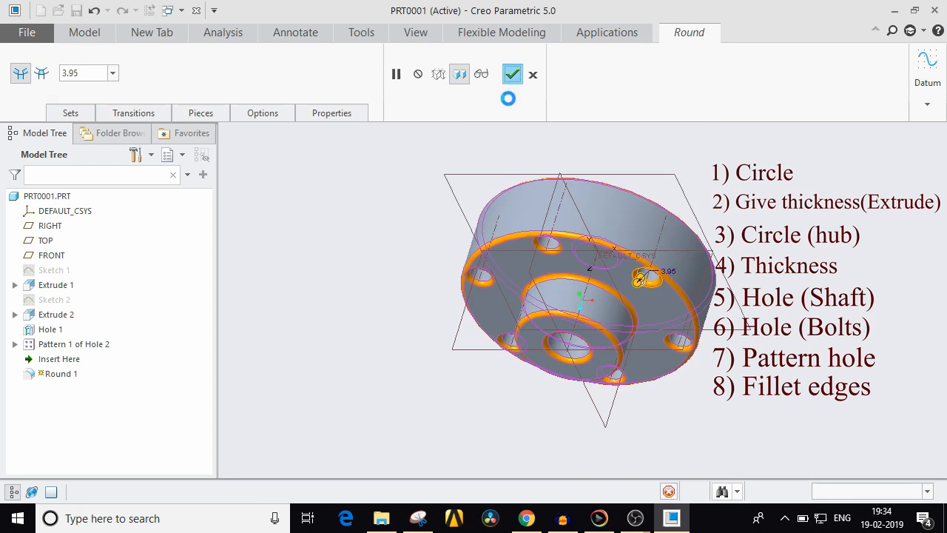
left_click(512, 74)
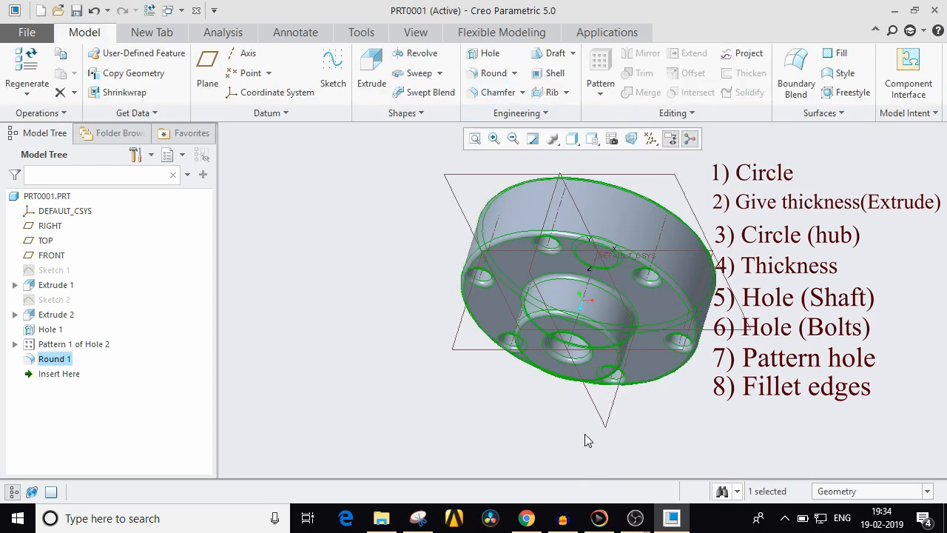
mouse_move(695, 378)
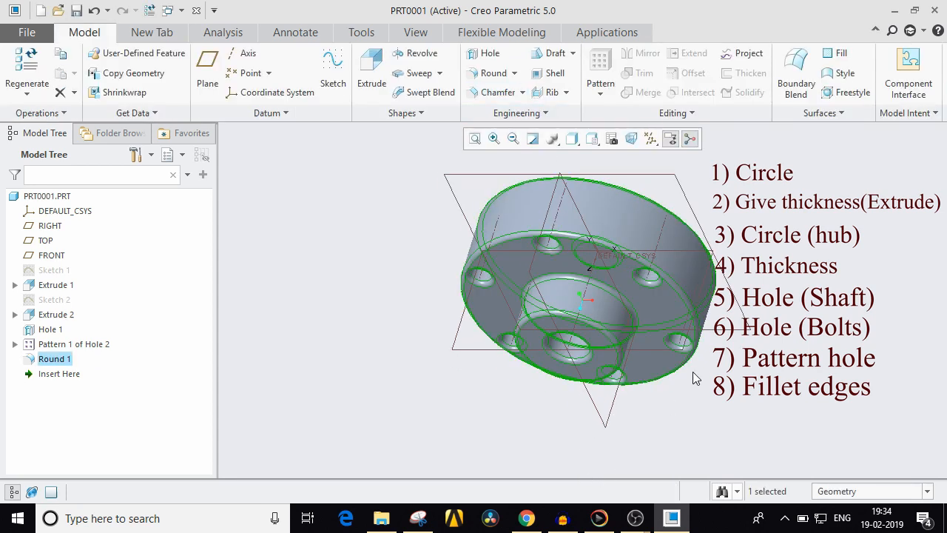
left_click(518, 357)
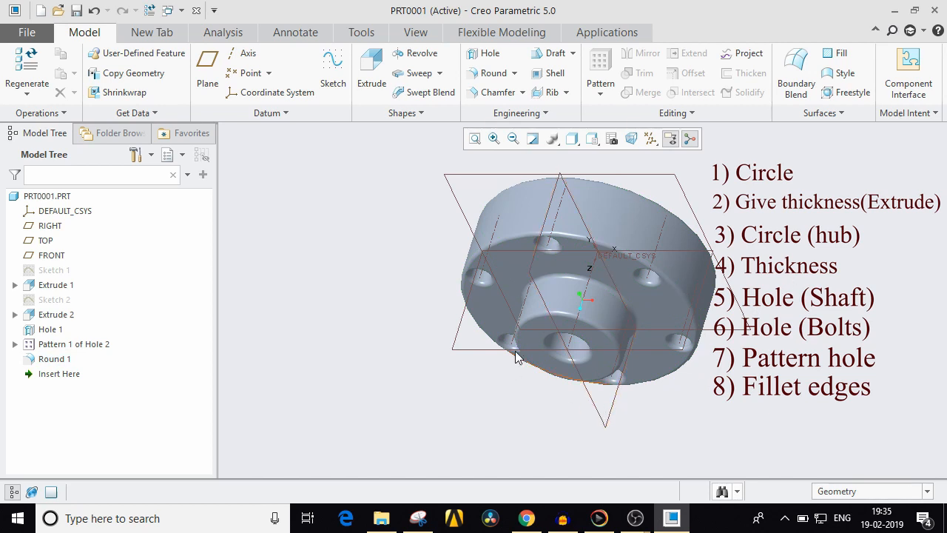
mouse_move(503, 262)
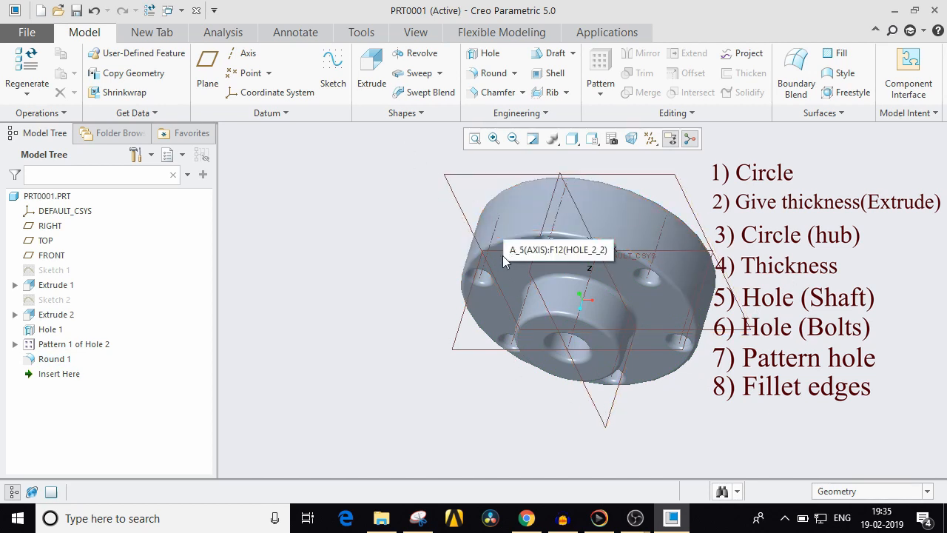
mouse_move(418, 335)
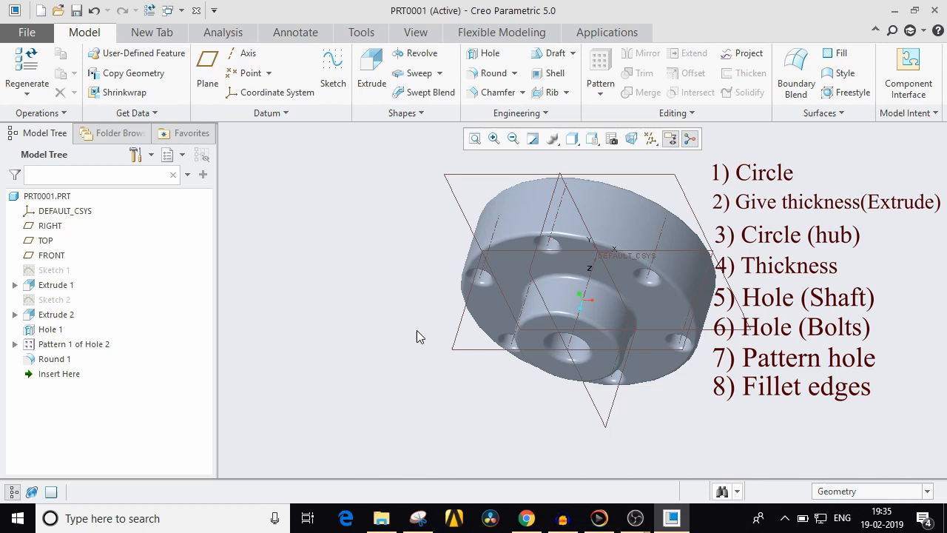
mouse_move(371, 70)
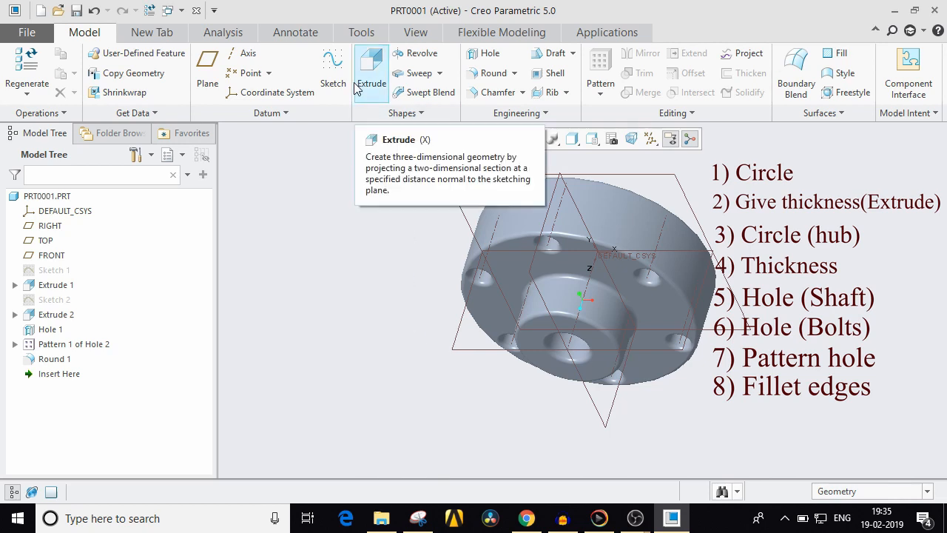
Sketch a small keyway rectangle at the top of the shaft hole on the hub face.
left_click(332, 70)
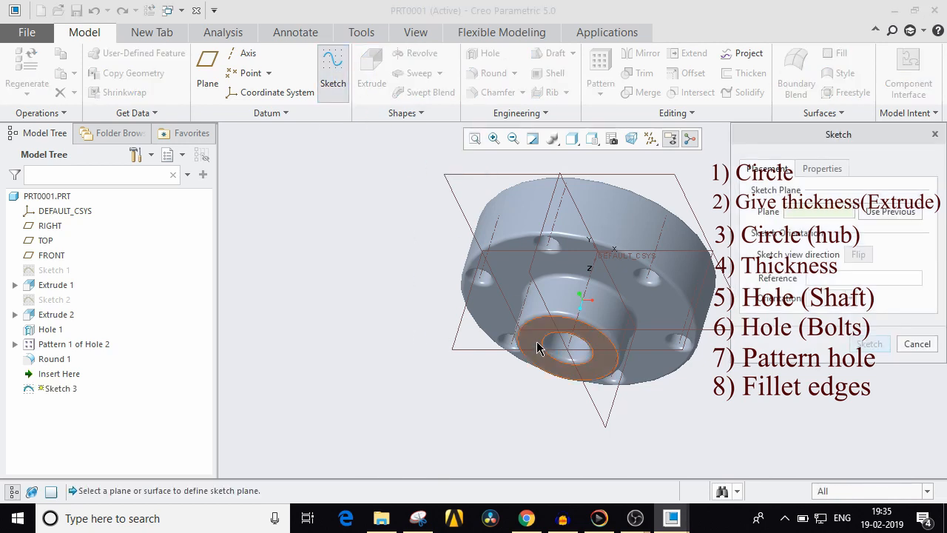
left_click(870, 343)
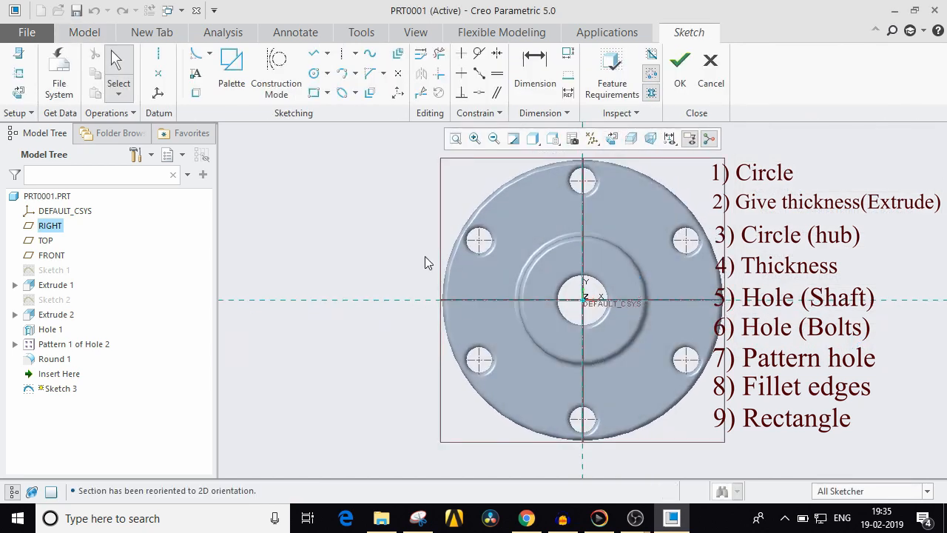
left_click(709, 138)
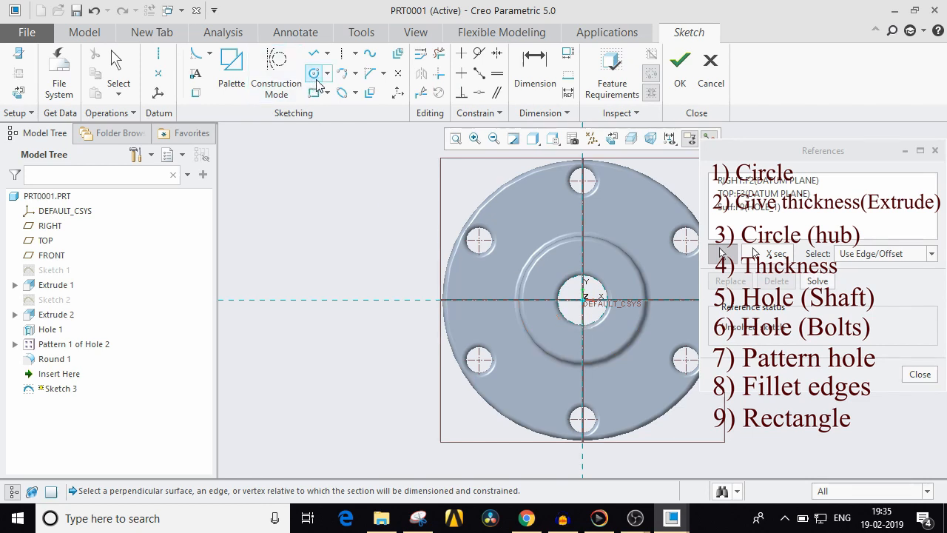
left_click(919, 374)
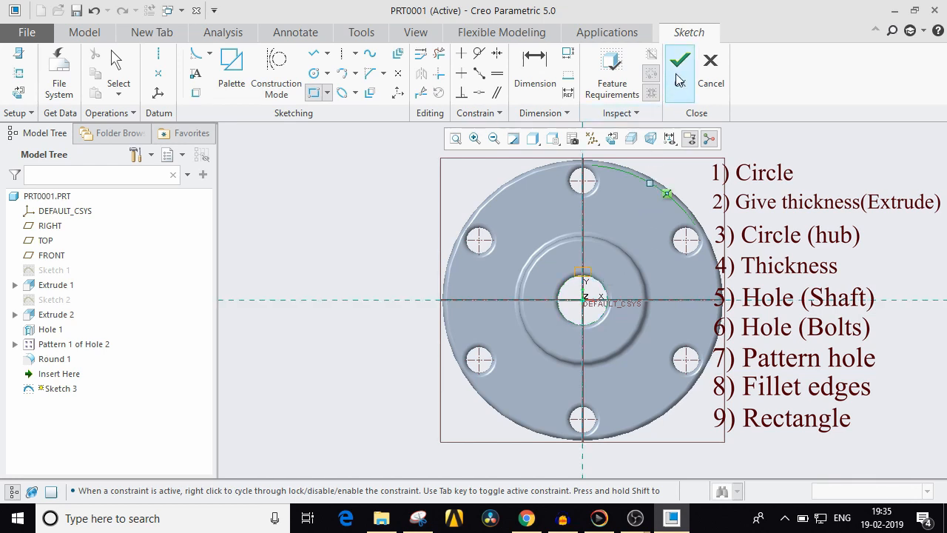
left_click(679, 59)
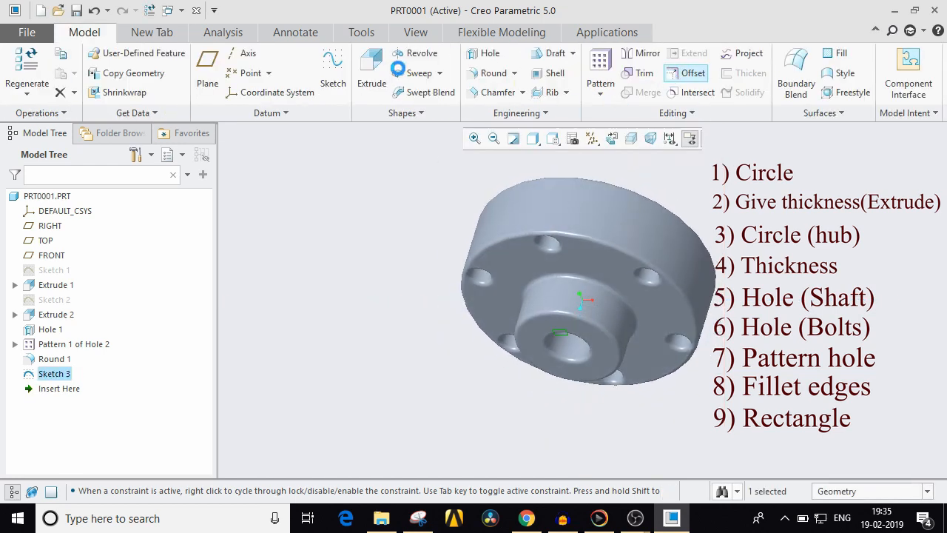
Extrude Sketch 3 as a through-all material removal, cutting the keyway into the hub.
left_click(372, 70)
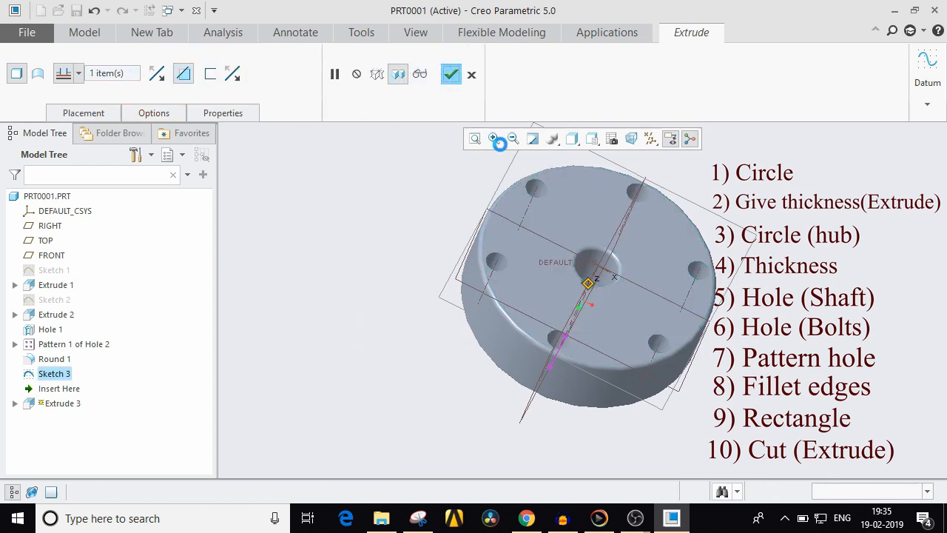
left_click(451, 74)
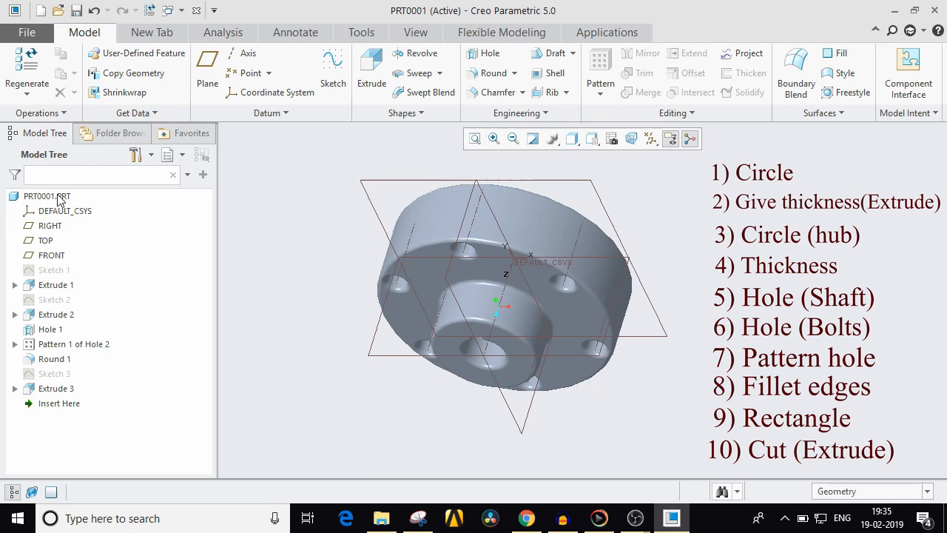
mouse_move(612, 419)
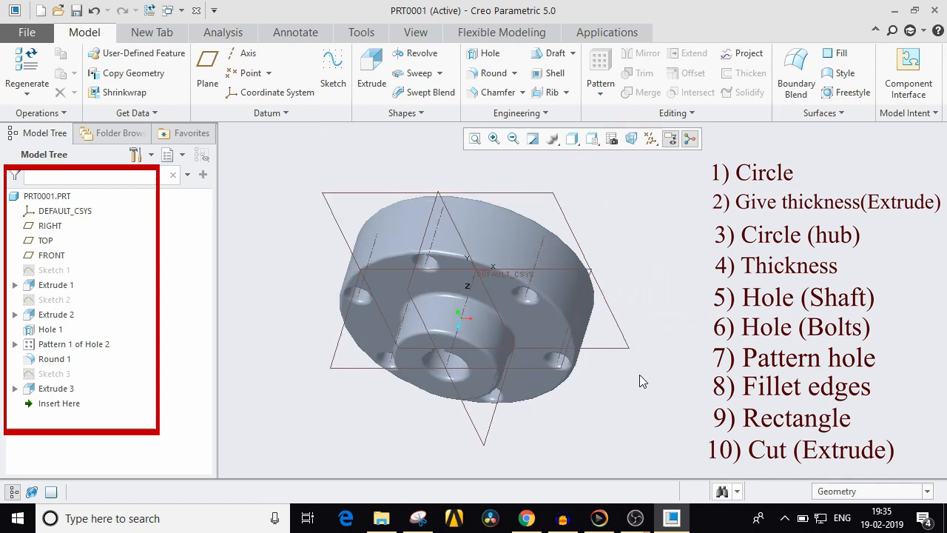
mouse_move(516, 421)
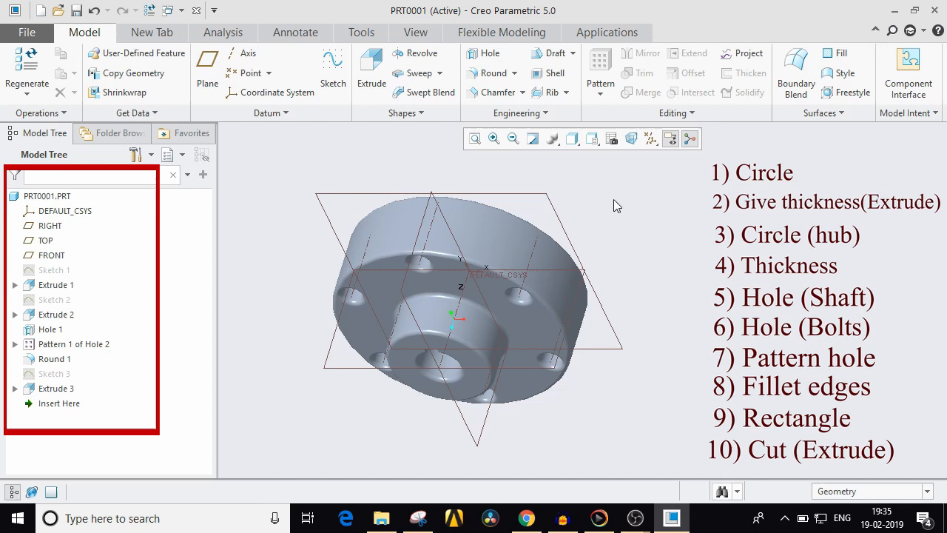
left_click(650, 138)
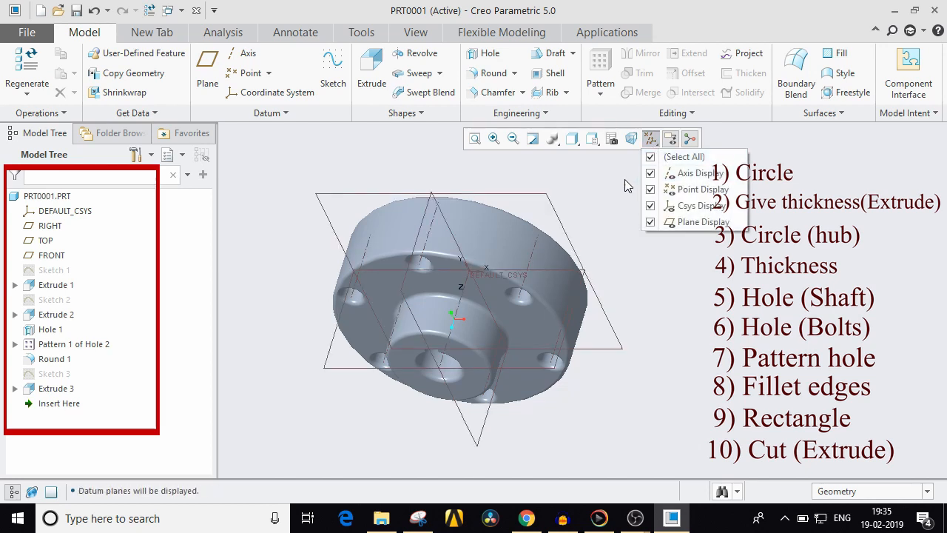
left_click(691, 138)
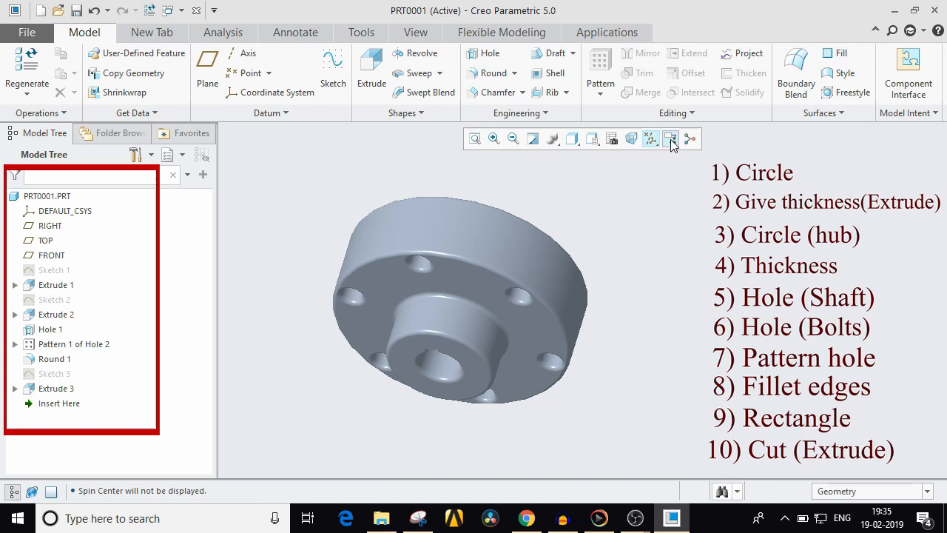
left_click(670, 138)
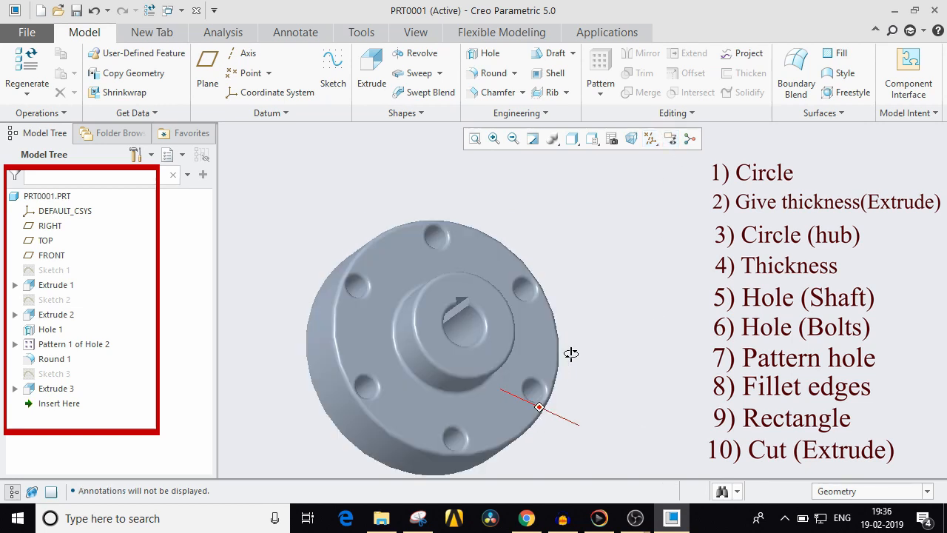
left_click_drag(572, 354, 537, 369)
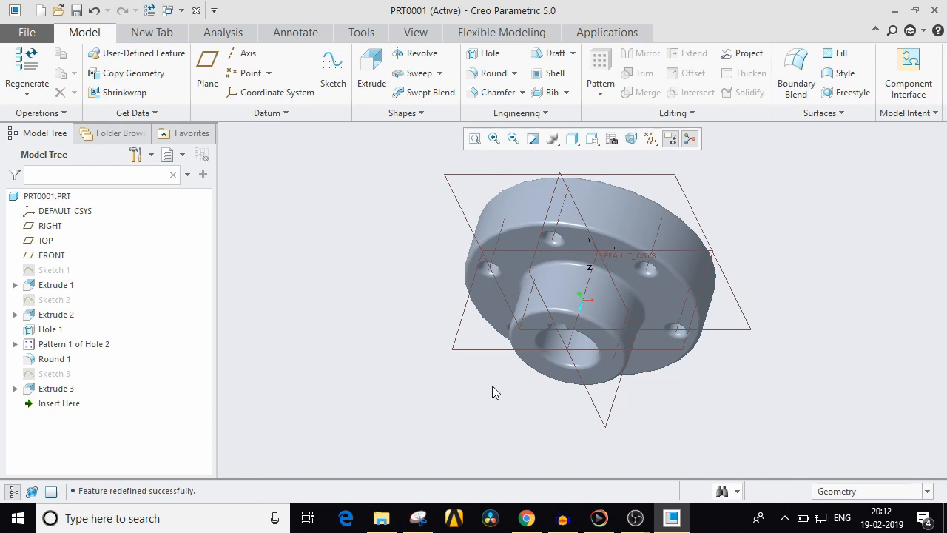
mouse_move(550, 380)
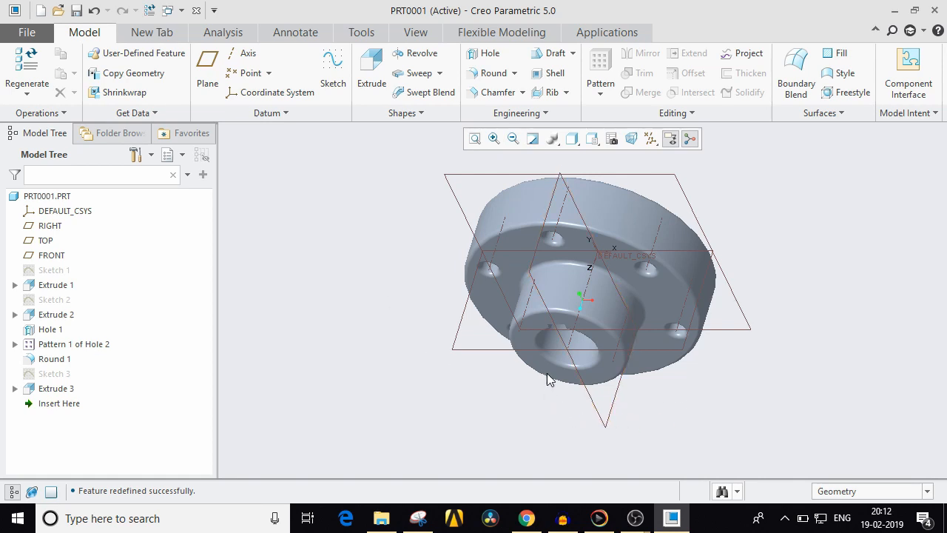
left_click(592, 139)
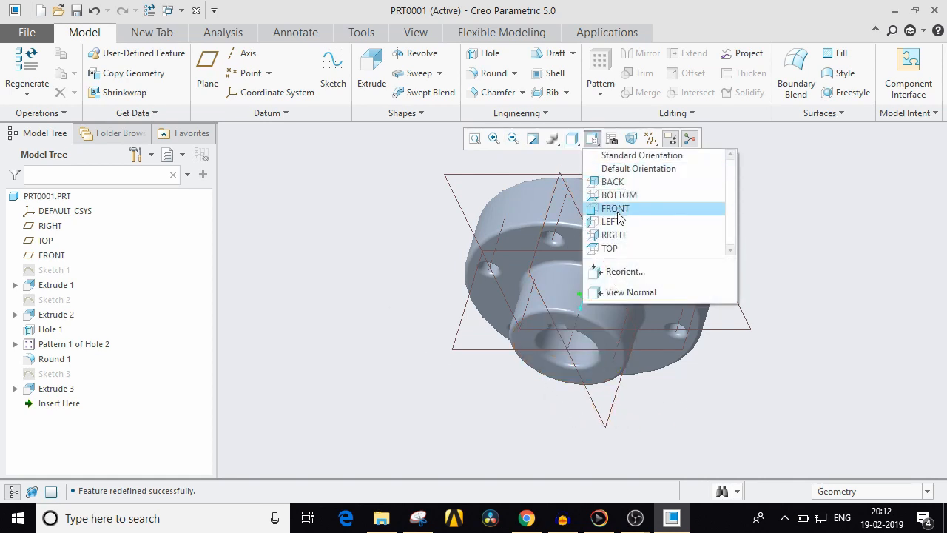
left_click(615, 208)
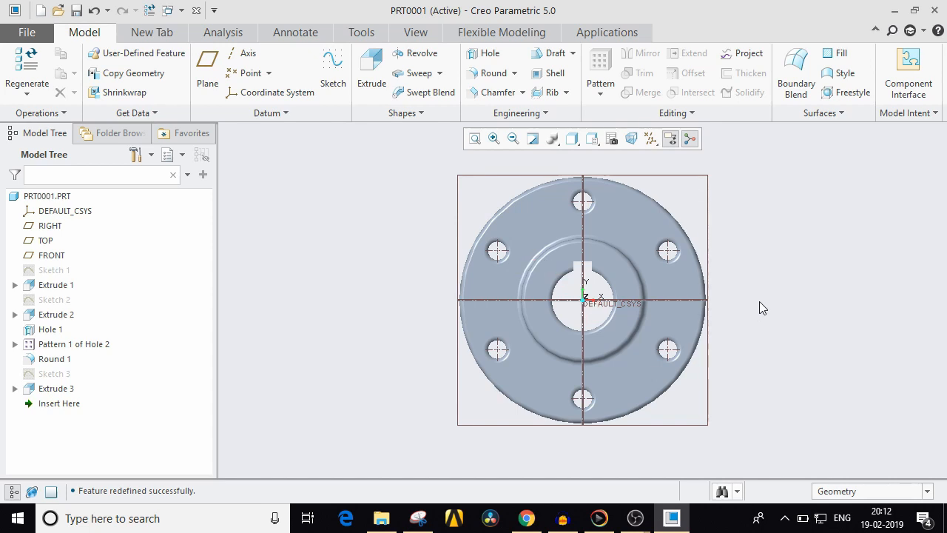
mouse_move(767, 306)
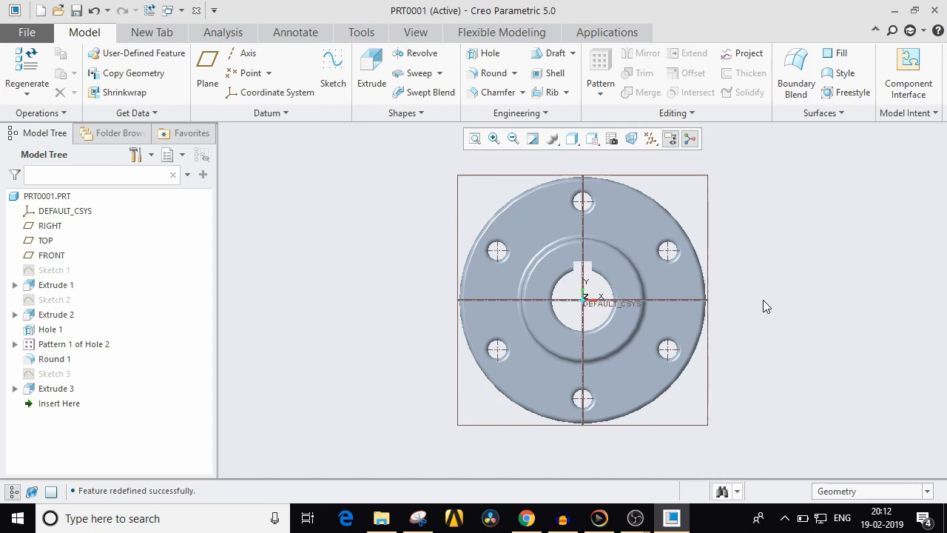
mouse_move(666, 201)
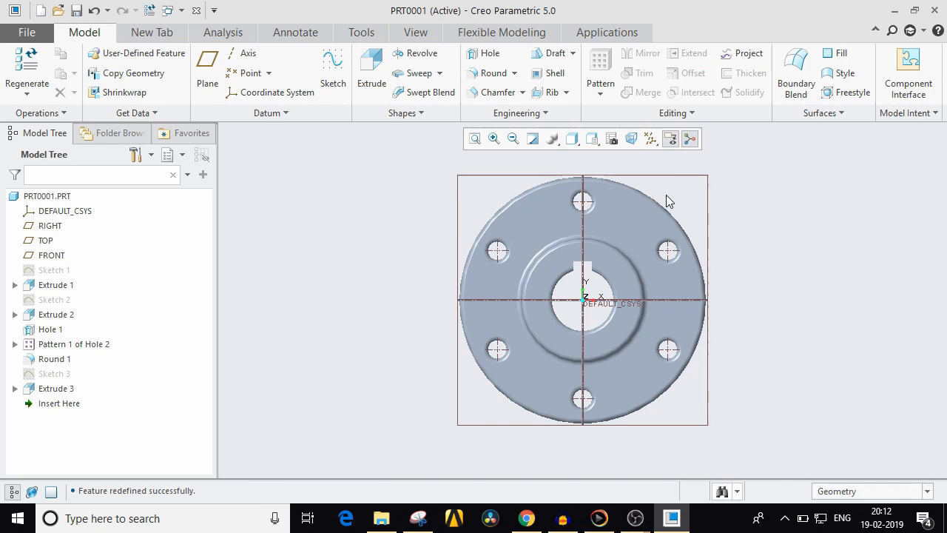
left_click_drag(666, 200, 350, 357)
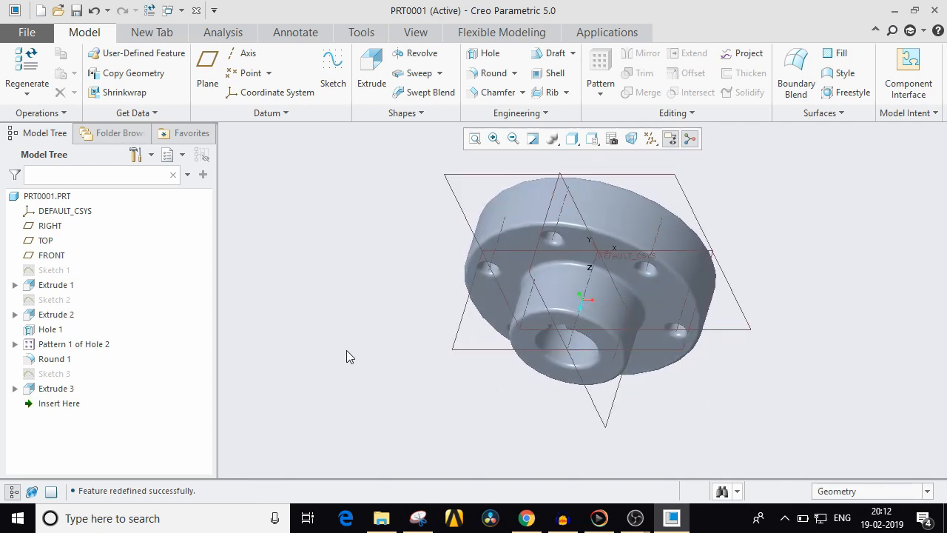
Edit Hole 1's diameter, apply the change, and orbit the flange to inspect the result.
left_click(50, 330)
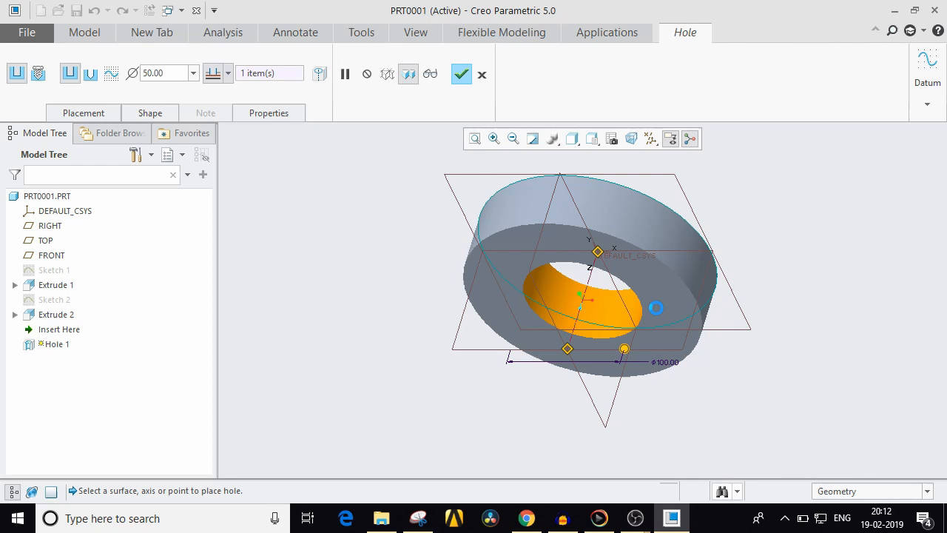
left_click(461, 74)
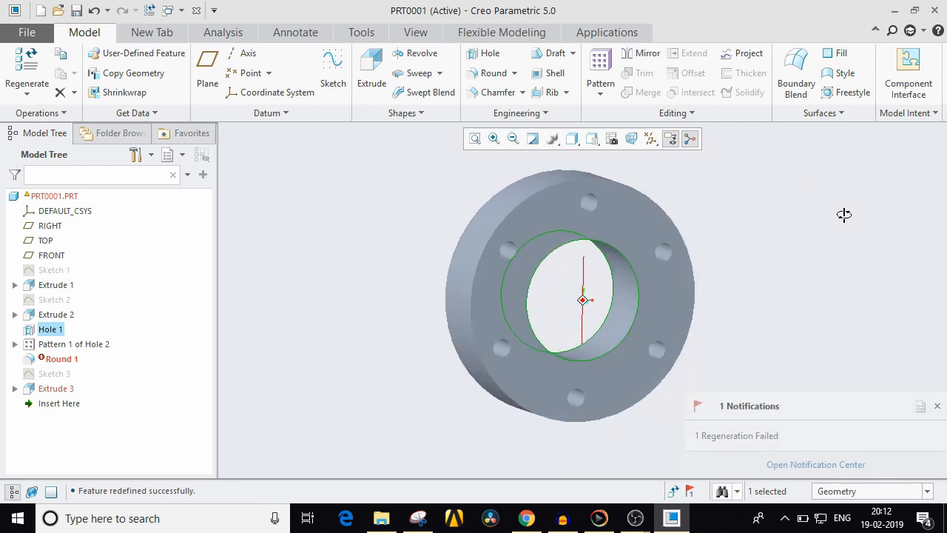
left_click_drag(583, 300, 615, 289)
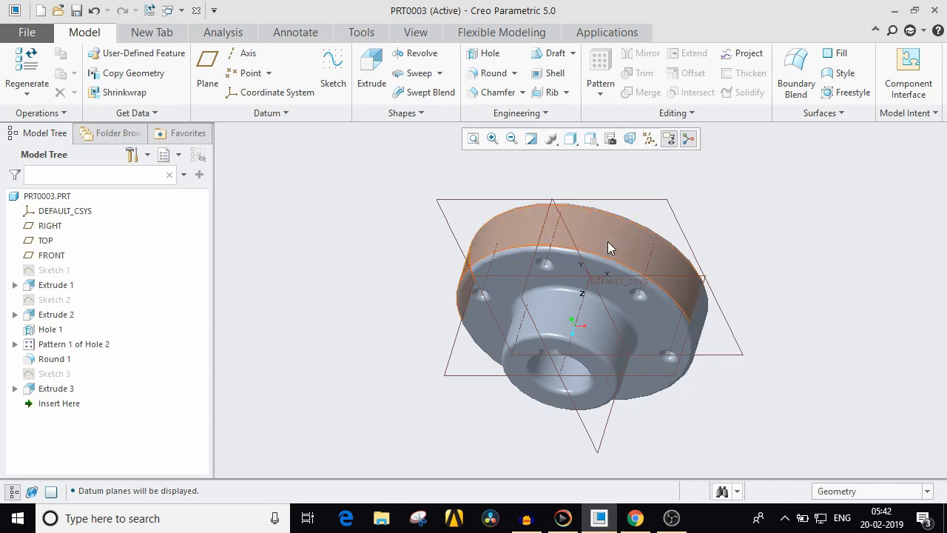
mouse_move(585, 229)
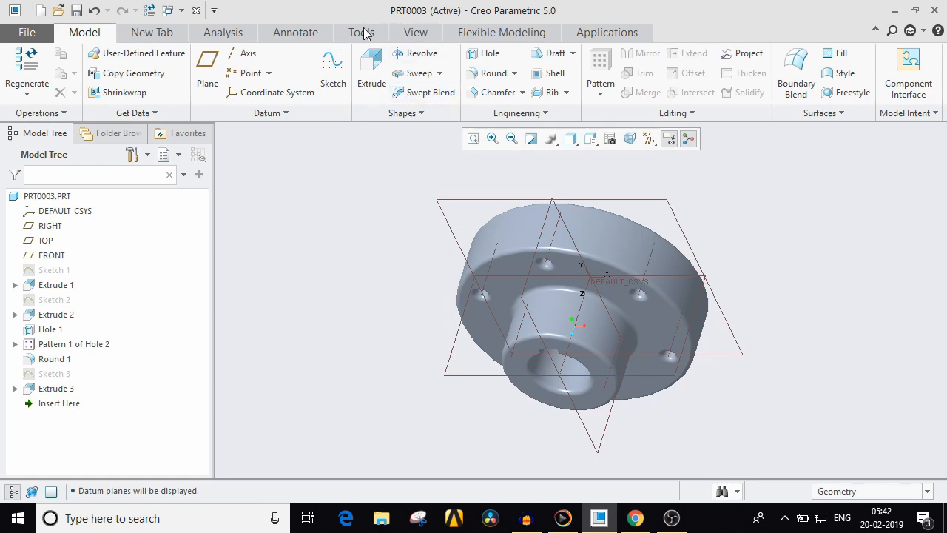
left_click(362, 32)
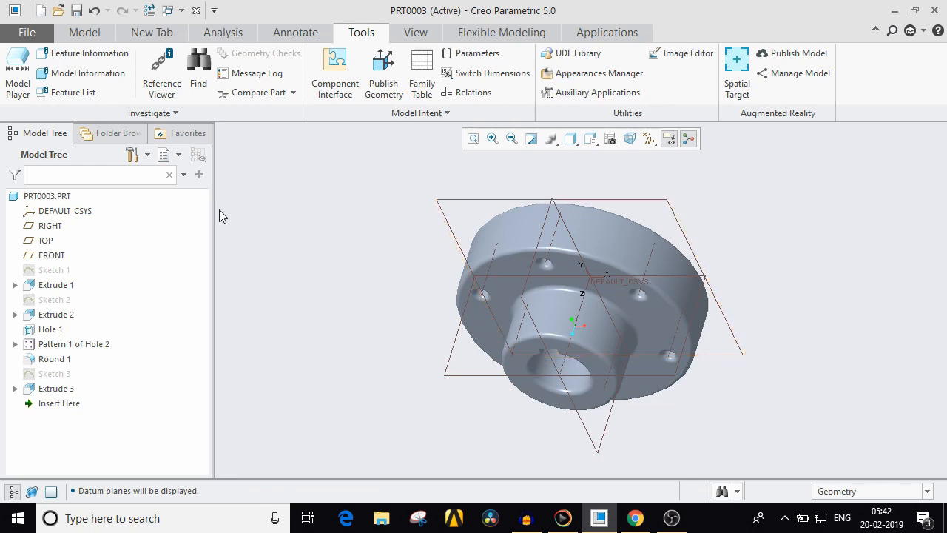
left_click(84, 32)
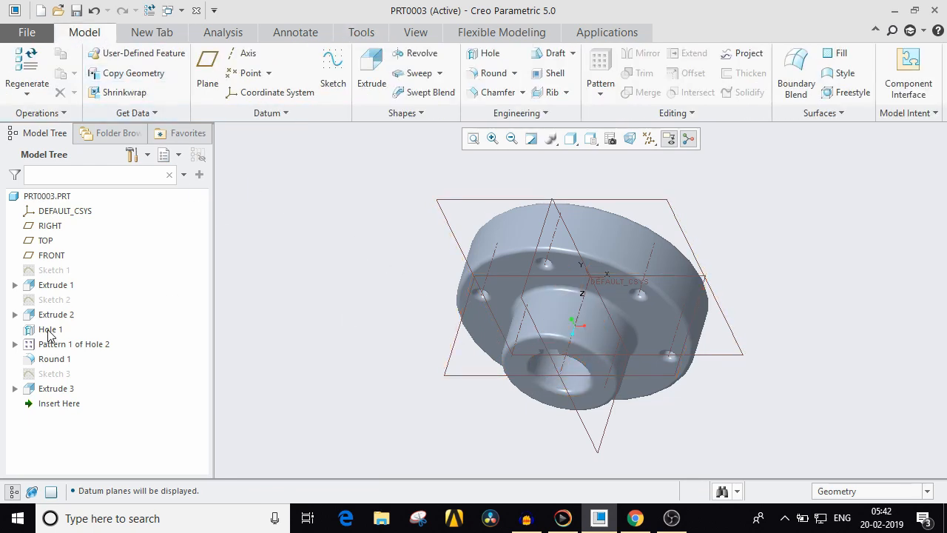
left_click(51, 330)
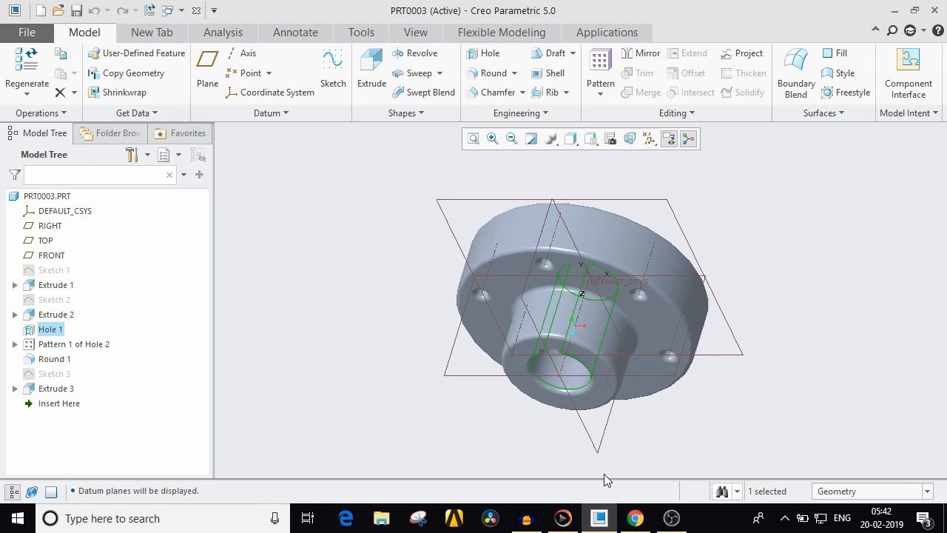
left_click(294, 375)
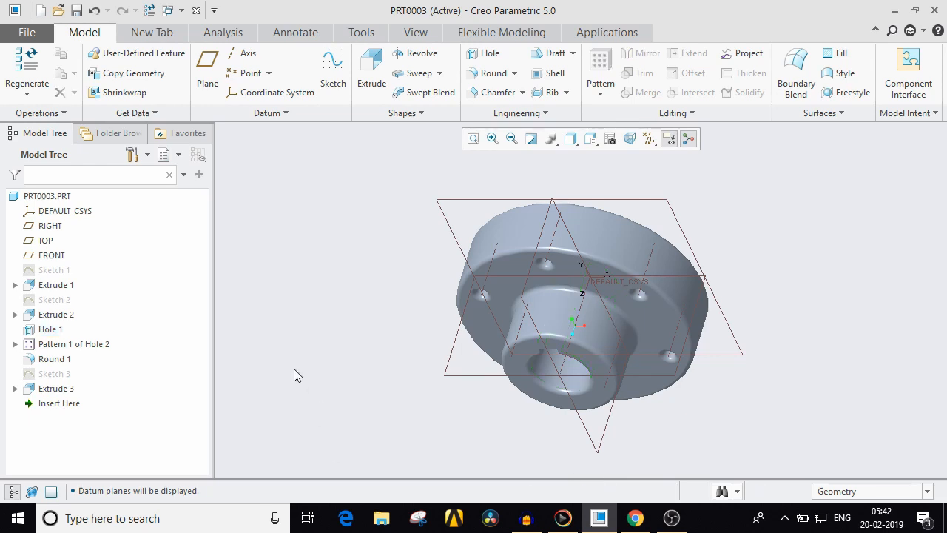
mouse_move(368, 292)
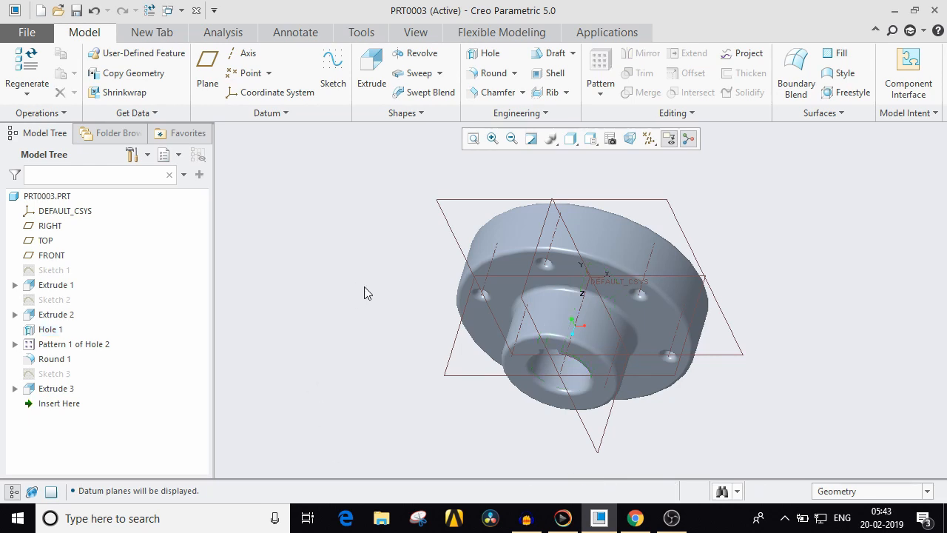
left_click(51, 329)
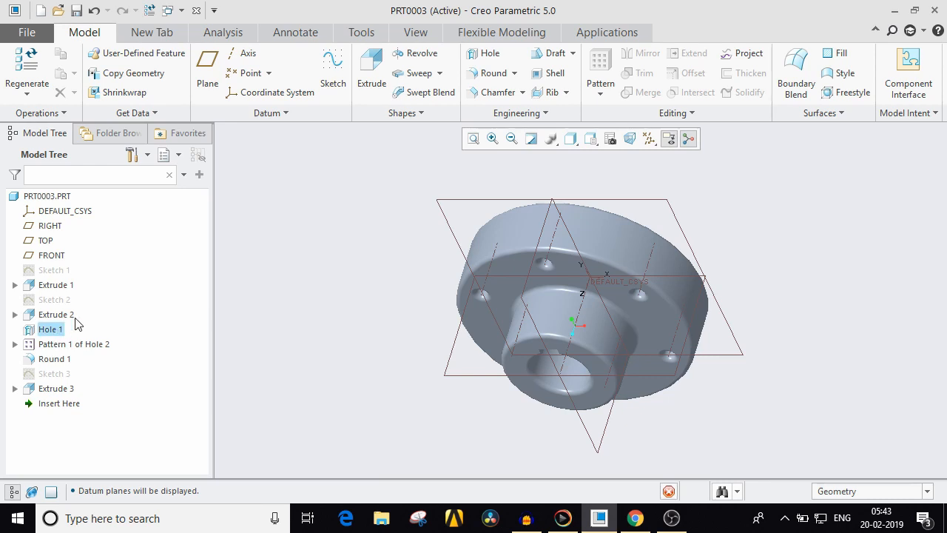
left_click(51, 329)
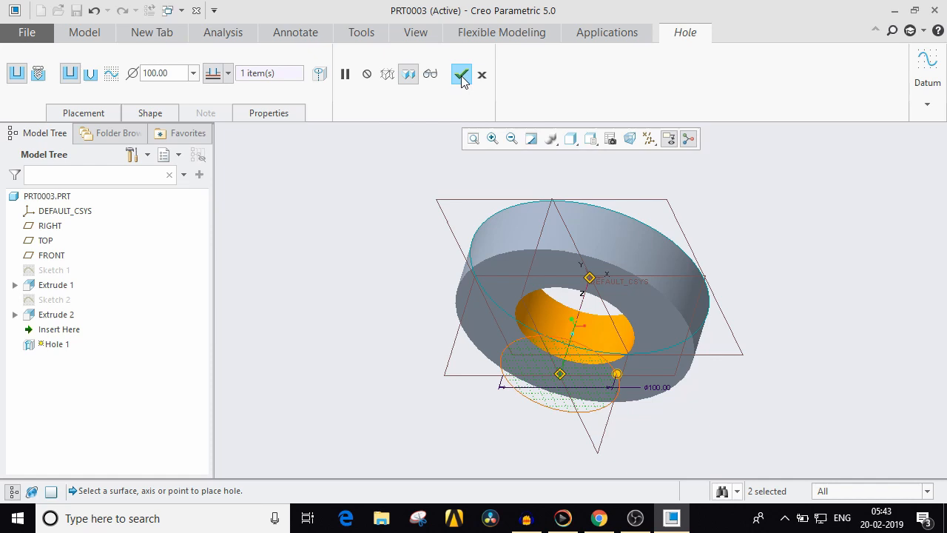
left_click(461, 74)
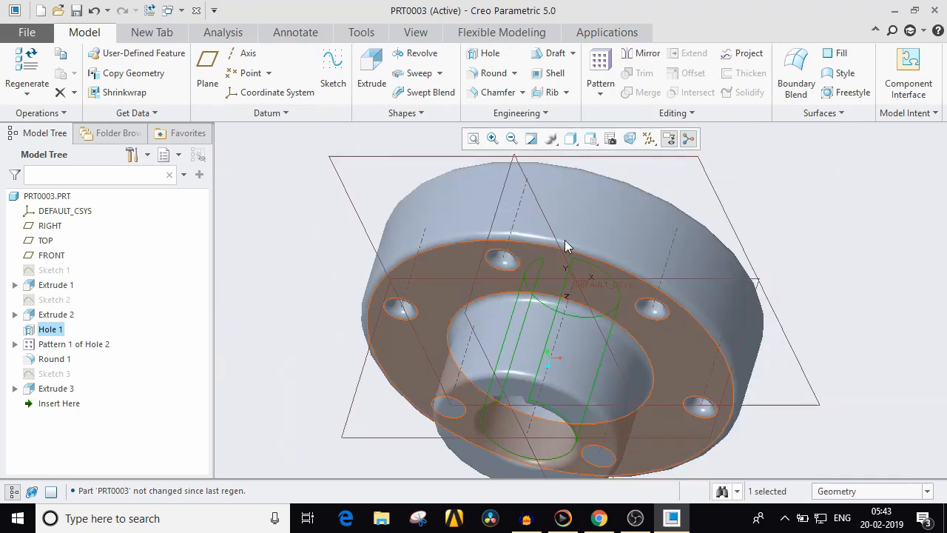
Redefine Hole 1 with a new diameter and orbit the flange to confirm the hole.
double_click(51, 329)
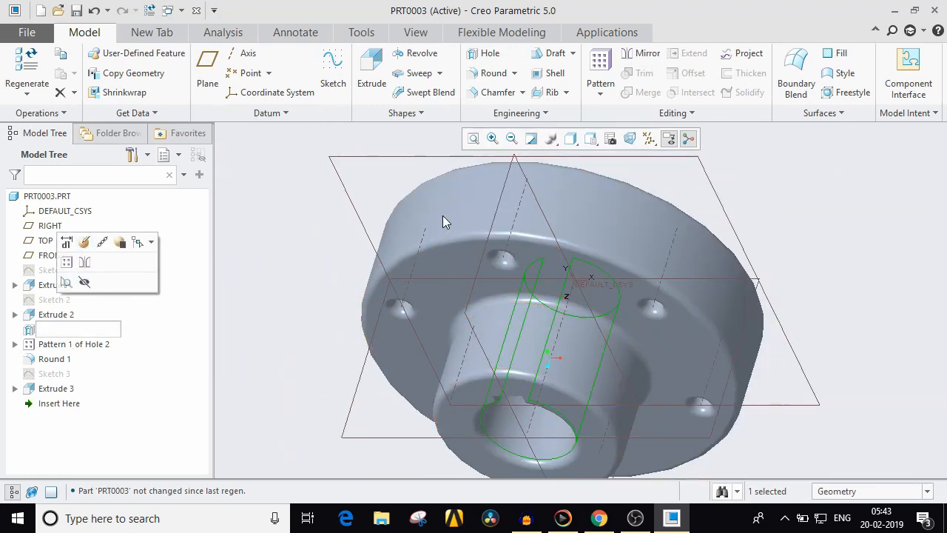
left_click(51, 330)
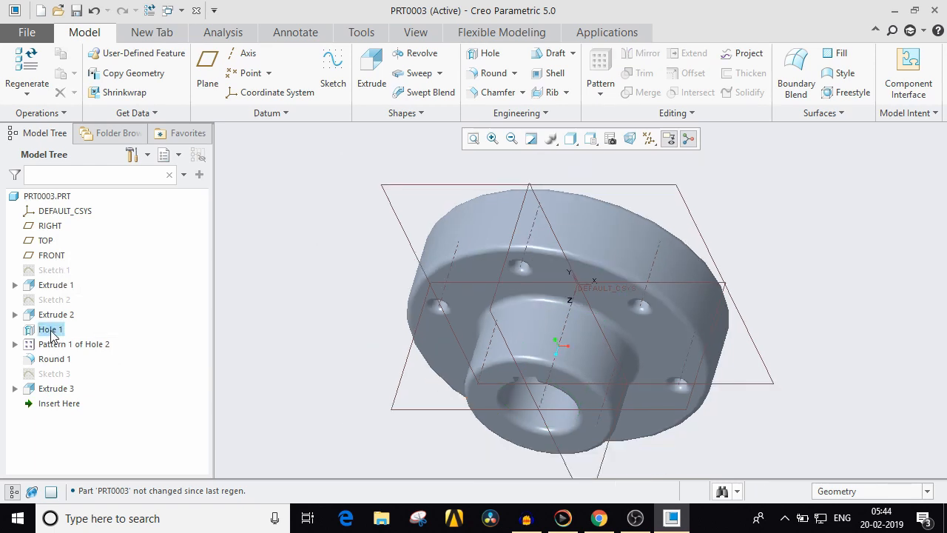
left_click(50, 329)
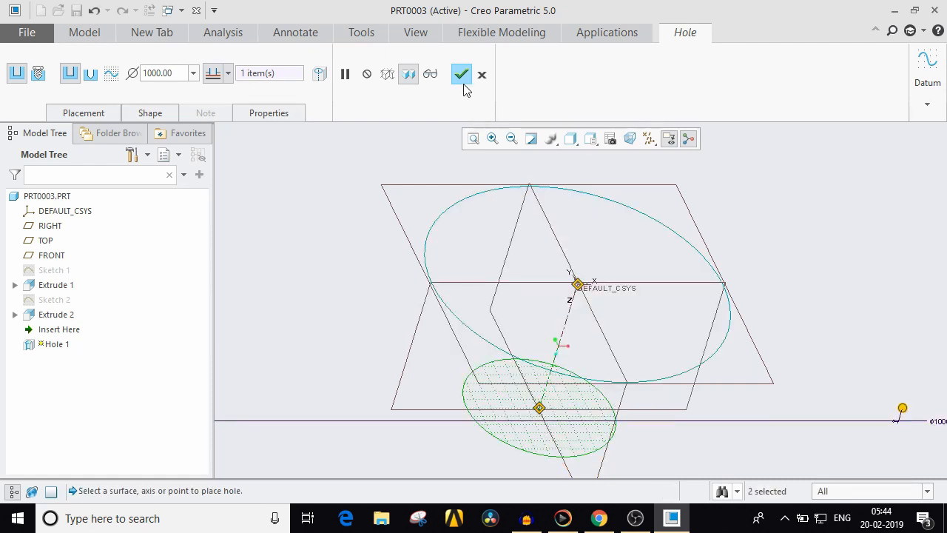
left_click(461, 74)
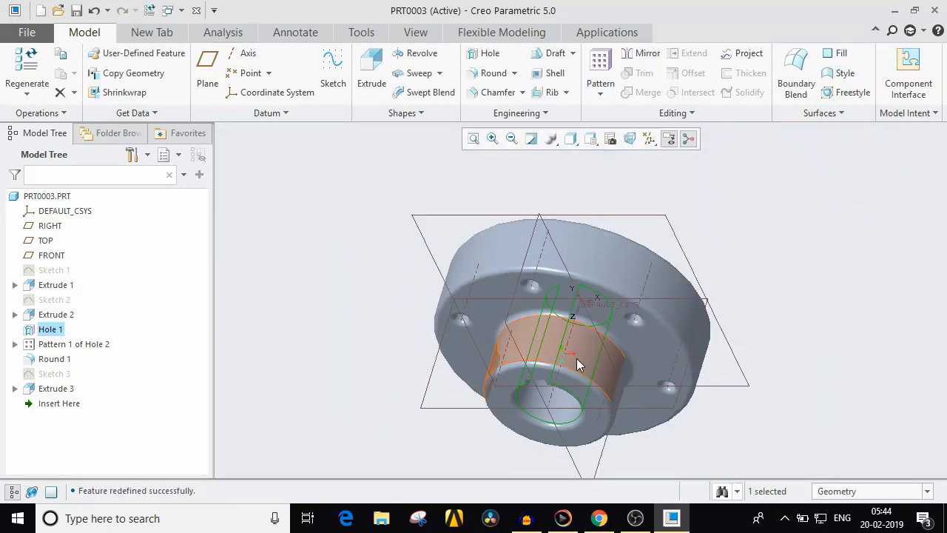
left_click_drag(577, 362, 721, 332)
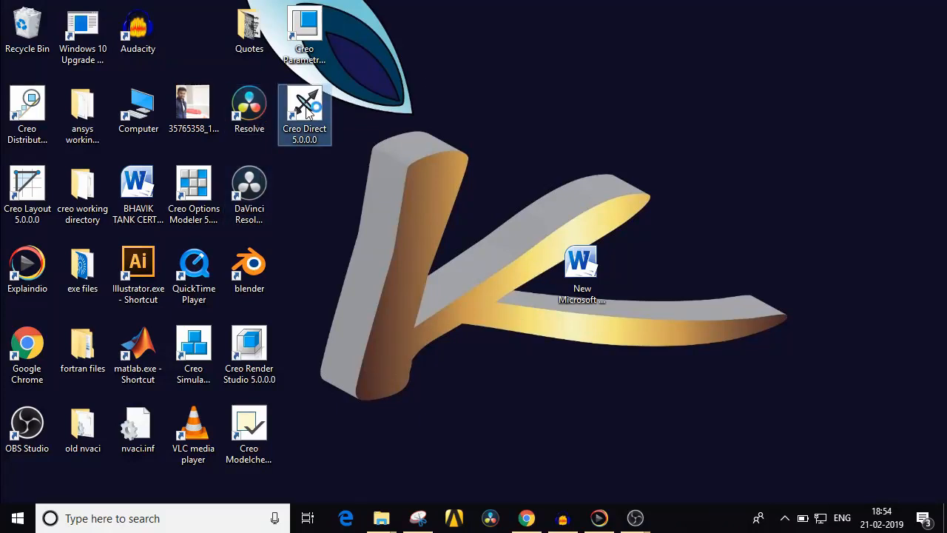
Start Creo Direct 5.0 from its desktop shortcut.
double_click(304, 111)
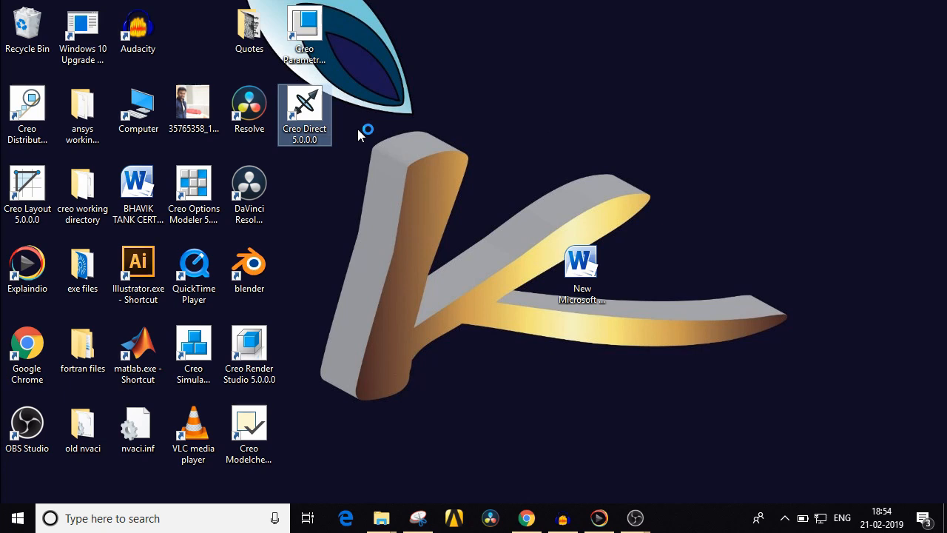
mouse_move(363, 136)
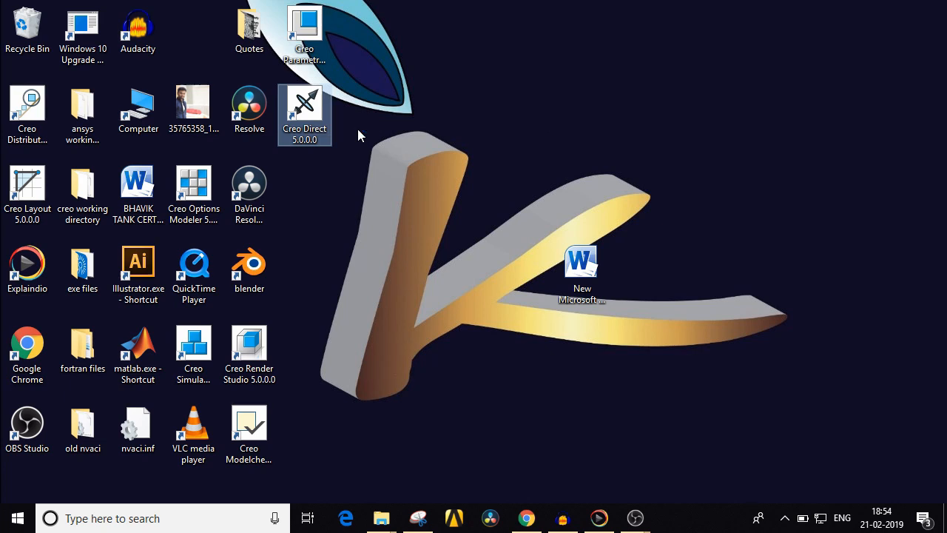
double_click(304, 114)
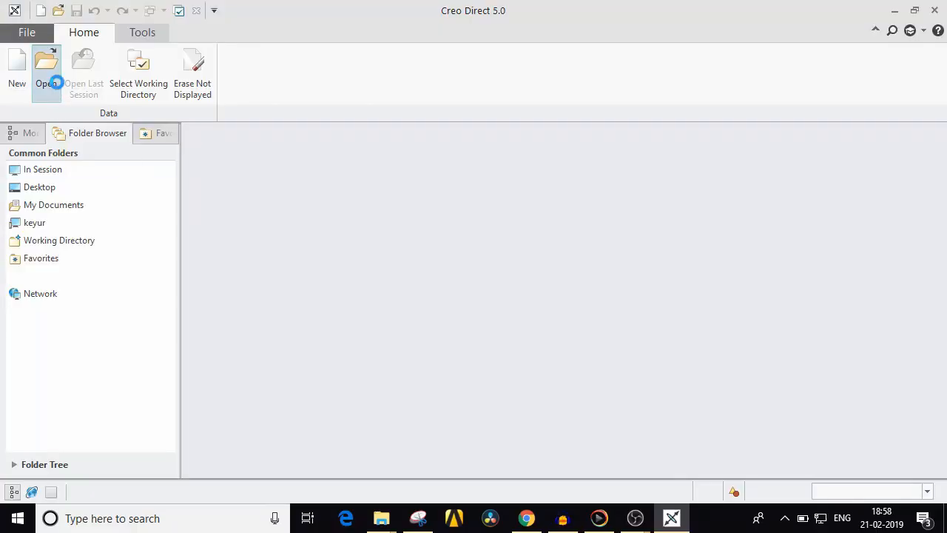
Browse into the Philosophy of CAD design folder and load prt0003.prt.
left_click(45, 71)
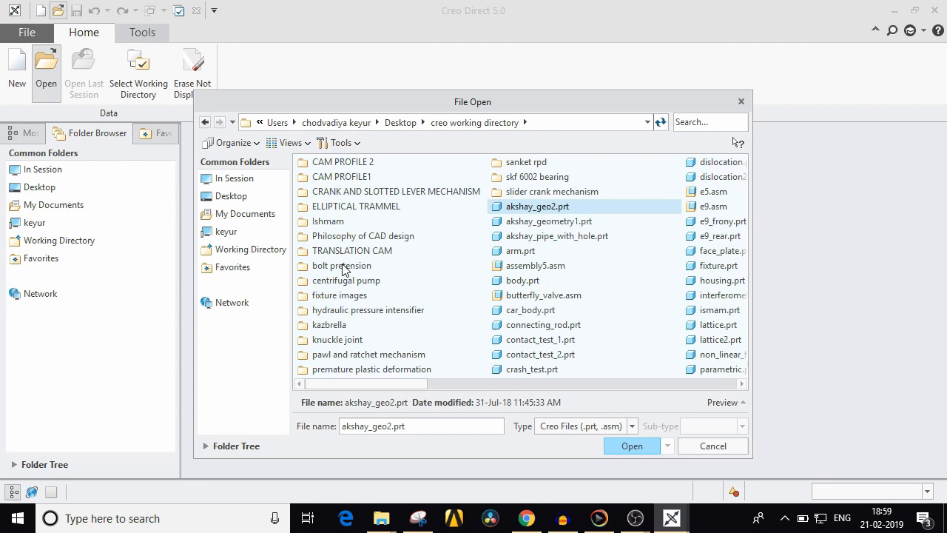
double_click(364, 235)
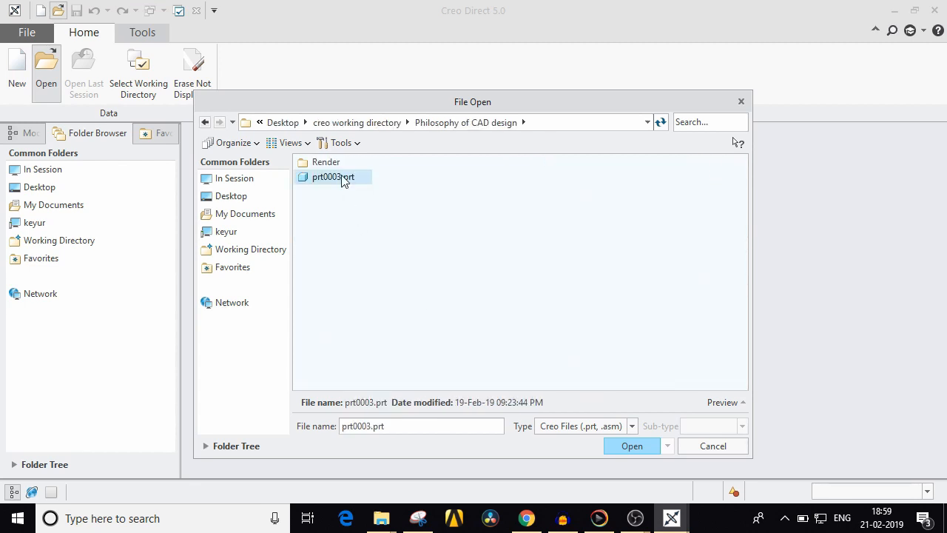
left_click(632, 445)
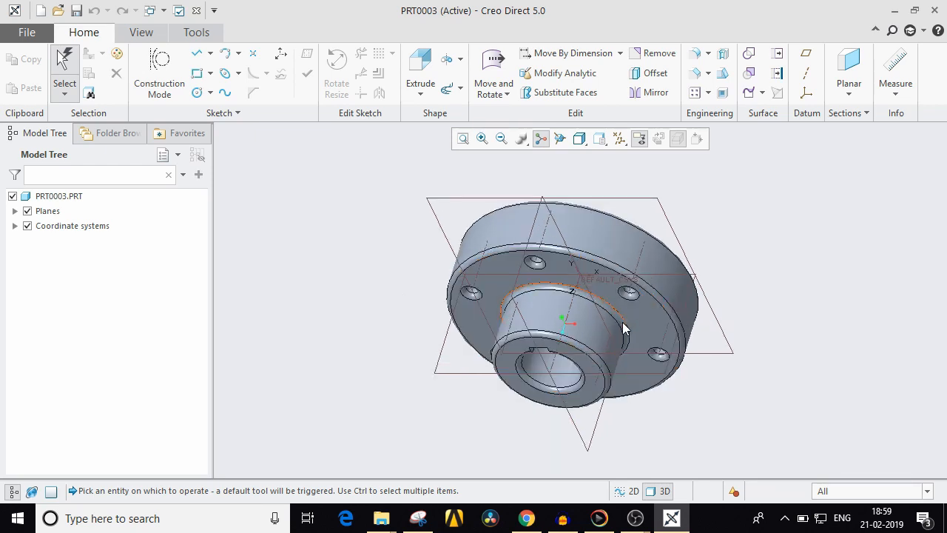
mouse_move(618, 328)
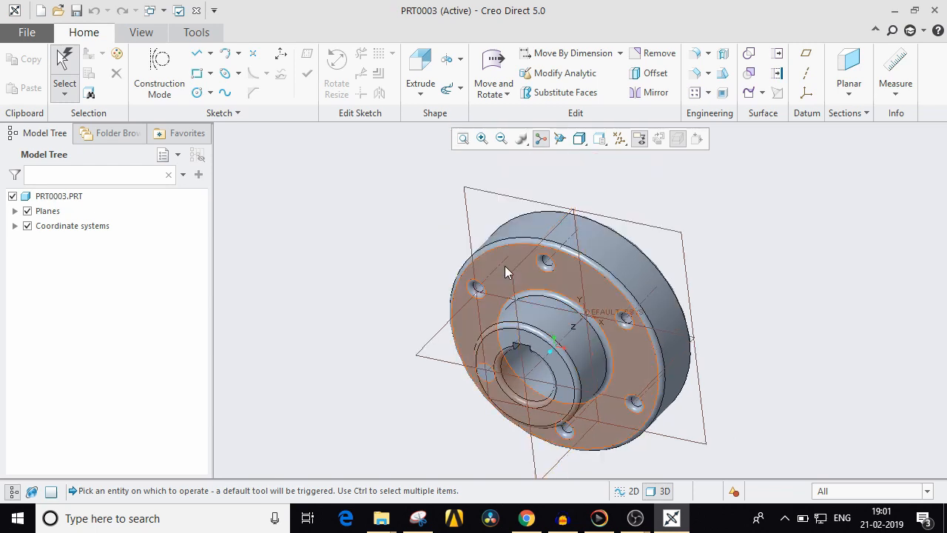
left_click(503, 281)
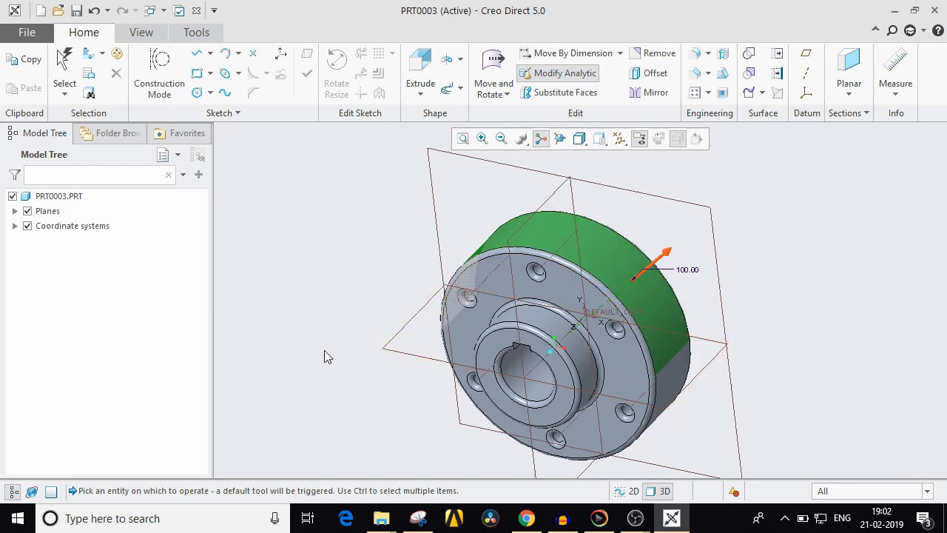
mouse_move(310, 236)
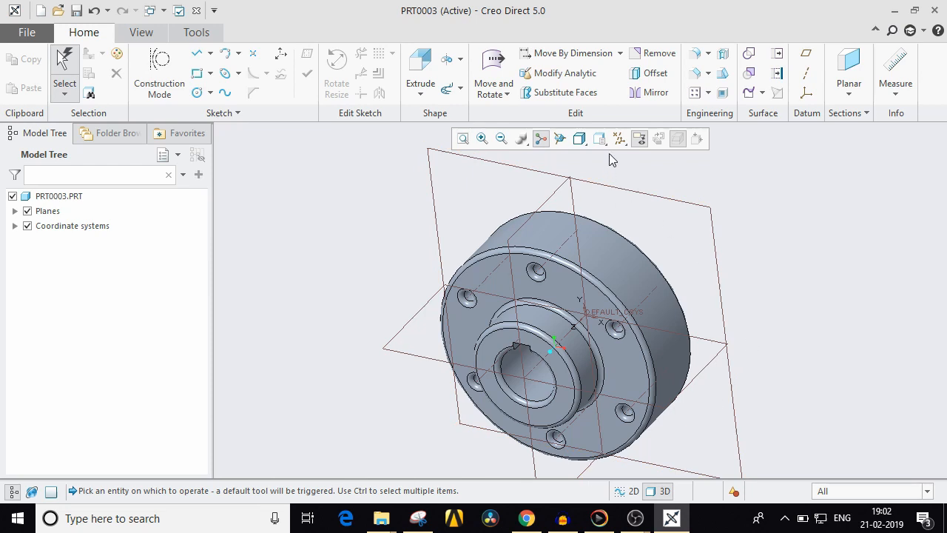
left_click(620, 139)
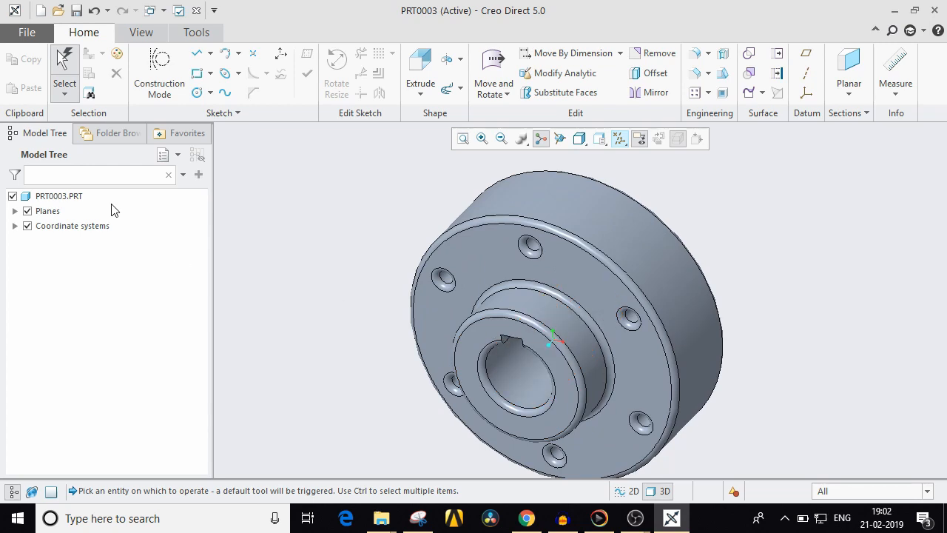
mouse_move(32, 277)
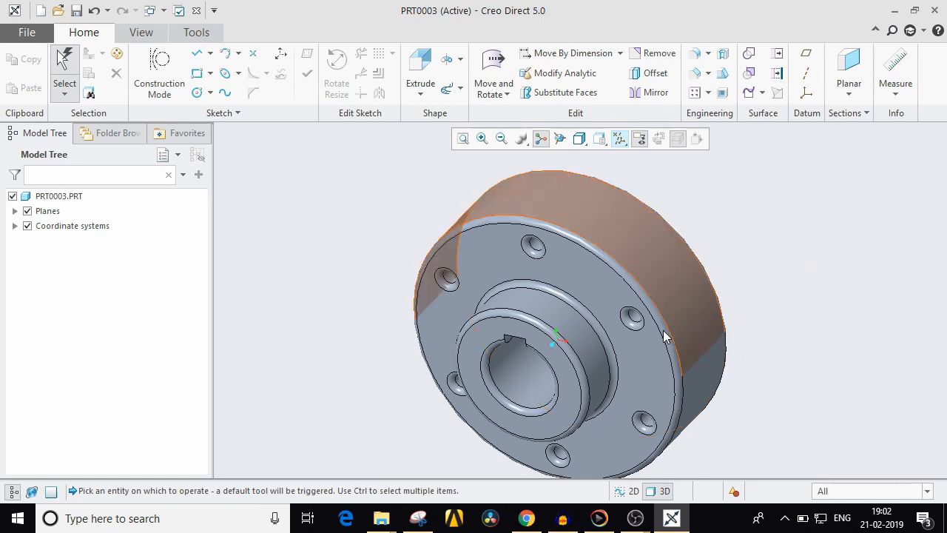
left_click_drag(666, 337, 647, 411)
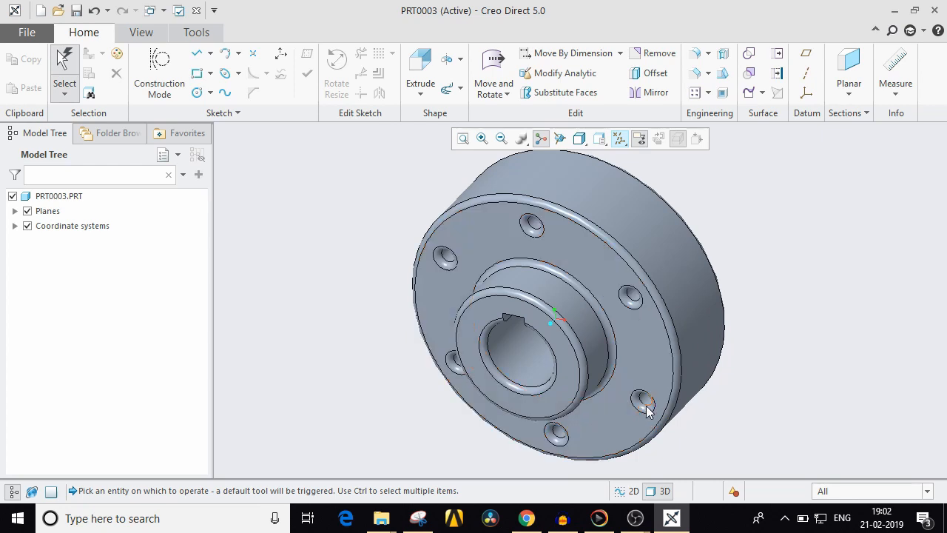
left_click_drag(648, 411, 574, 410)
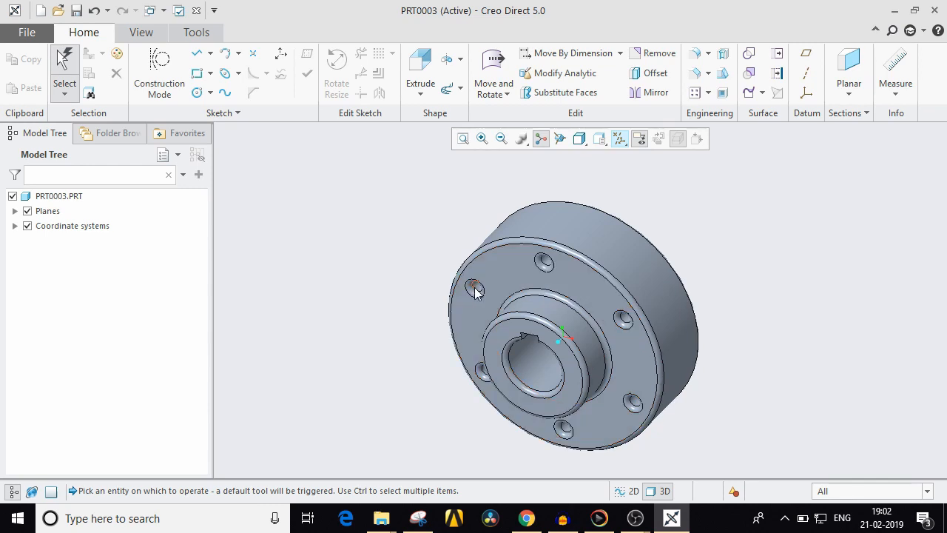
left_click(477, 288)
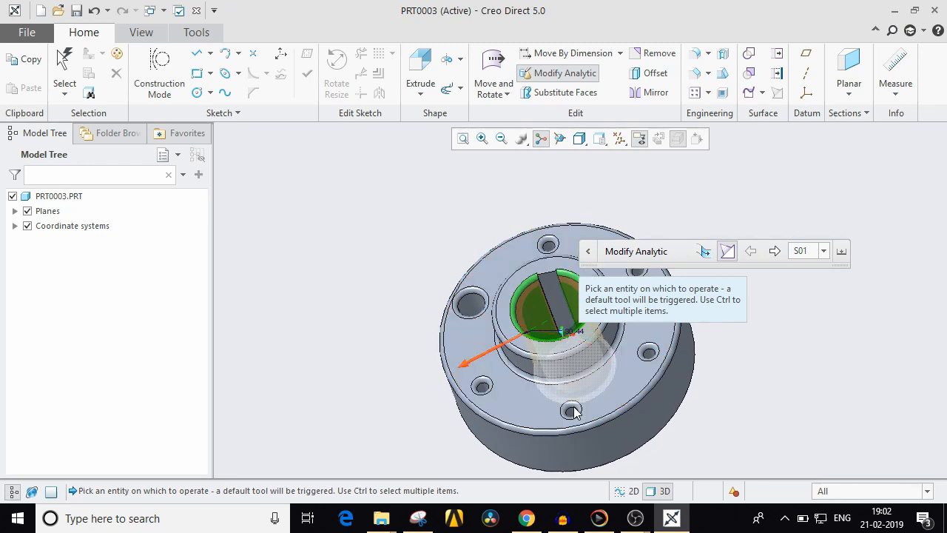
Resize the bottom bolt hole and the flange's outer rim with Modify Analytic.
left_click(572, 412)
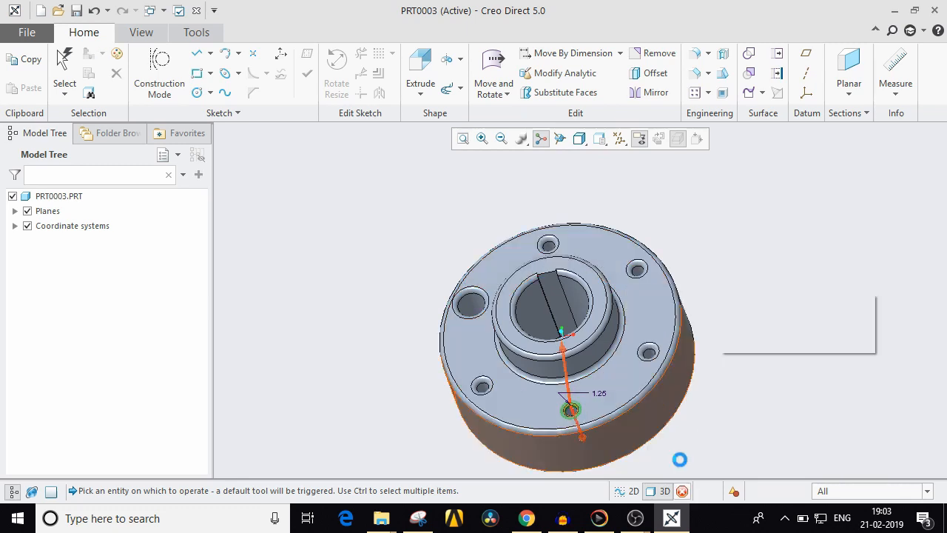
left_click(566, 73)
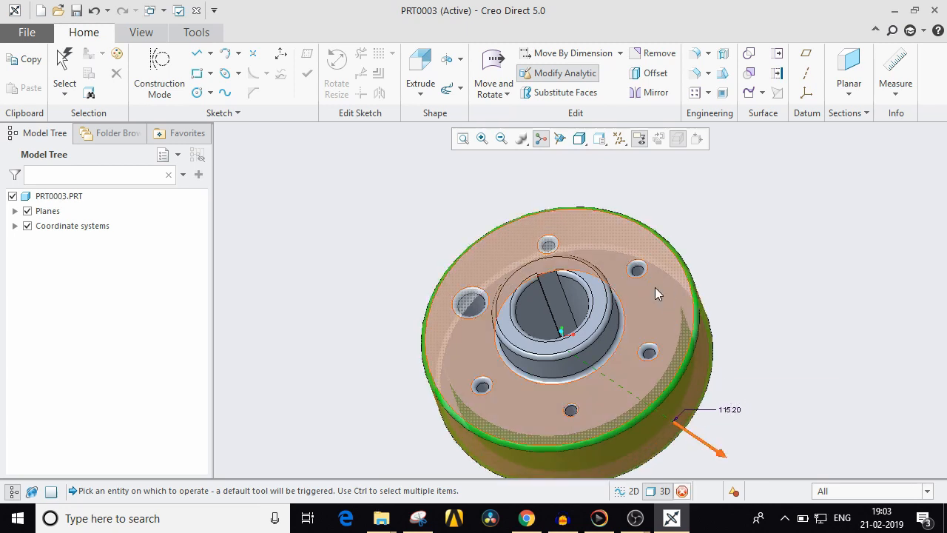
left_click(652, 278)
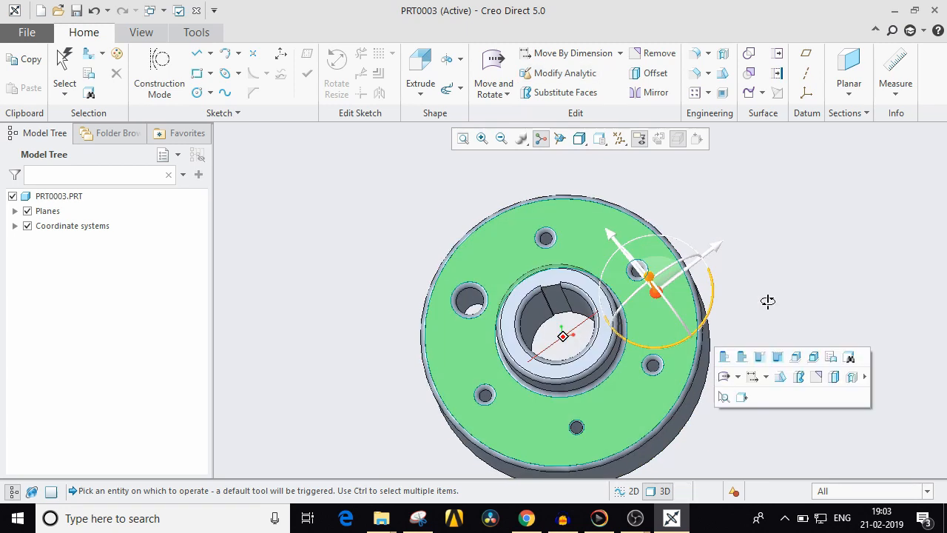
left_click(777, 253)
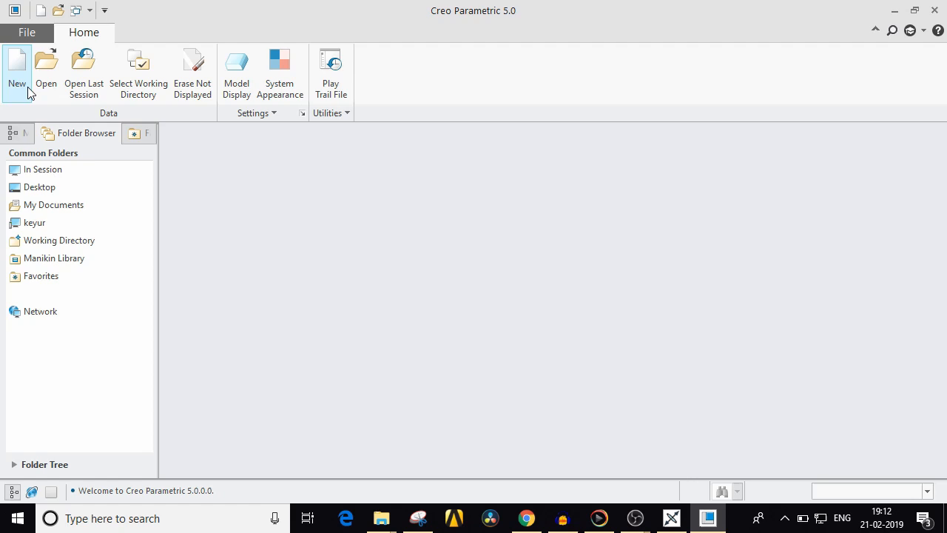
Create solid part PRT0001 without the default template, using mmns_harn_part instead.
left_click(16, 72)
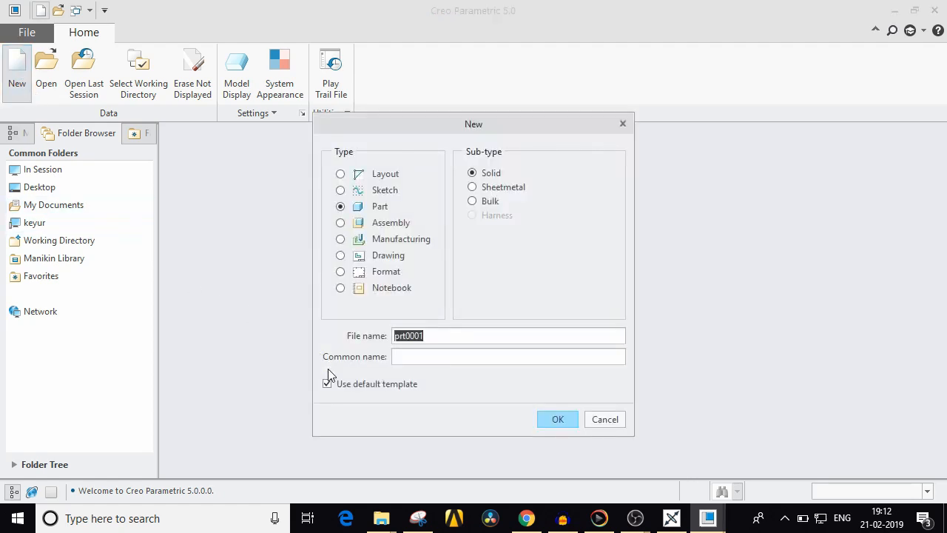
left_click(327, 383)
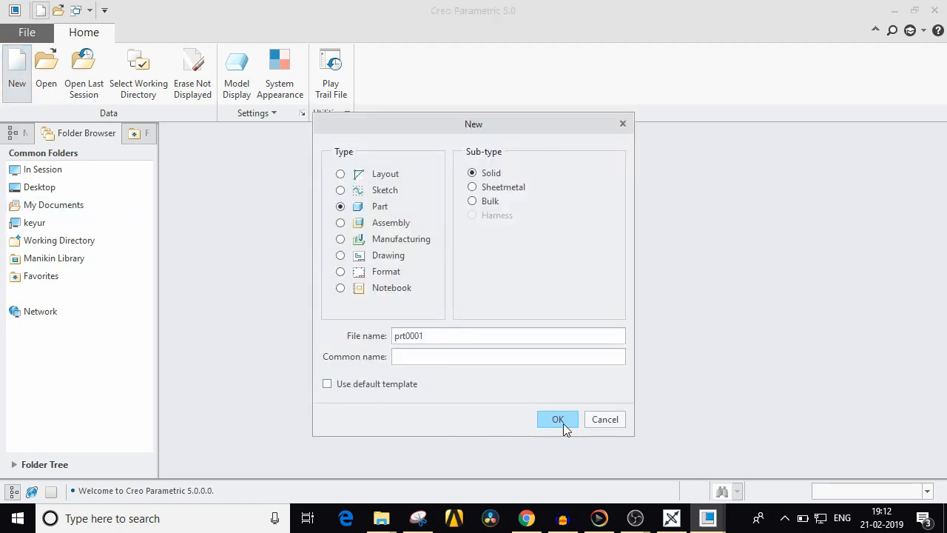
left_click(557, 419)
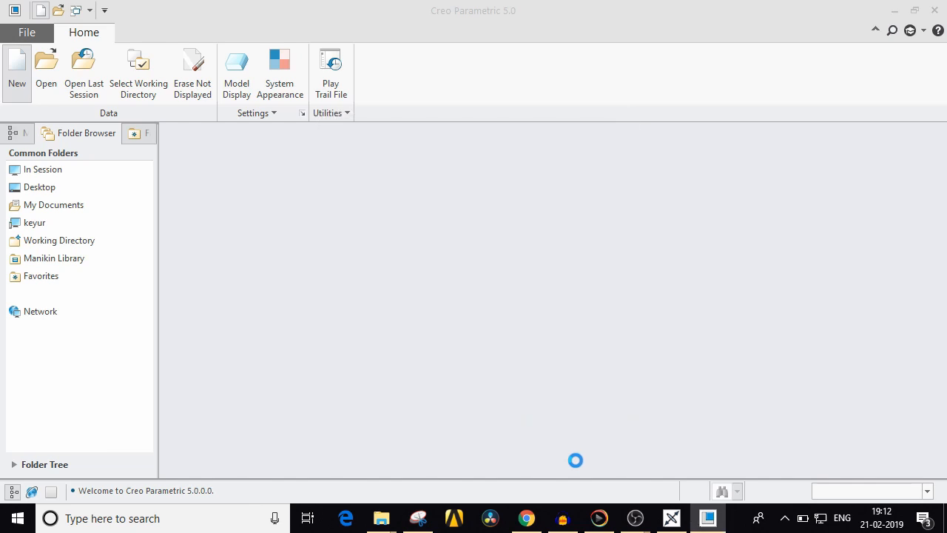
left_click(17, 72)
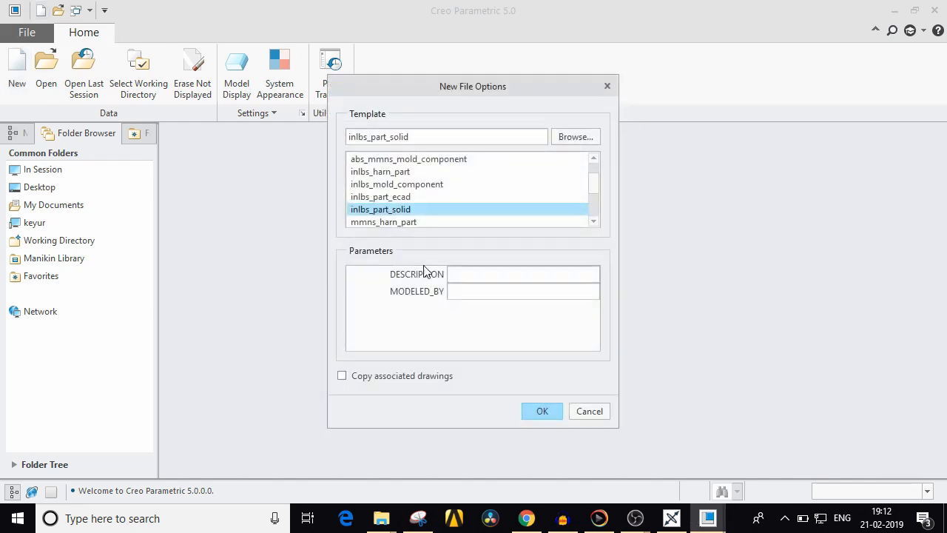
left_click(541, 411)
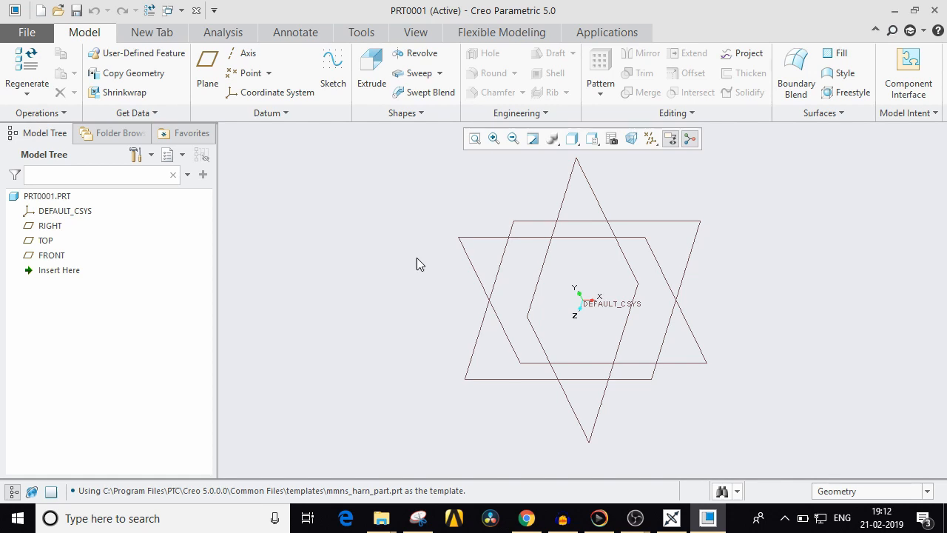
Sketch a centre rectangle on FRONT, with RIGHT as reference, and accept it as Sketch 1.
left_click(332, 67)
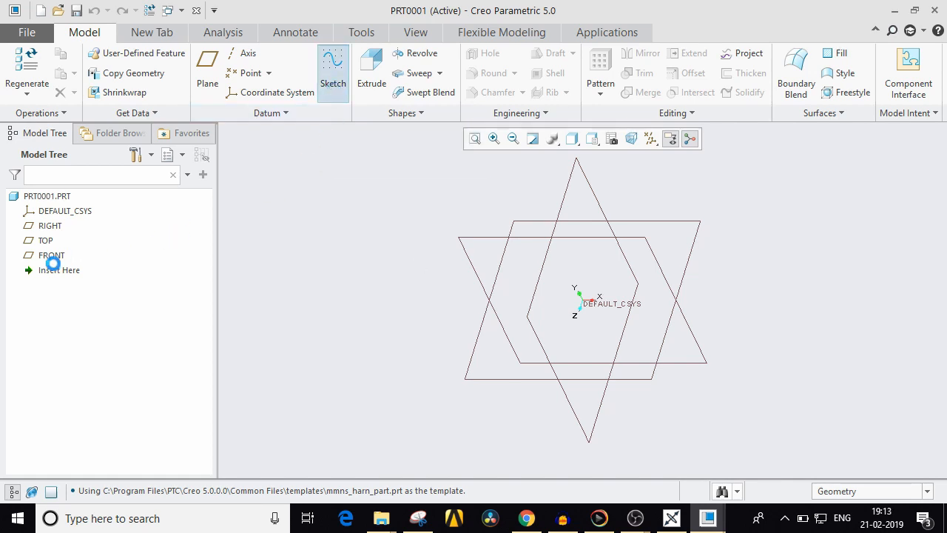
left_click(333, 72)
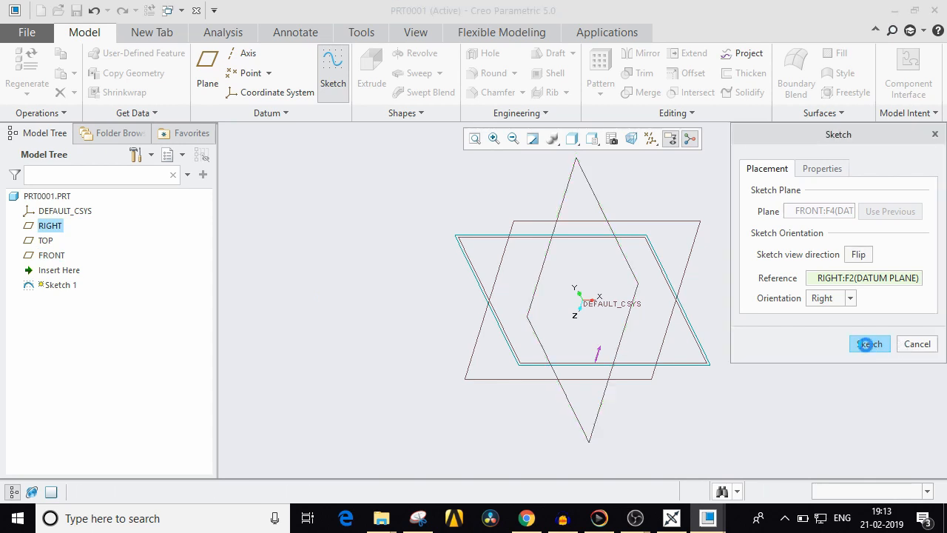
left_click(870, 343)
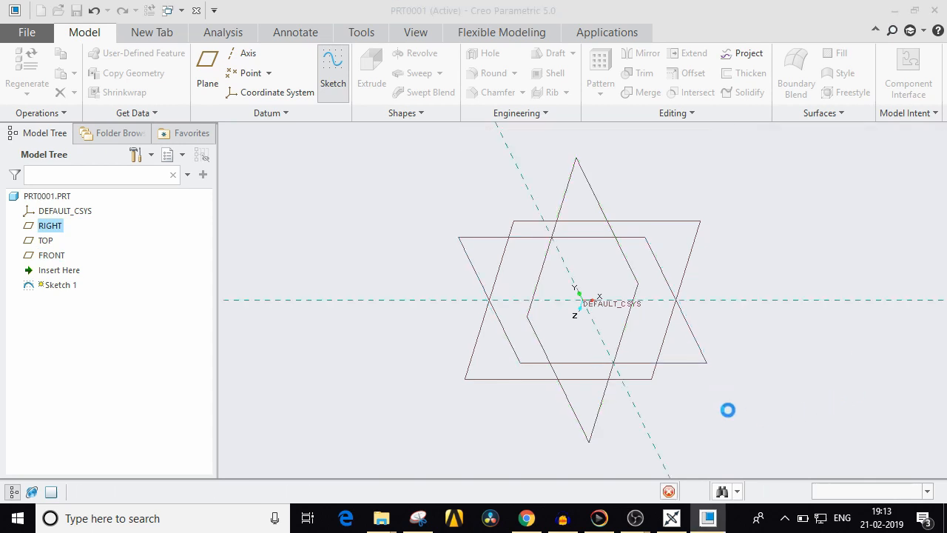
left_click(333, 66)
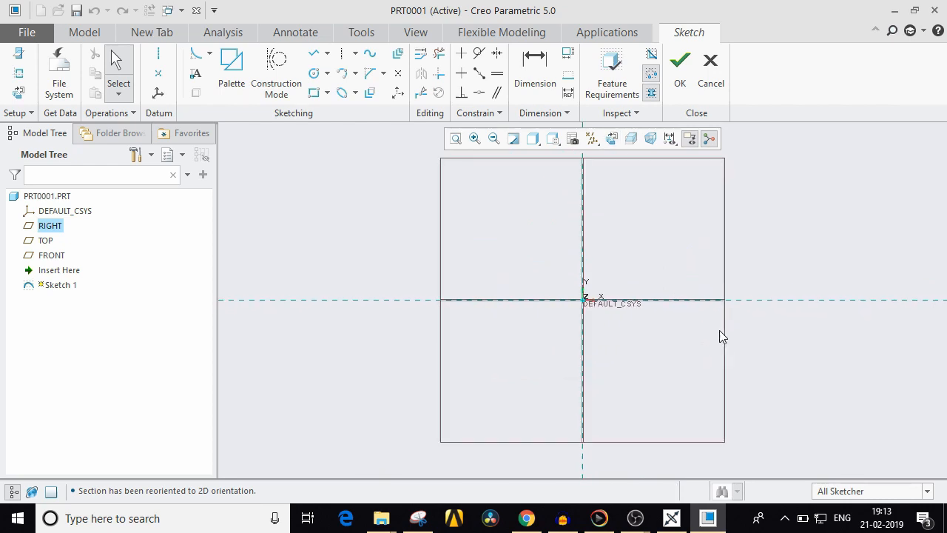
mouse_move(329, 112)
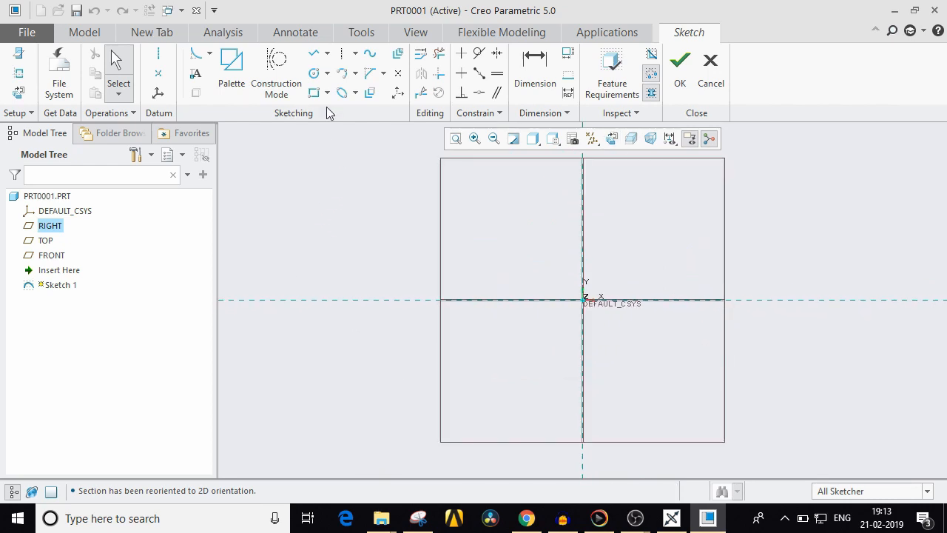
left_click(314, 93)
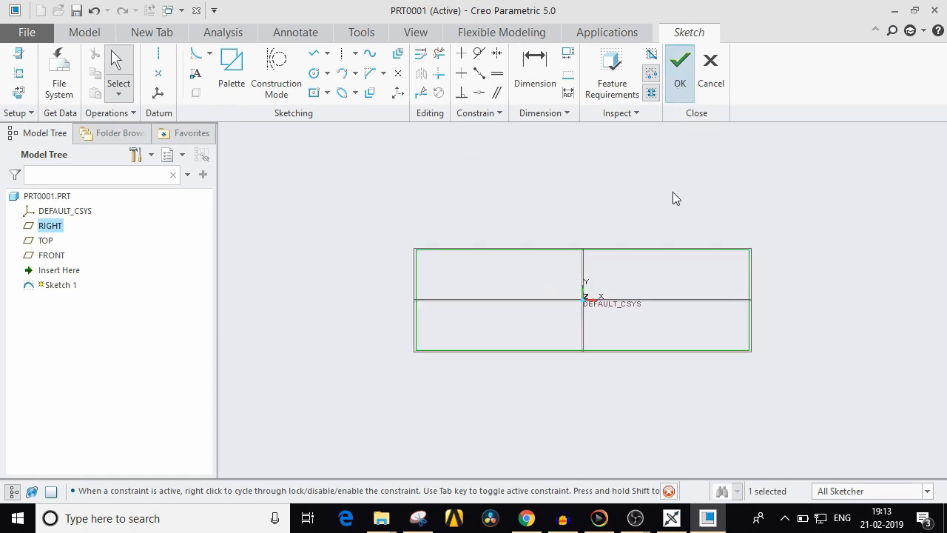
left_click(680, 67)
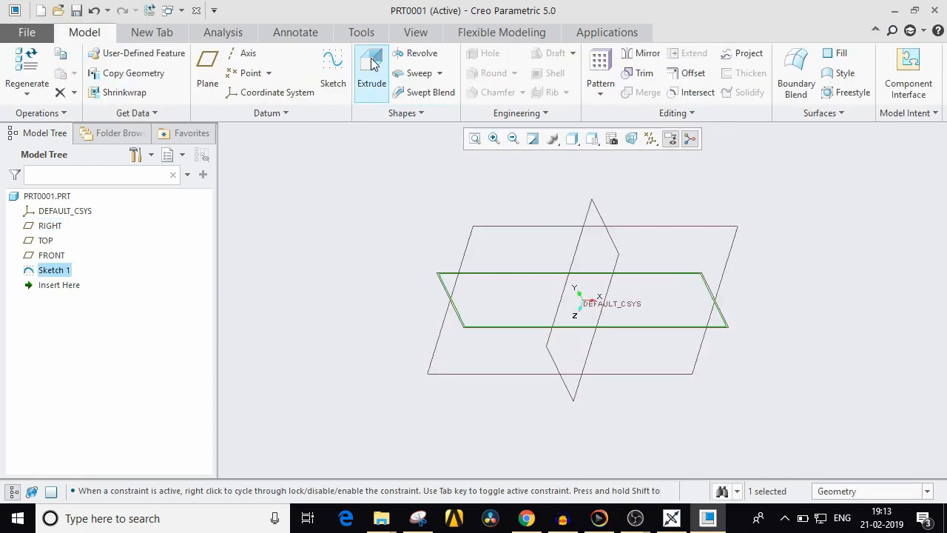
Extrude Sketch 1 to a depth of 700 as Extrude 1.
left_click(371, 67)
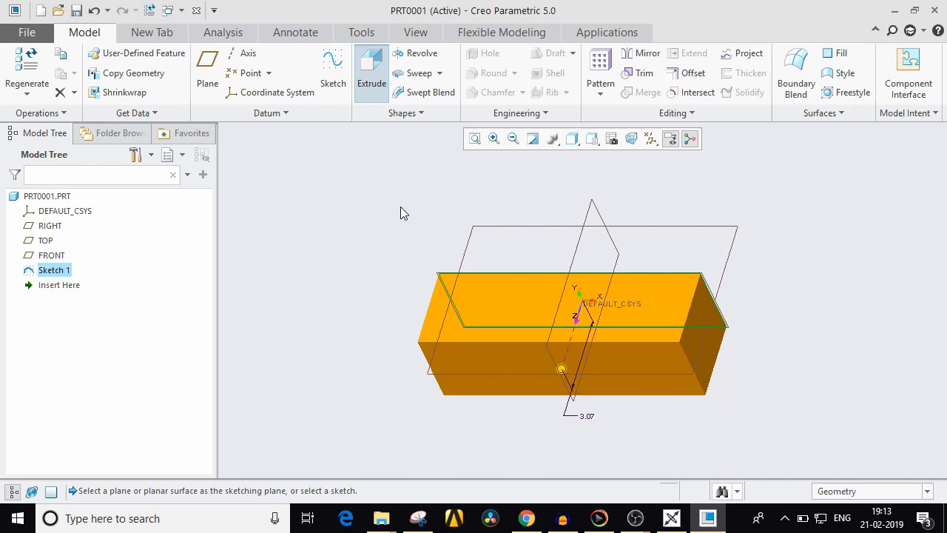
left_click(371, 73)
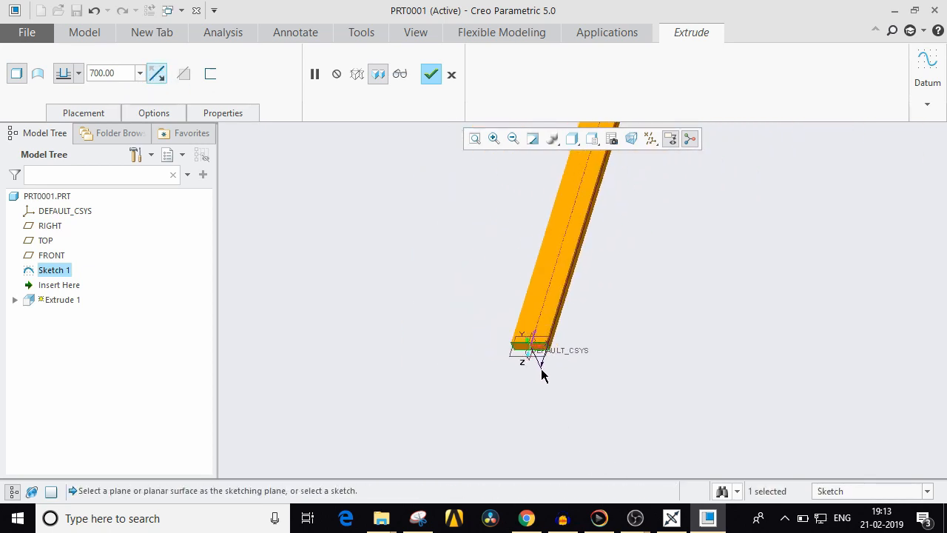
left_click(431, 74)
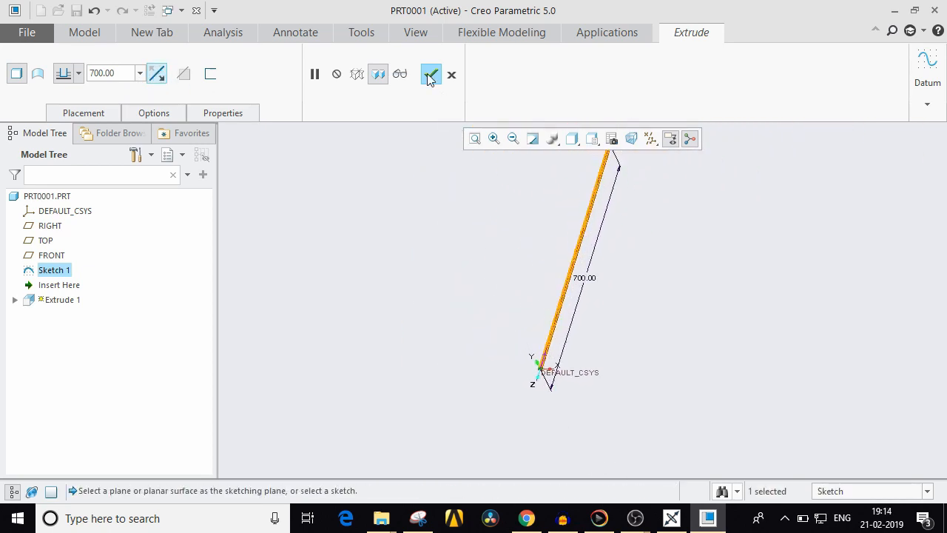
left_click(431, 74)
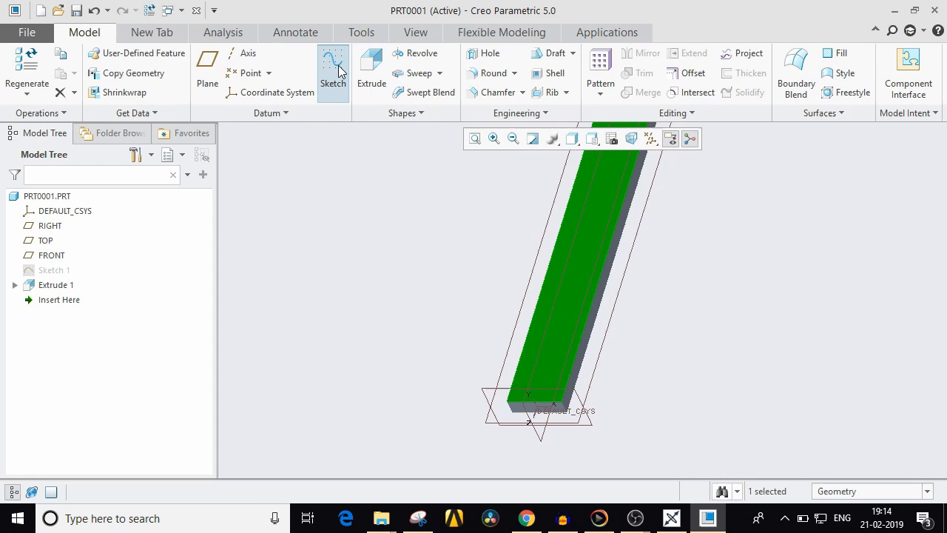
Sketch a small circle on the strip as Sketch 2.
left_click(333, 67)
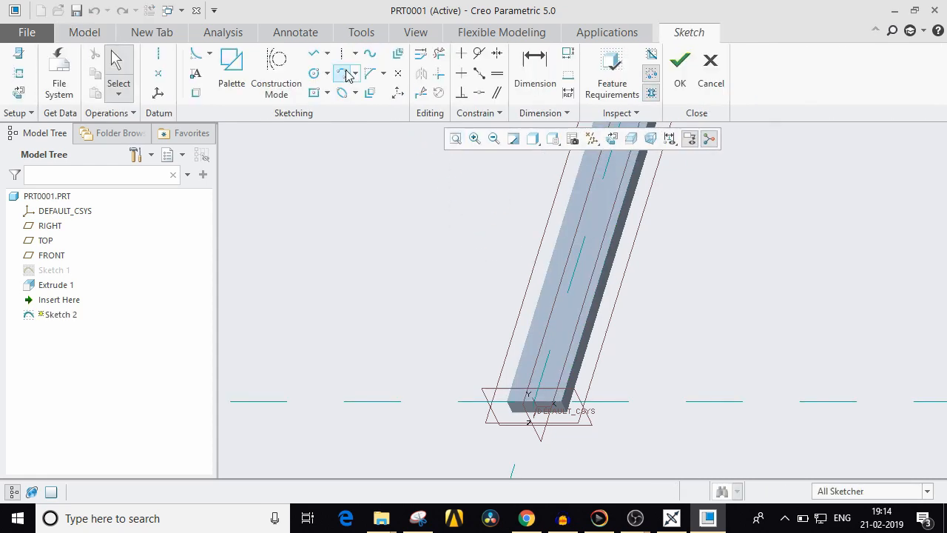
left_click(313, 73)
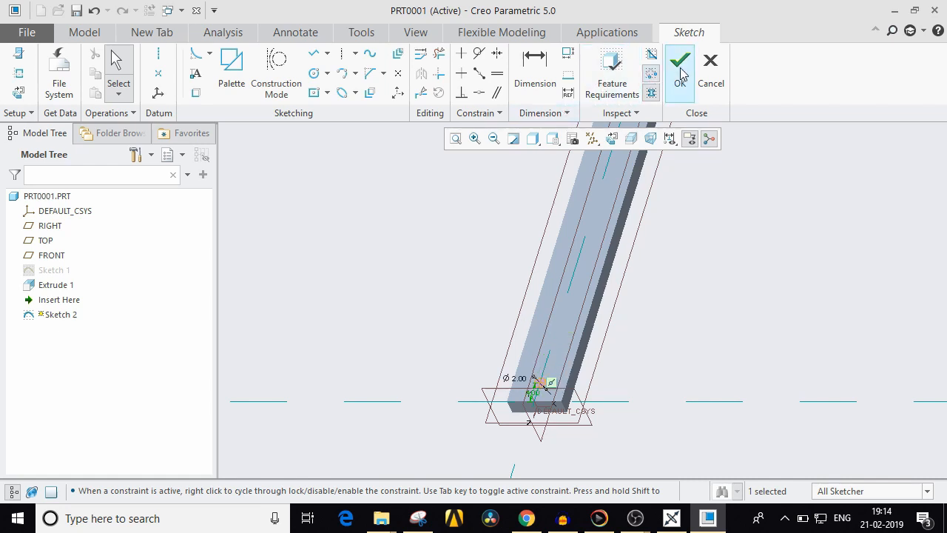
left_click(679, 61)
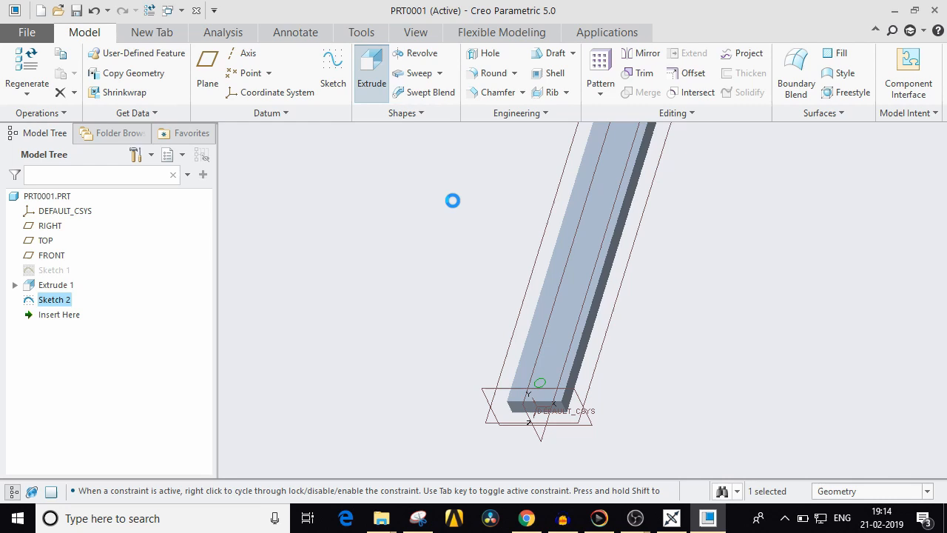
Extrude Sketch 2 as a cut up to a chosen reference, completing Extrude 2.
left_click(371, 70)
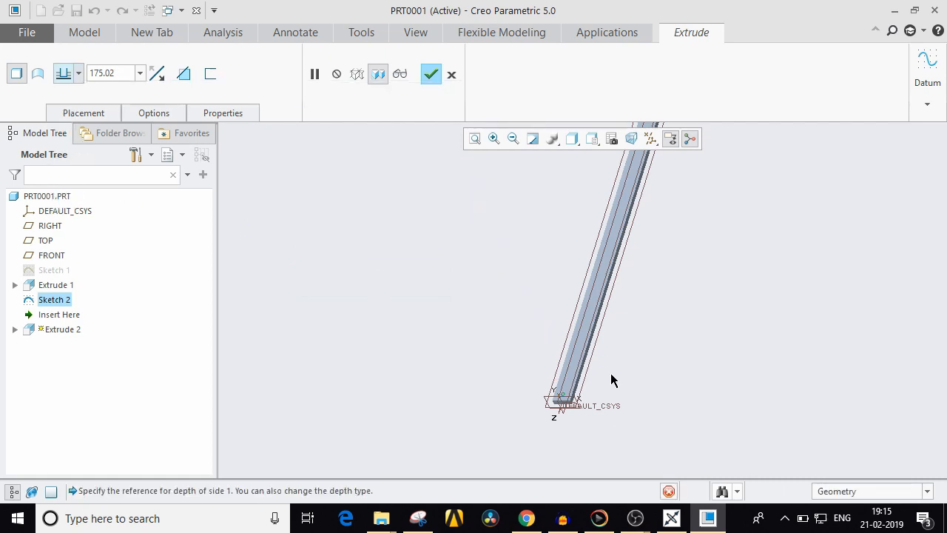
left_click(153, 113)
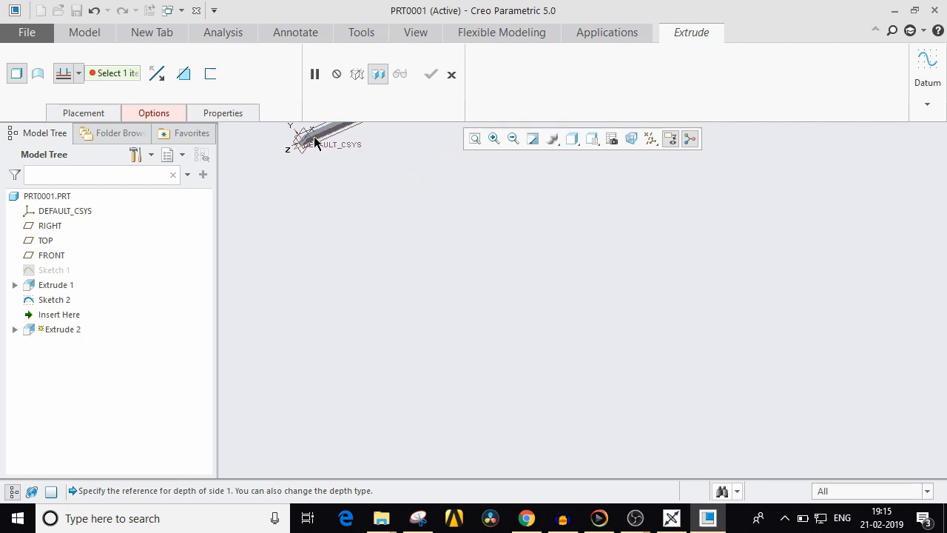
left_click(306, 142)
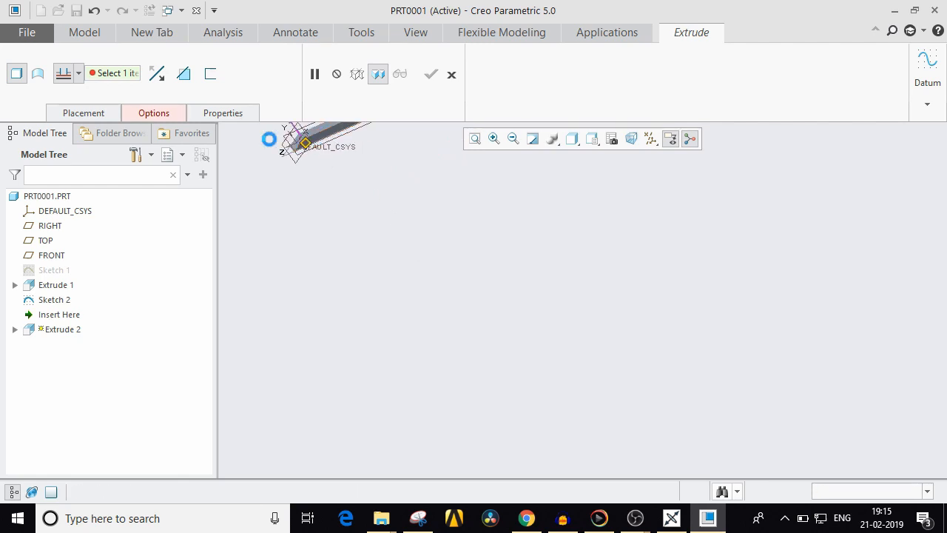
left_click(54, 299)
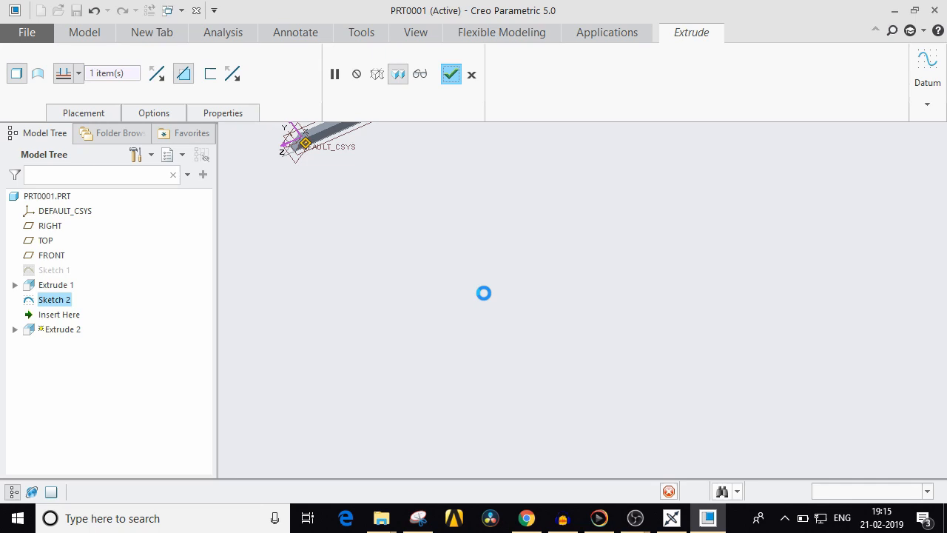
left_click(450, 74)
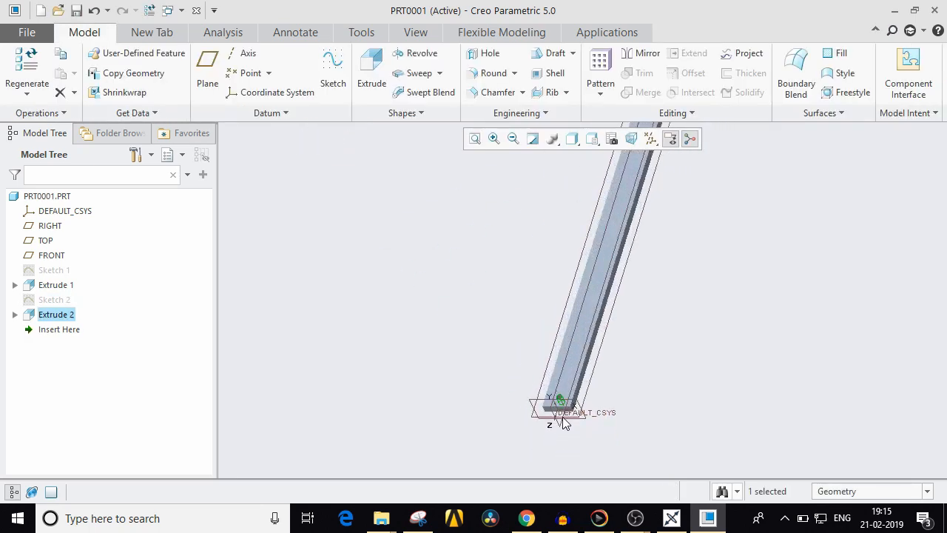
Pattern the Extrude 2 hole along the strip's long edge, 174 members spaced 4.00 apart.
left_click(600, 61)
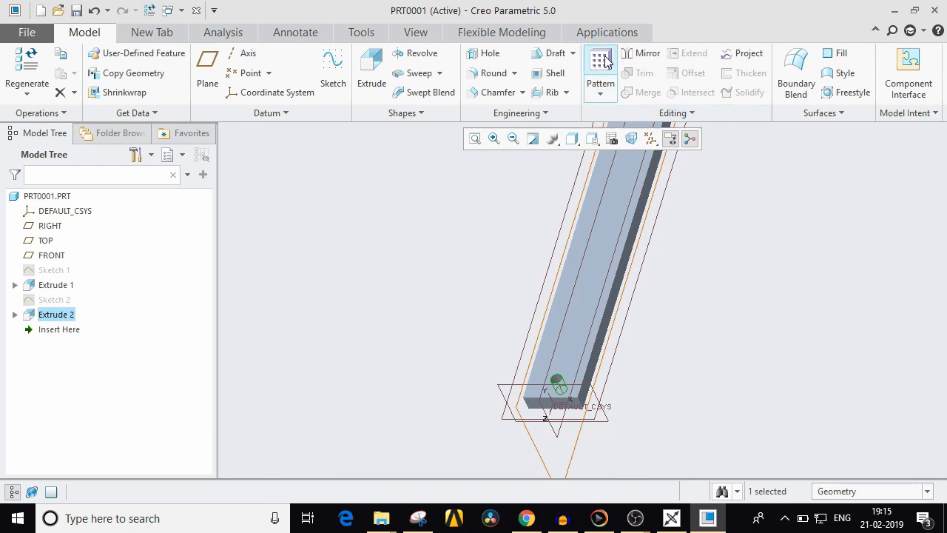
left_click(600, 65)
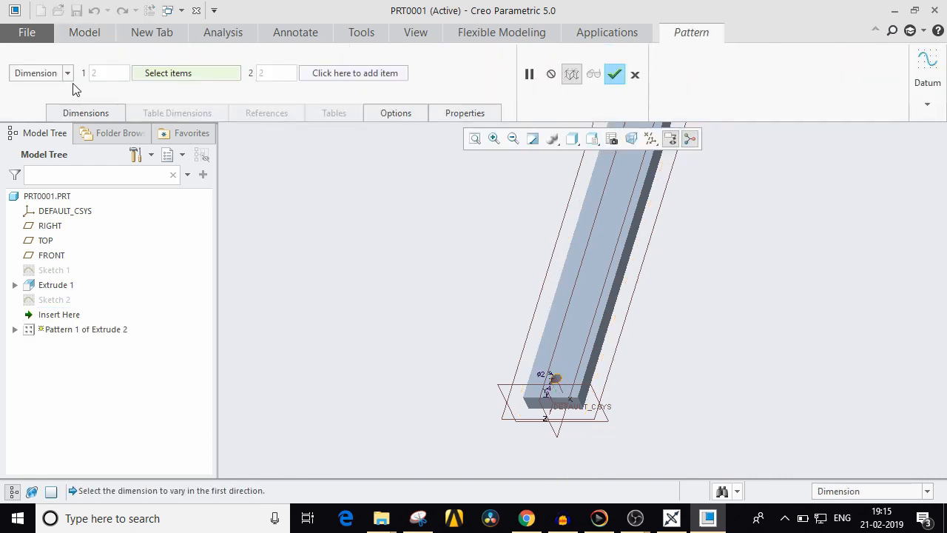
left_click(67, 72)
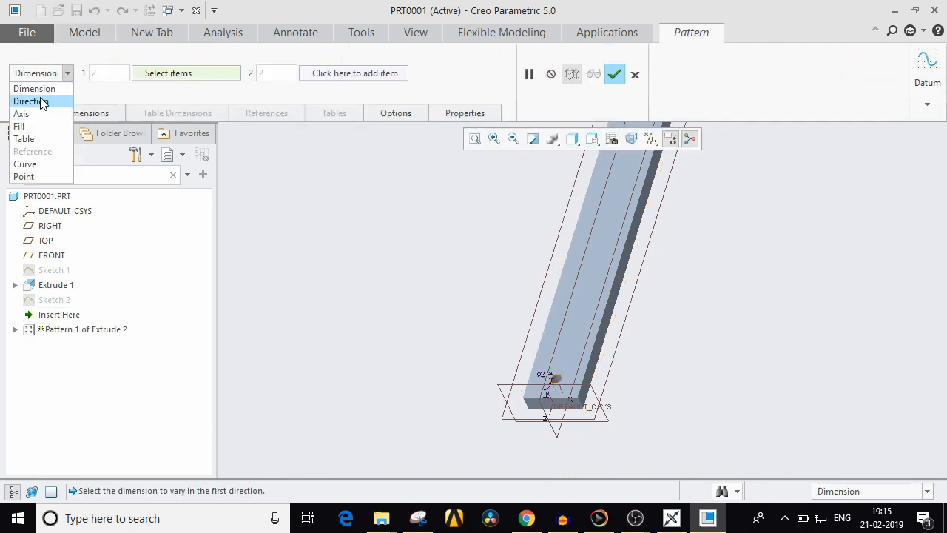
left_click(31, 102)
type("174")
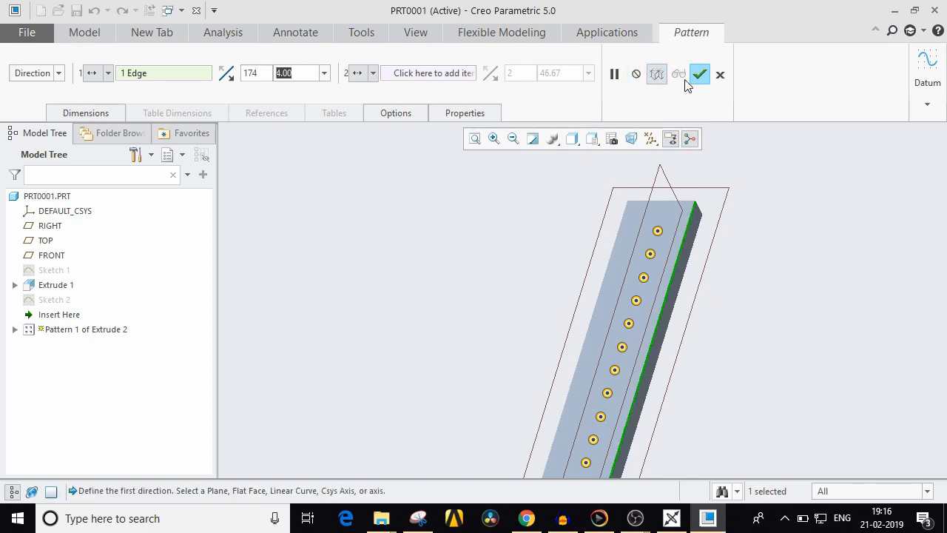
left_click(699, 74)
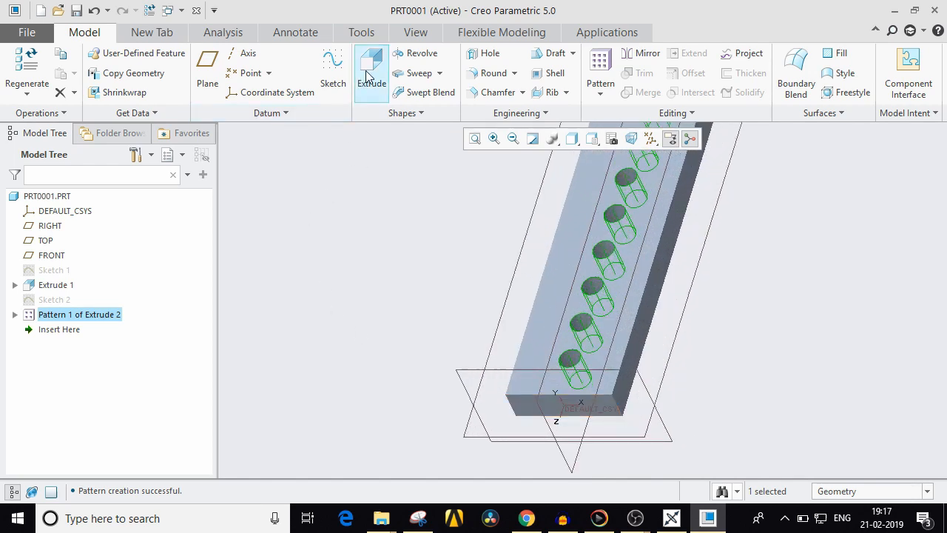
Sketch a Ø1.00 circle on the strip's end face.
left_click(333, 70)
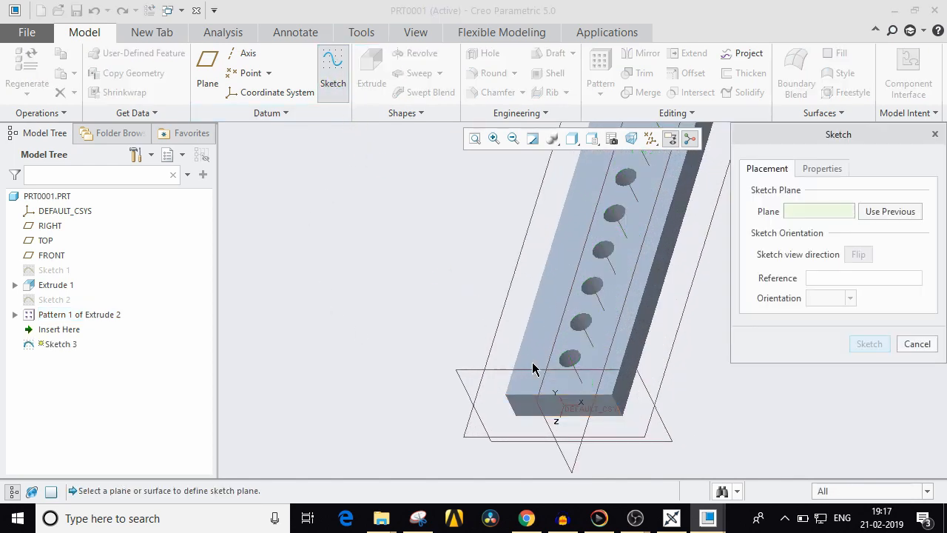
left_click(555, 405)
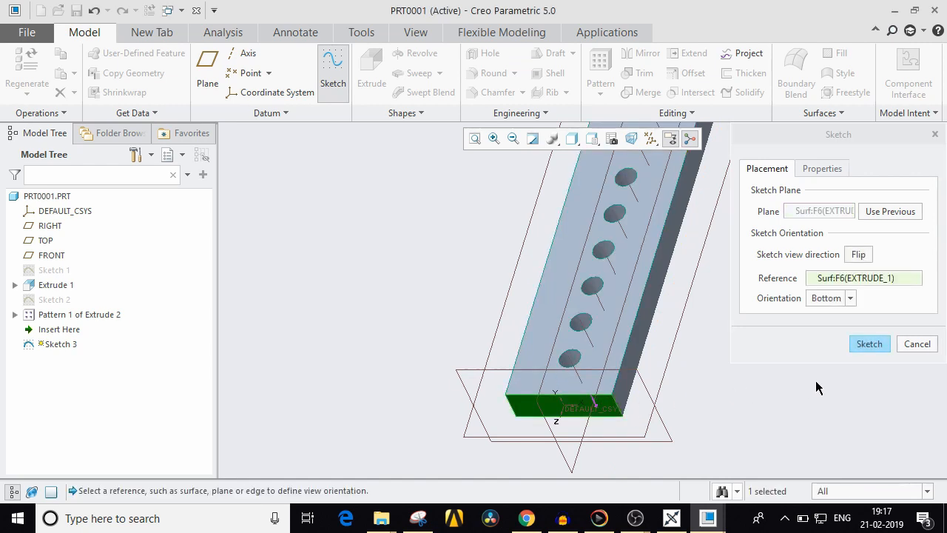
left_click(868, 344)
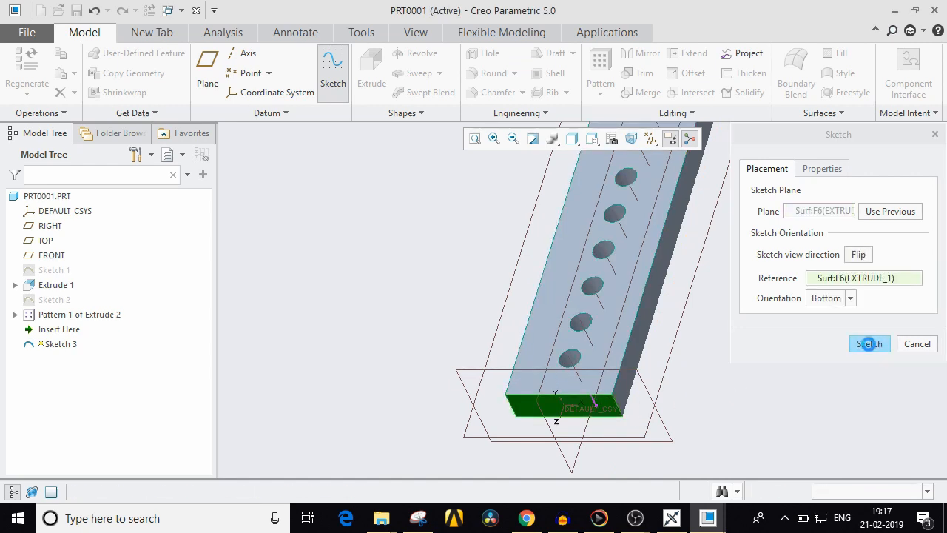
left_click(869, 344)
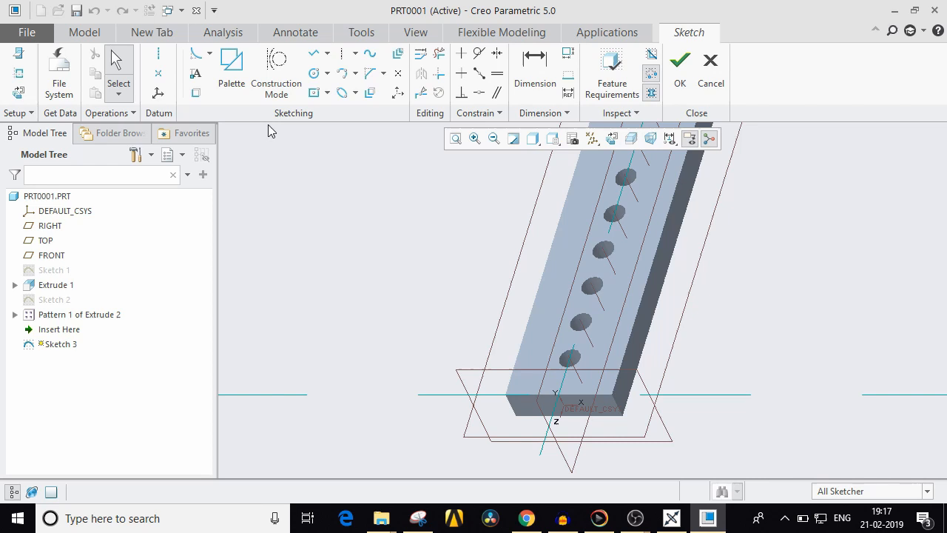
left_click(313, 72)
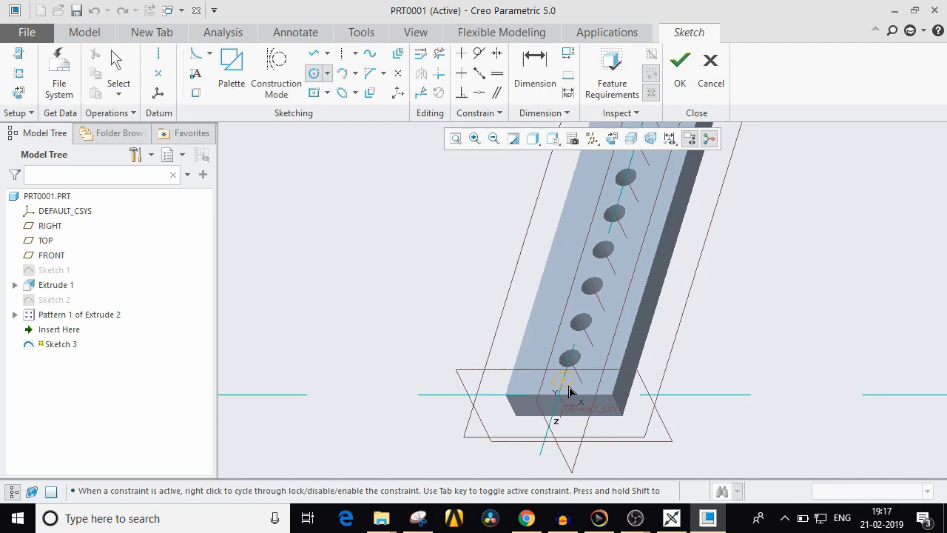
left_click(563, 377)
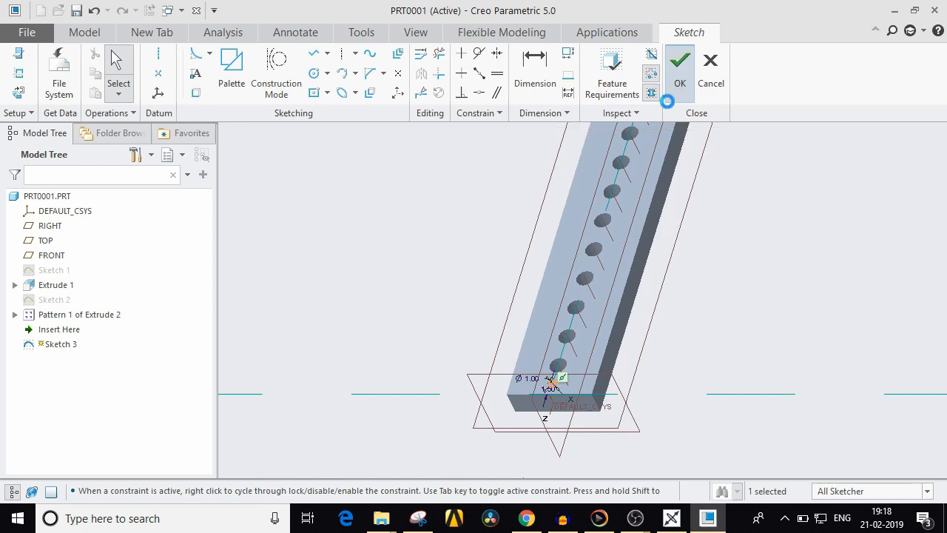
left_click(679, 61)
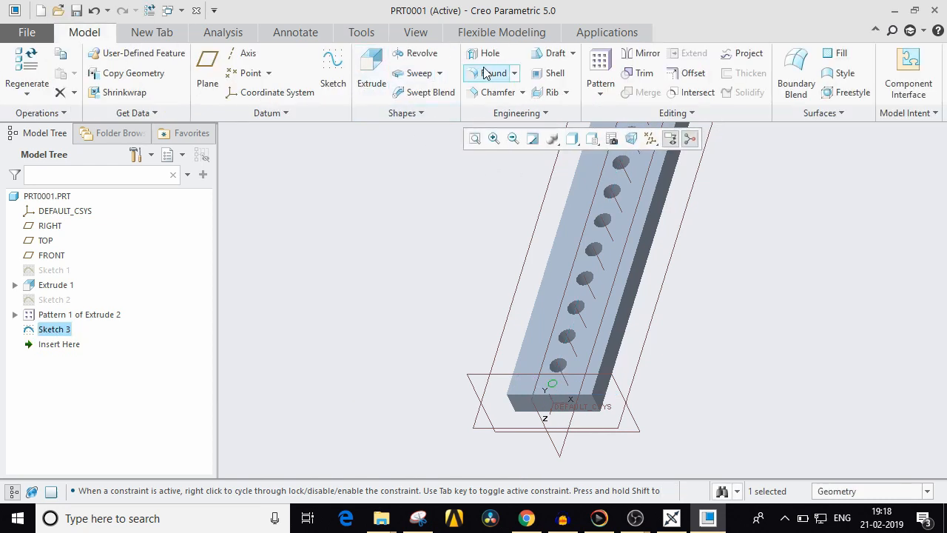
Extrude the circle sketch 50.00 to form the cylindrical fin.
left_click(371, 73)
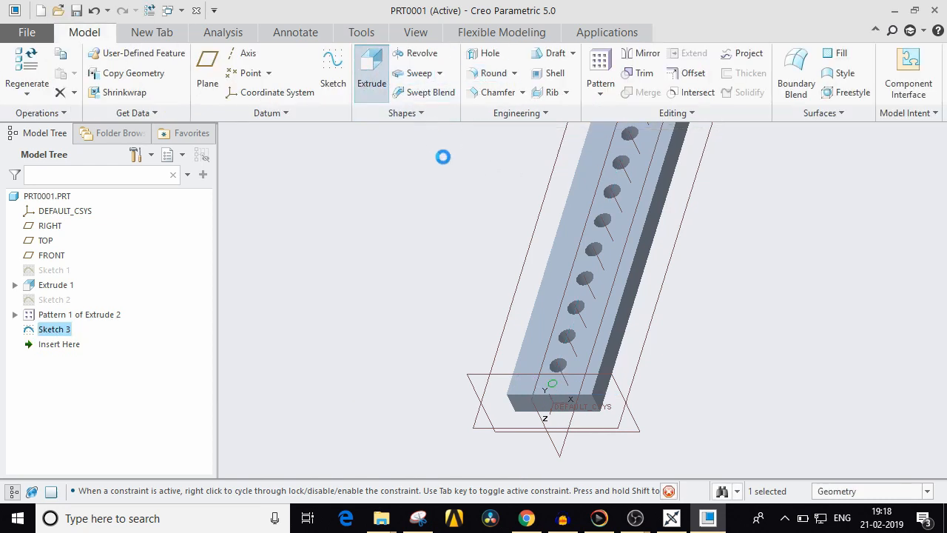
left_click(371, 73)
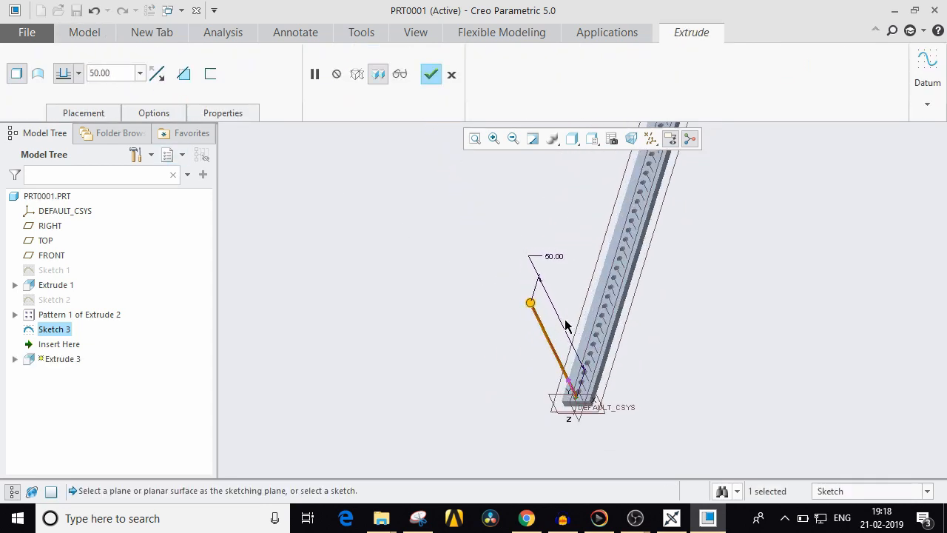
left_click(430, 74)
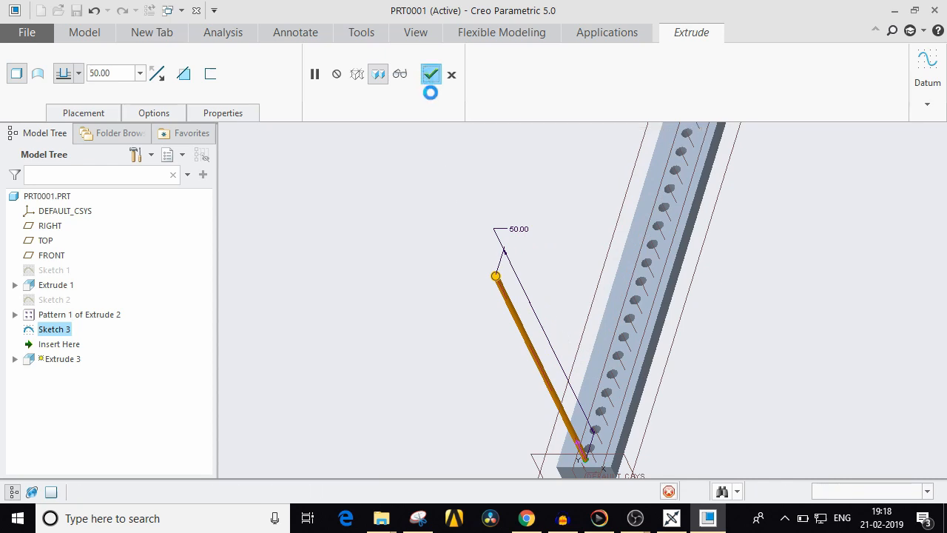
left_click(430, 74)
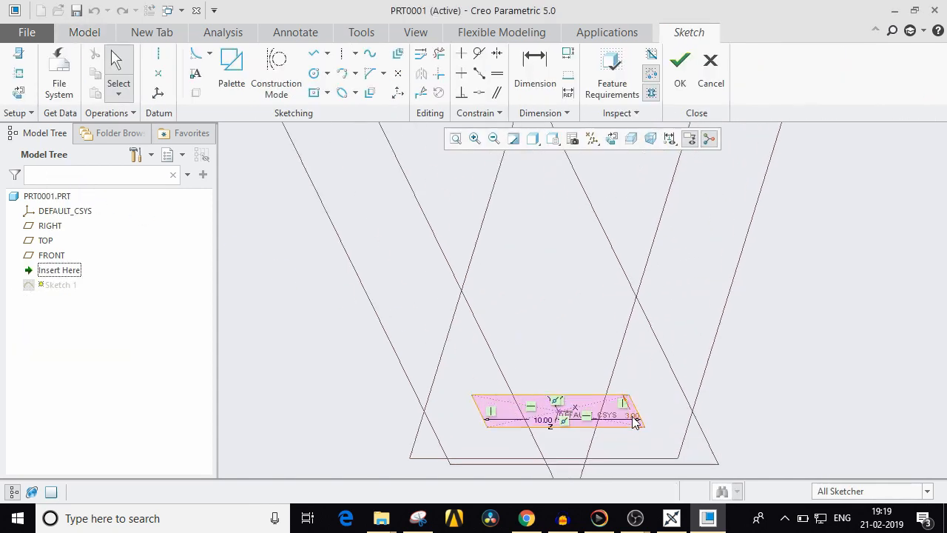
Change the thickness dimension in Sketch 1 and regenerate the holes and fin.
left_click(632, 410)
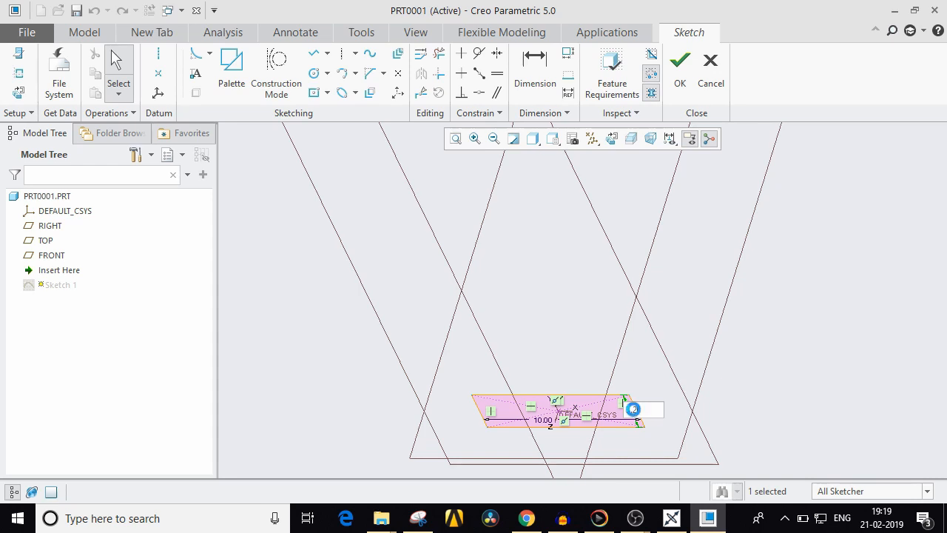
left_click(679, 60)
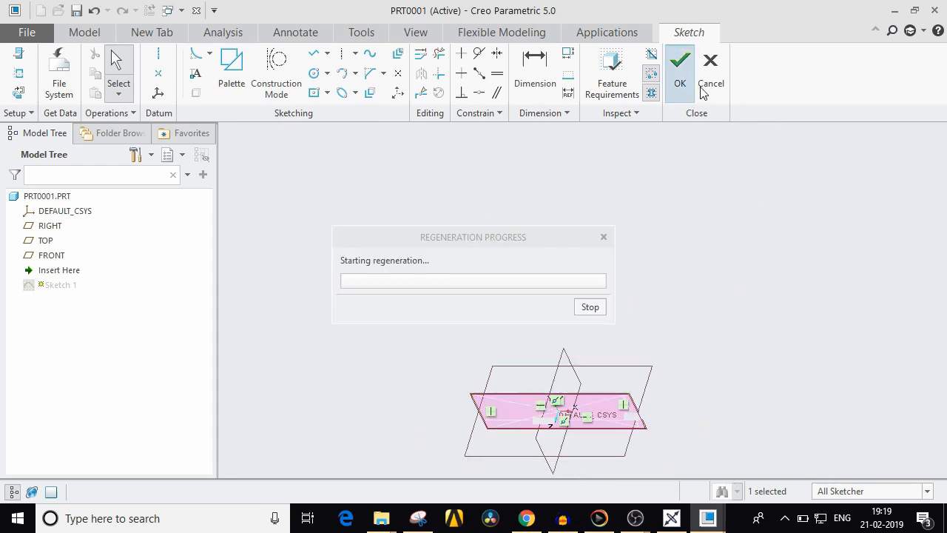
left_click(679, 63)
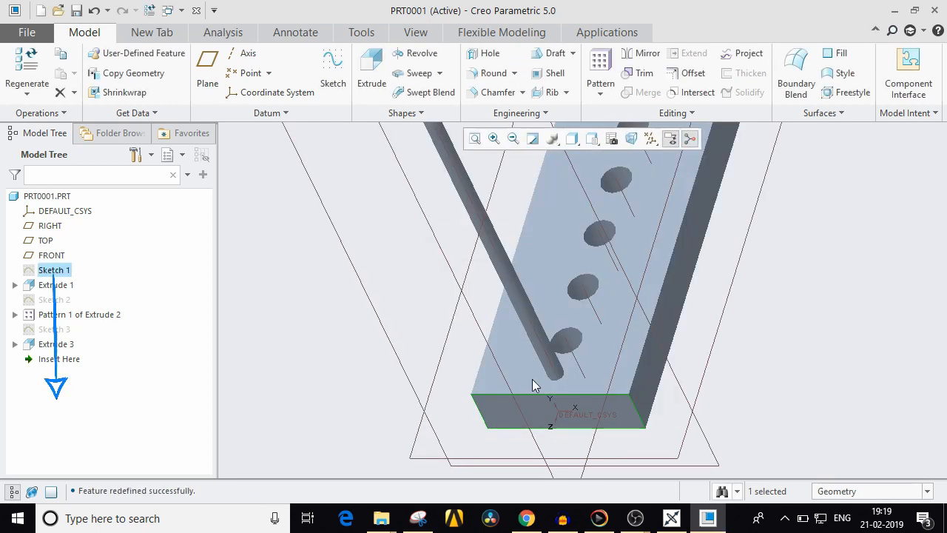
left_click_drag(536, 384, 607, 429)
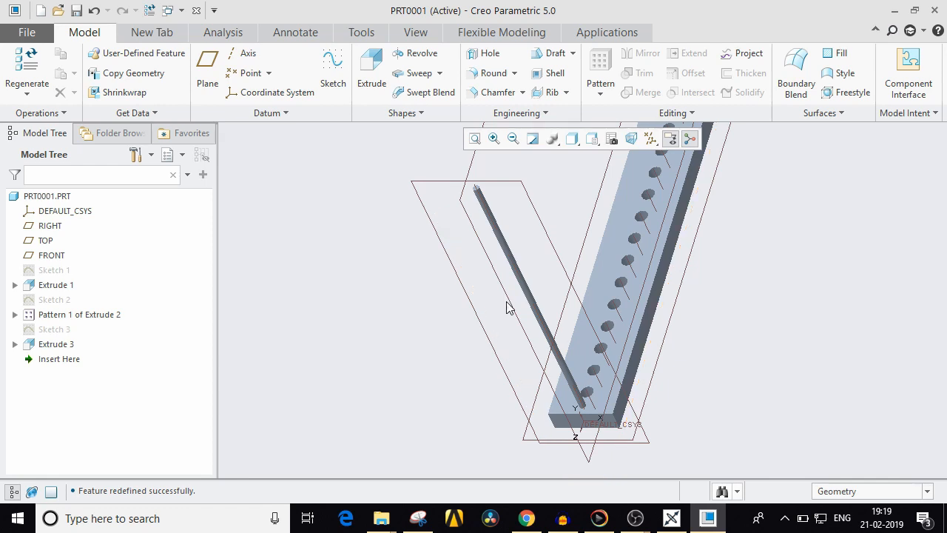
mouse_move(509, 307)
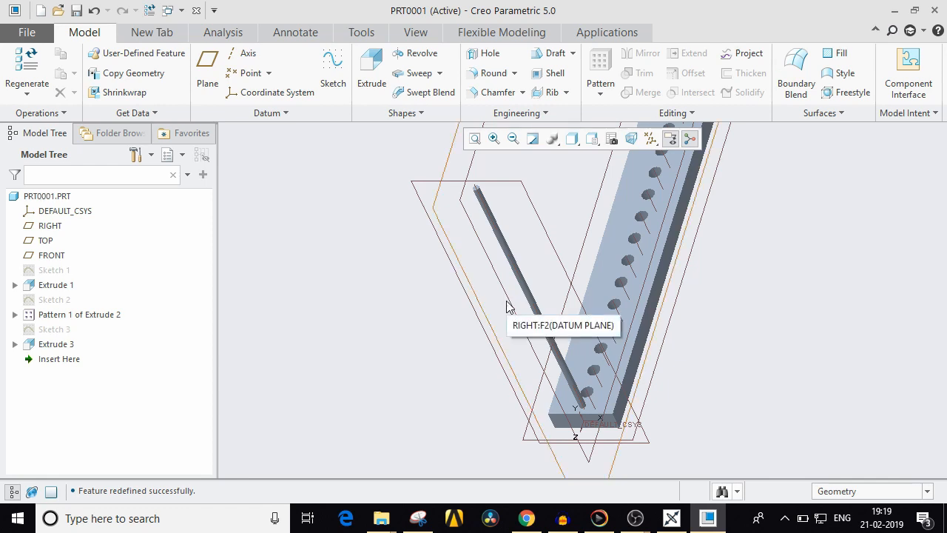
mouse_move(522, 300)
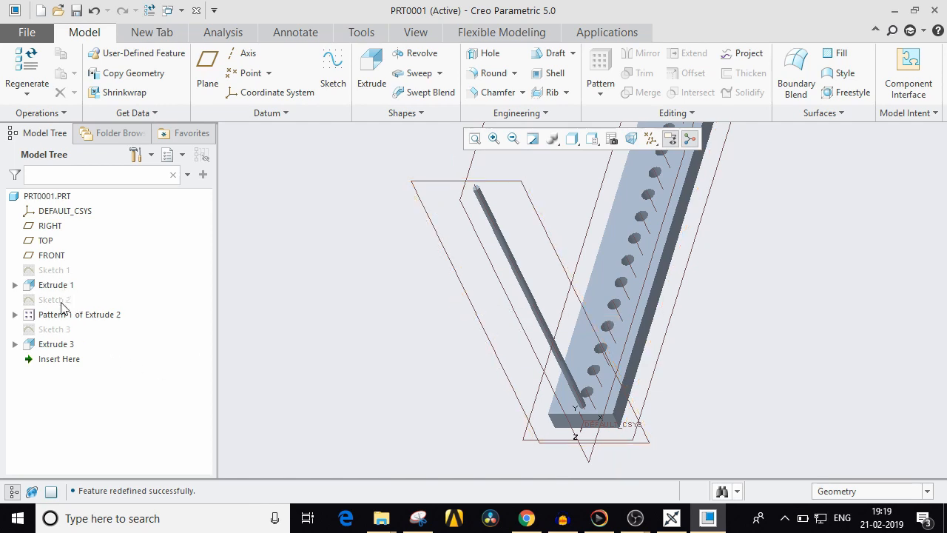
mouse_move(212, 448)
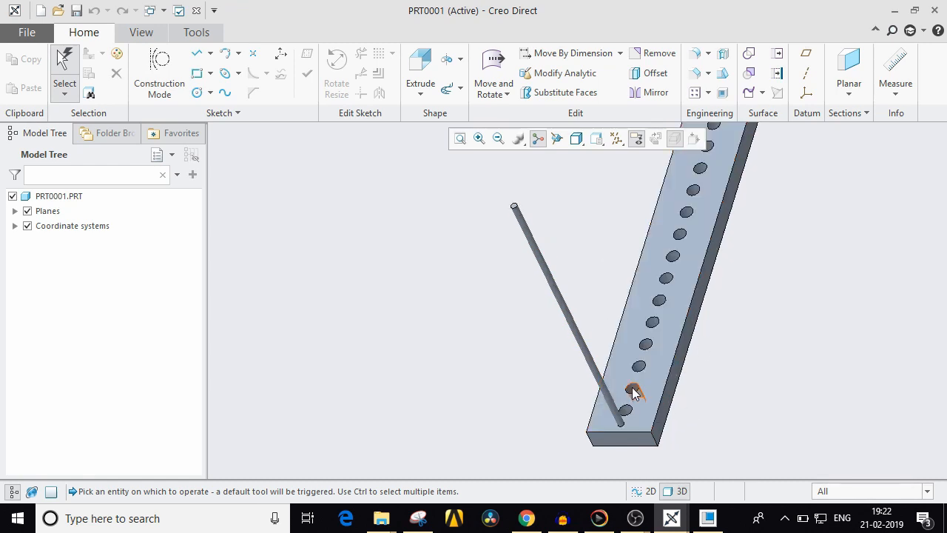
Select the first hole's geometry in Creo Direct and start Move and Rotate.
left_click(631, 390)
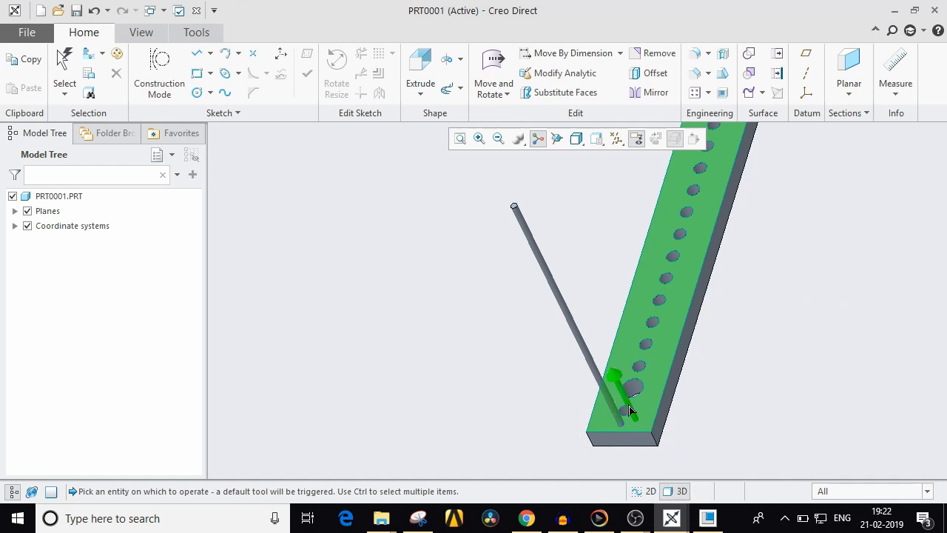
left_click(493, 73)
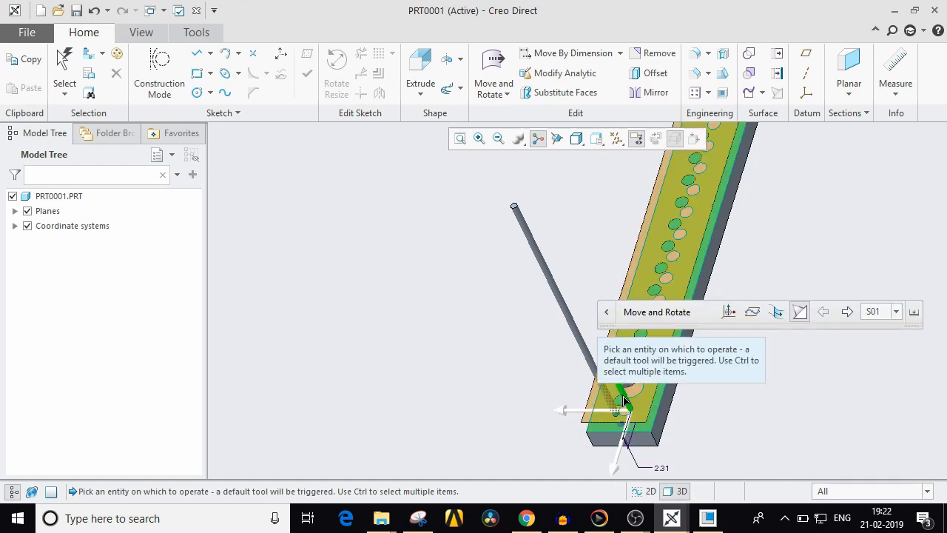